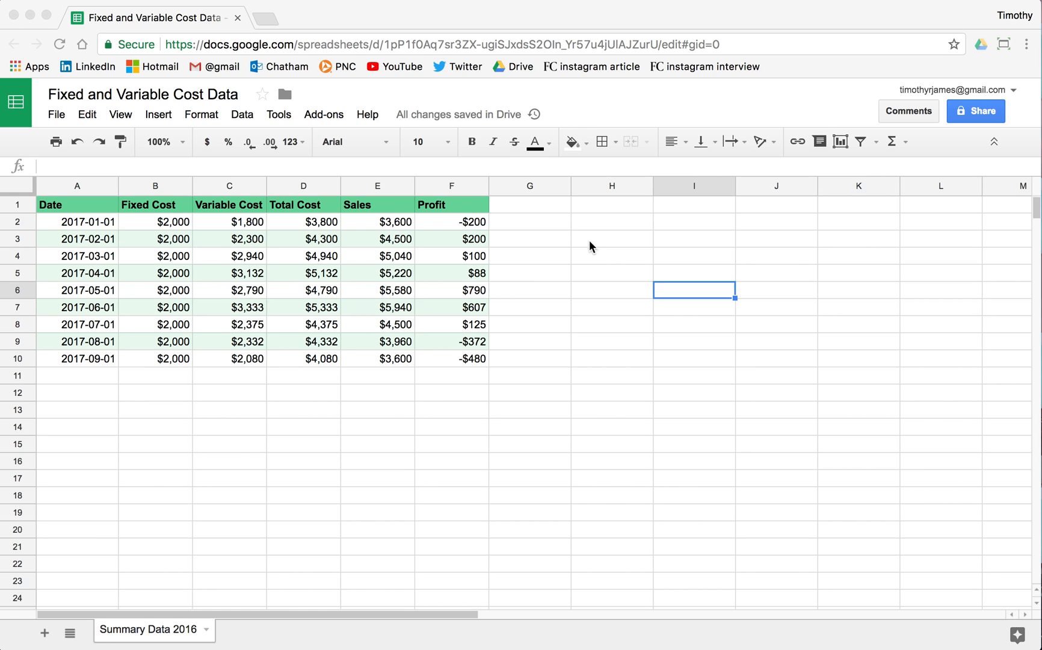
{"action": "mouse_move", "coordinate": [507, 238]}
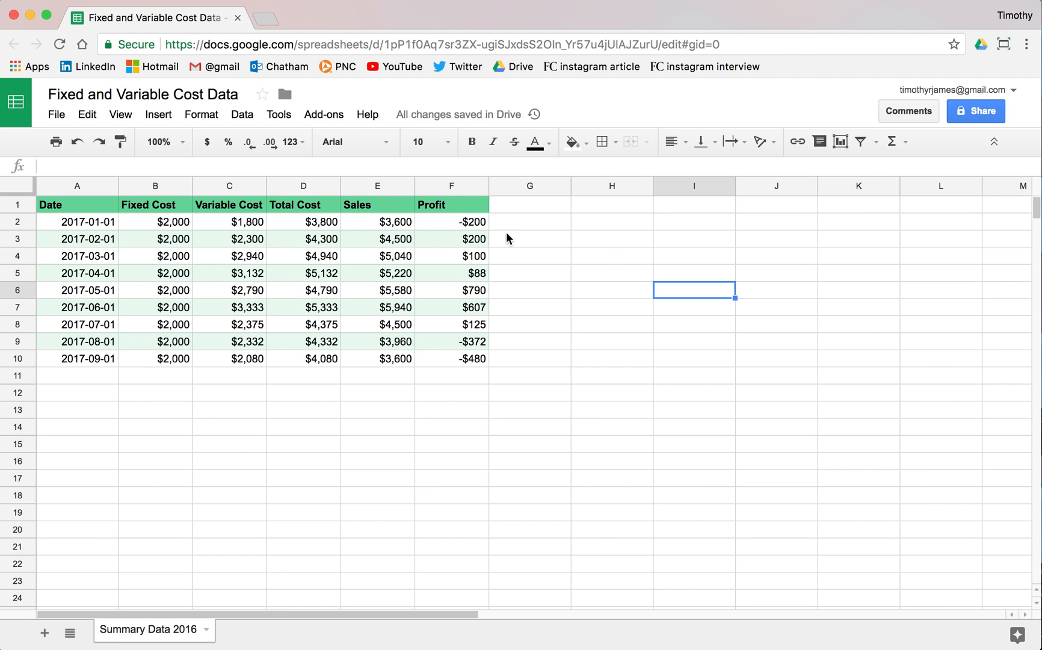
{"action": "mouse_move", "coordinate": [532, 110]}
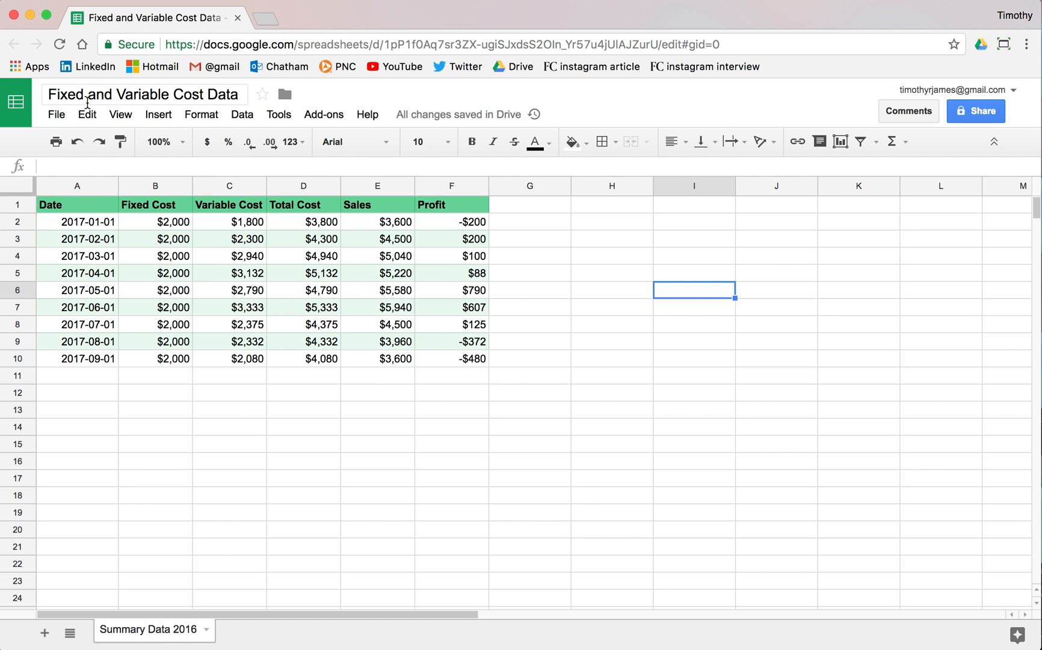
Review the 2017 dates and the Variable Cost, Total Cost and Profit columns
{"action": "left_click", "coordinate": [77, 238]}
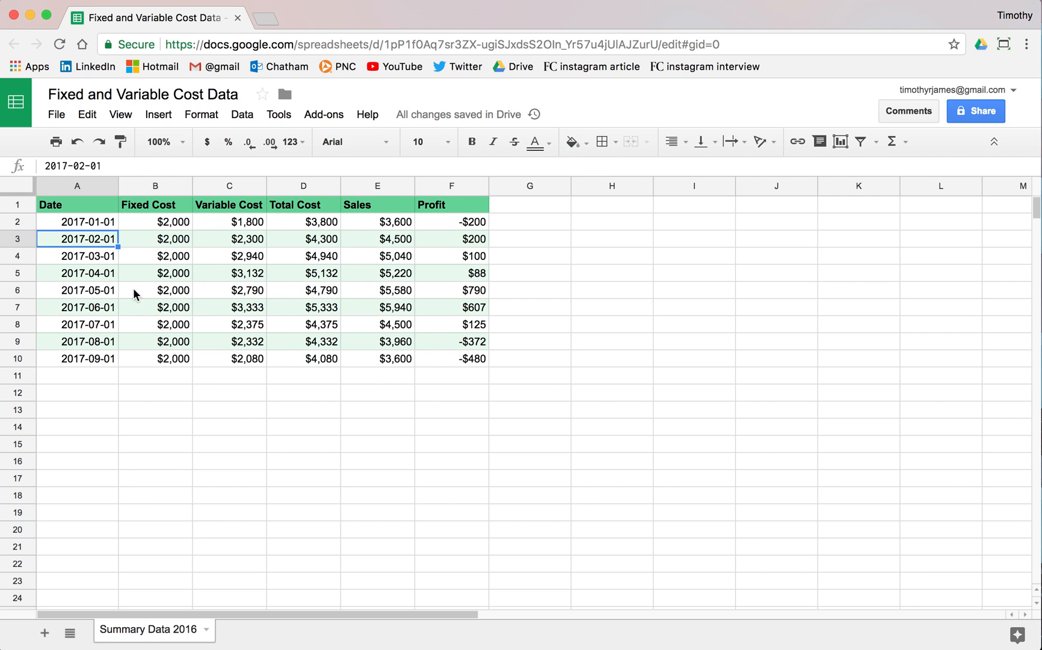
{"action": "mouse_move", "coordinate": [181, 279]}
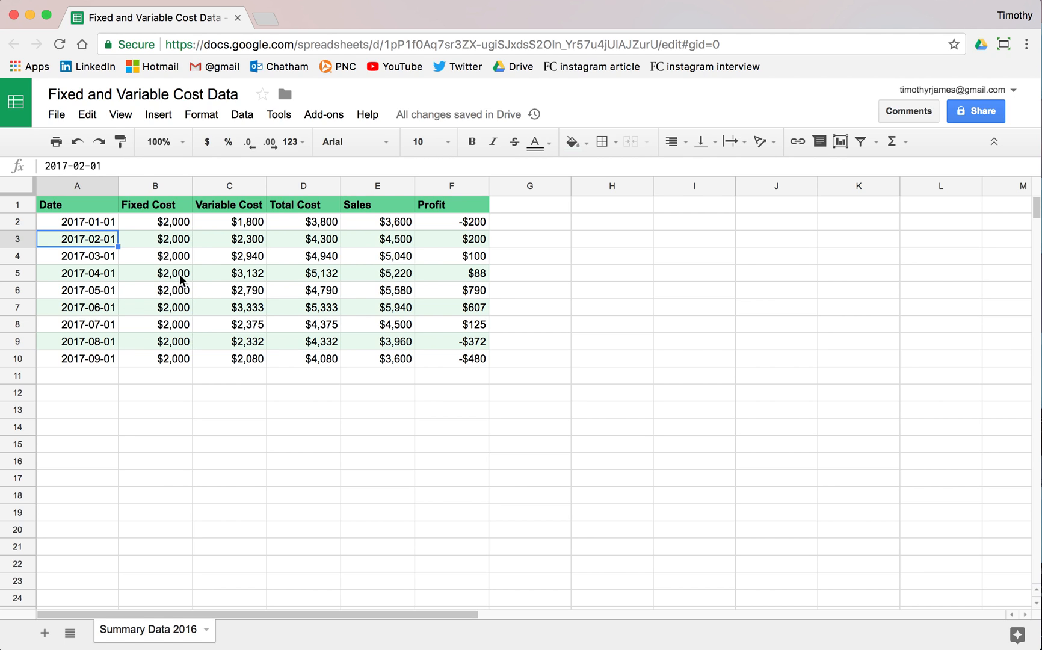
{"action": "mouse_move", "coordinate": [167, 247]}
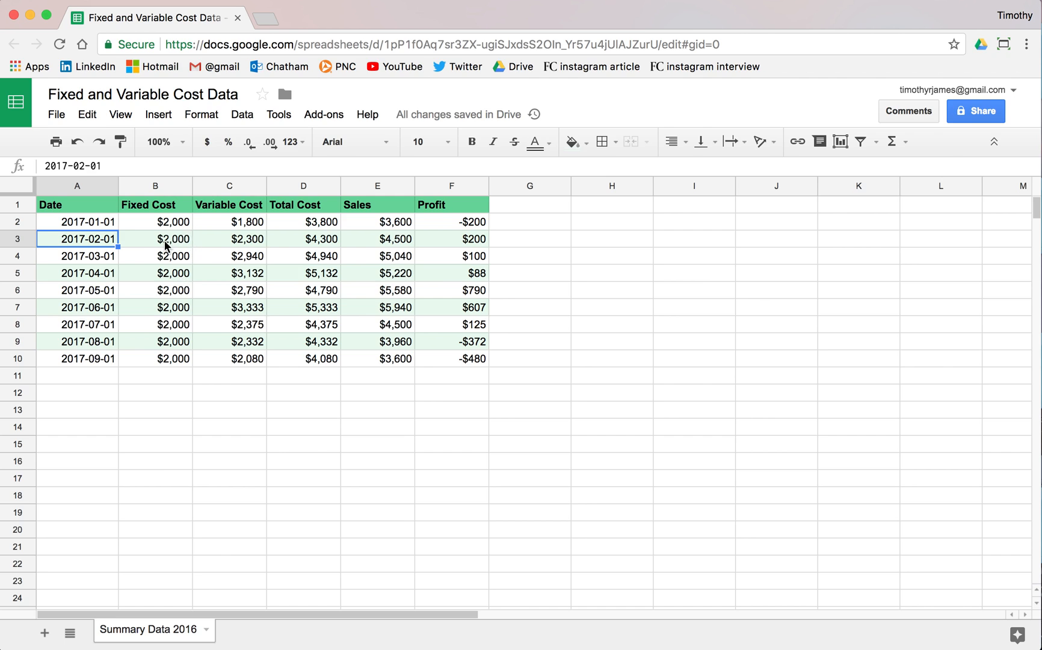
{"action": "mouse_move", "coordinate": [232, 229]}
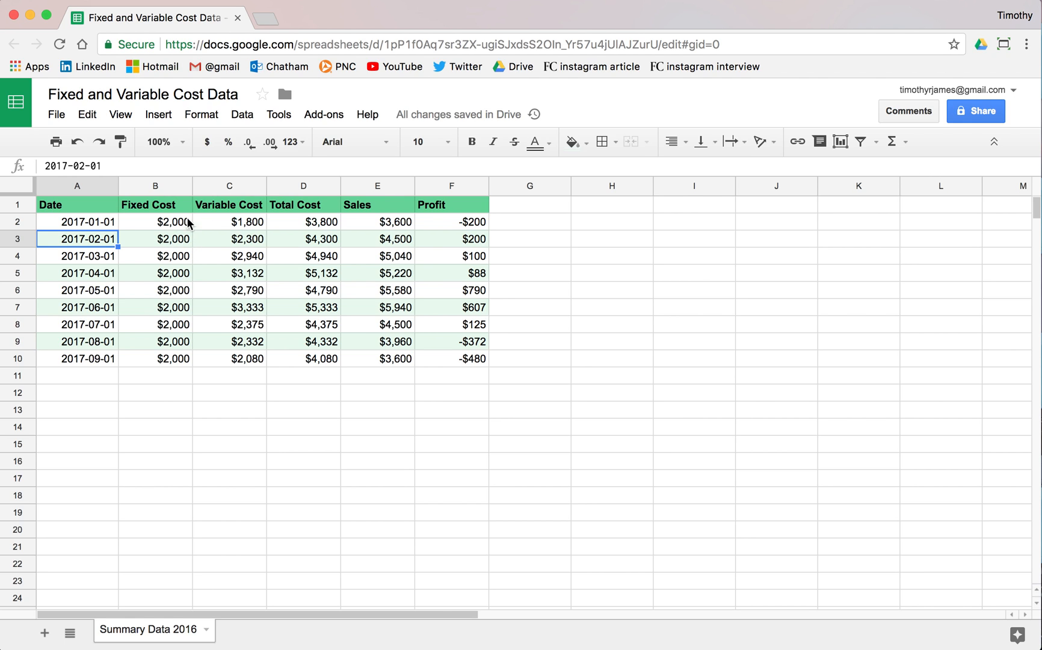
{"action": "left_click", "coordinate": [230, 205]}
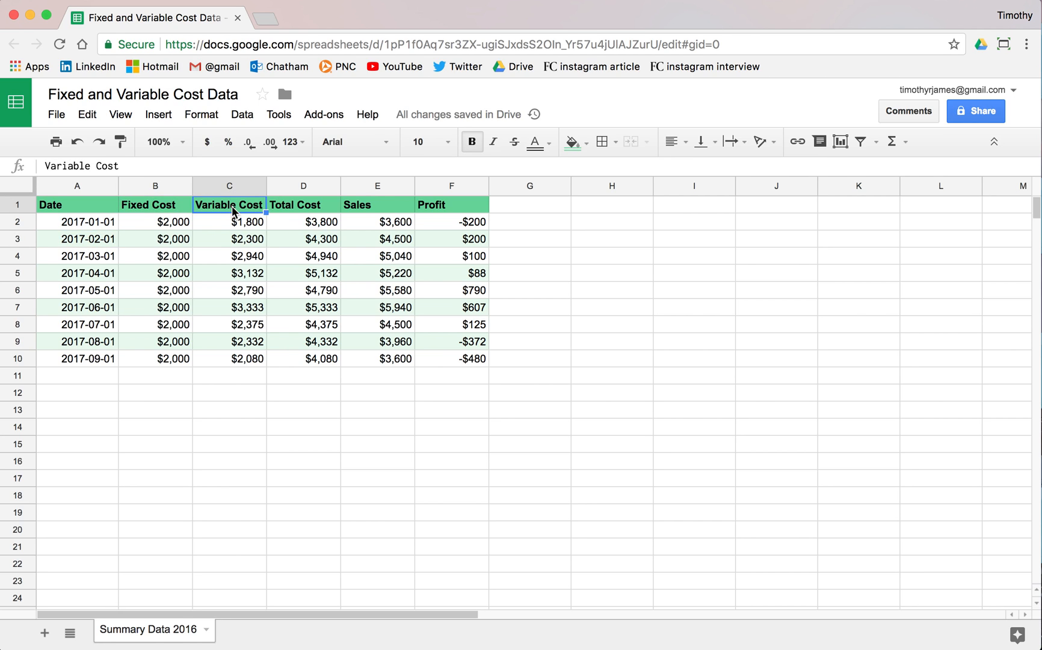
{"action": "left_click", "coordinate": [303, 204]}
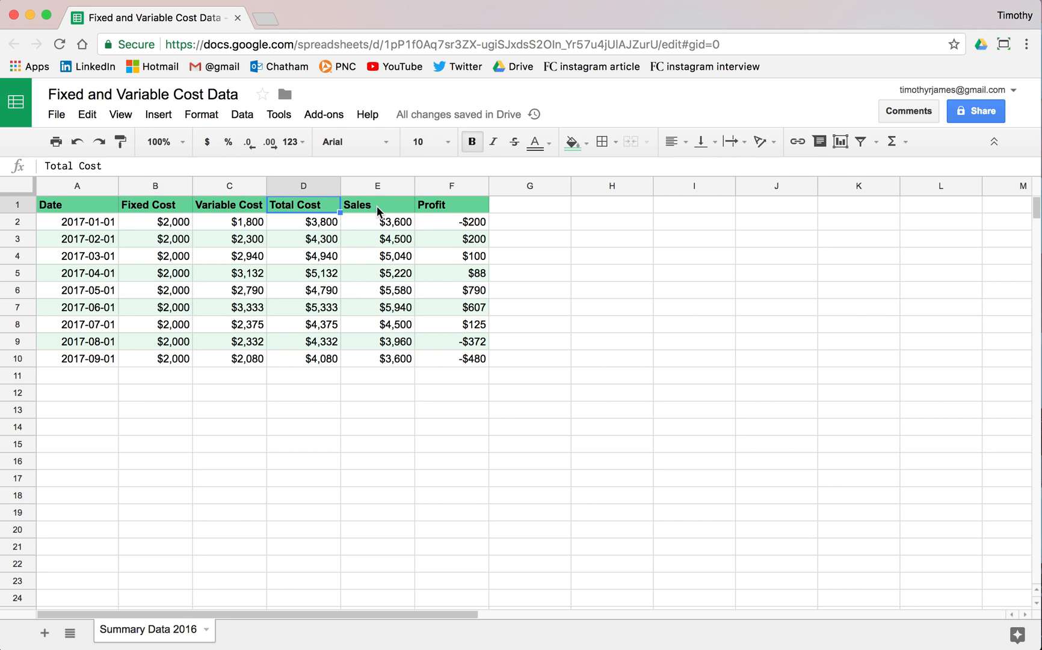
{"action": "left_click", "coordinate": [450, 205]}
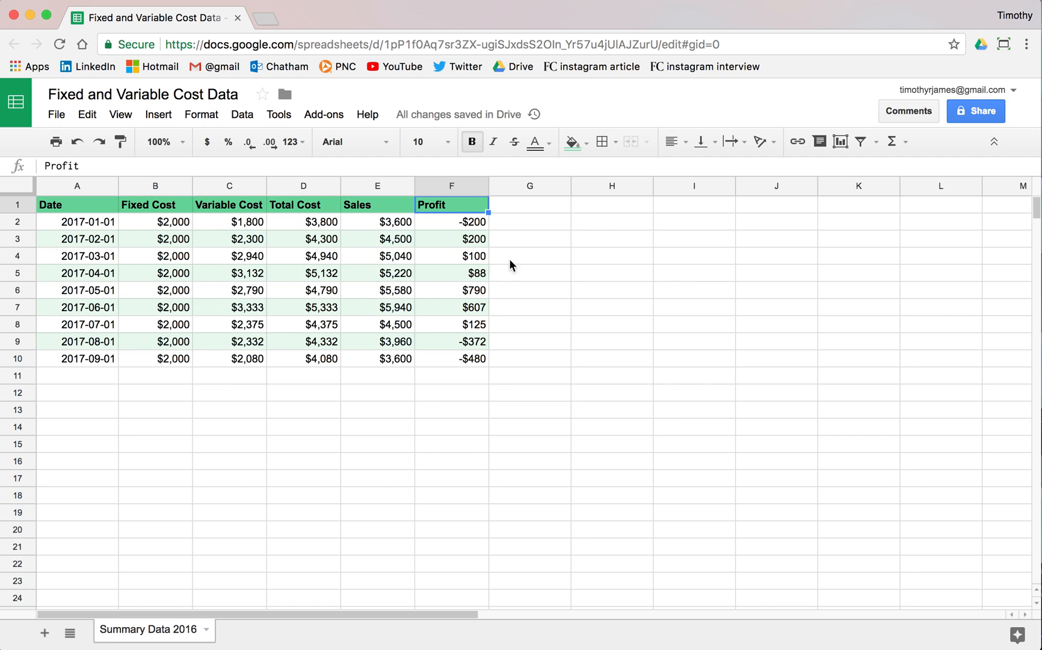
{"action": "mouse_move", "coordinate": [431, 233]}
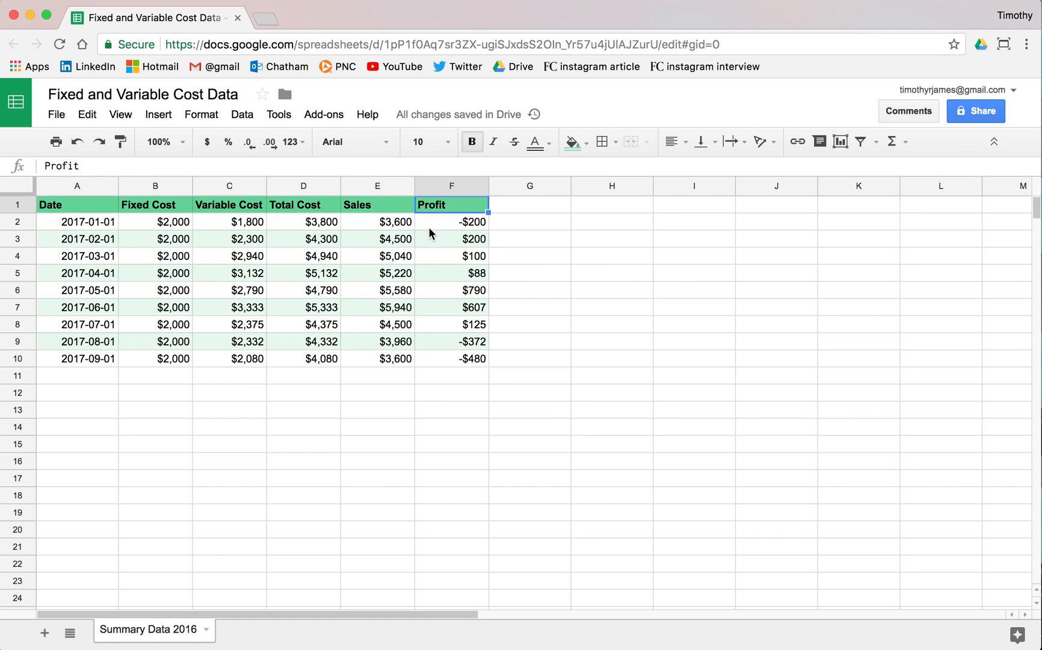
{"action": "mouse_move", "coordinate": [453, 251]}
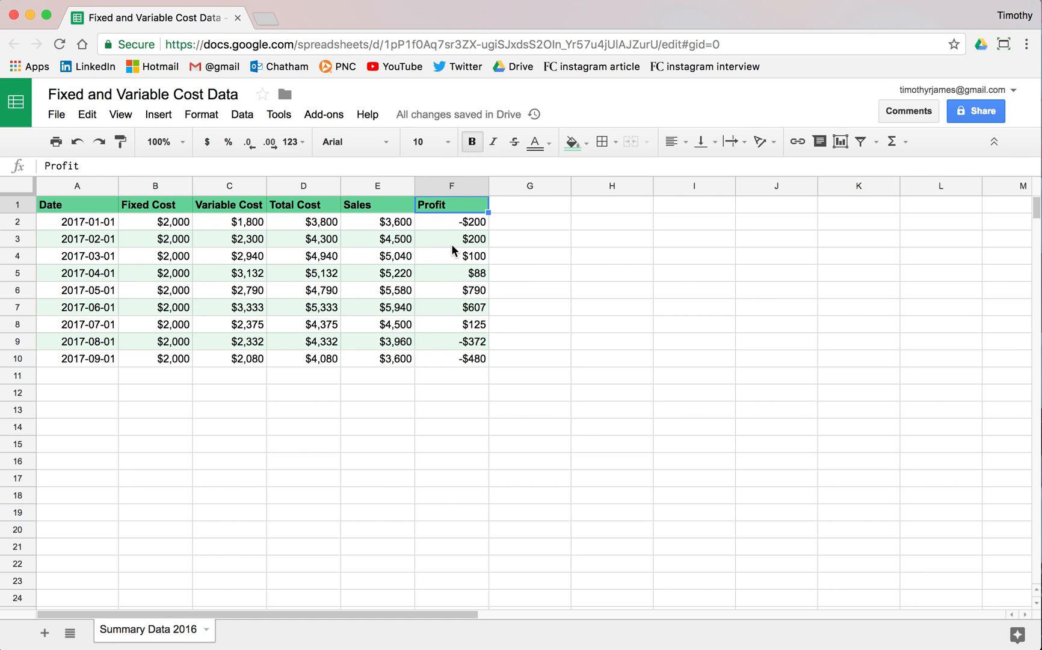
{"action": "mouse_move", "coordinate": [91, 211]}
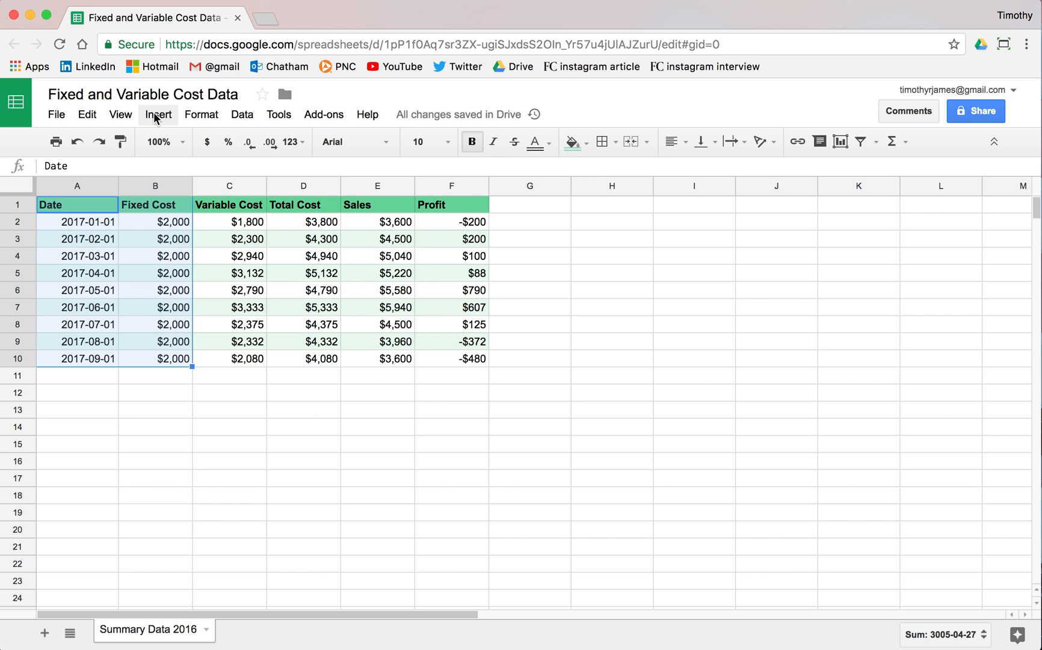
{"action": "mouse_move", "coordinate": [781, 214]}
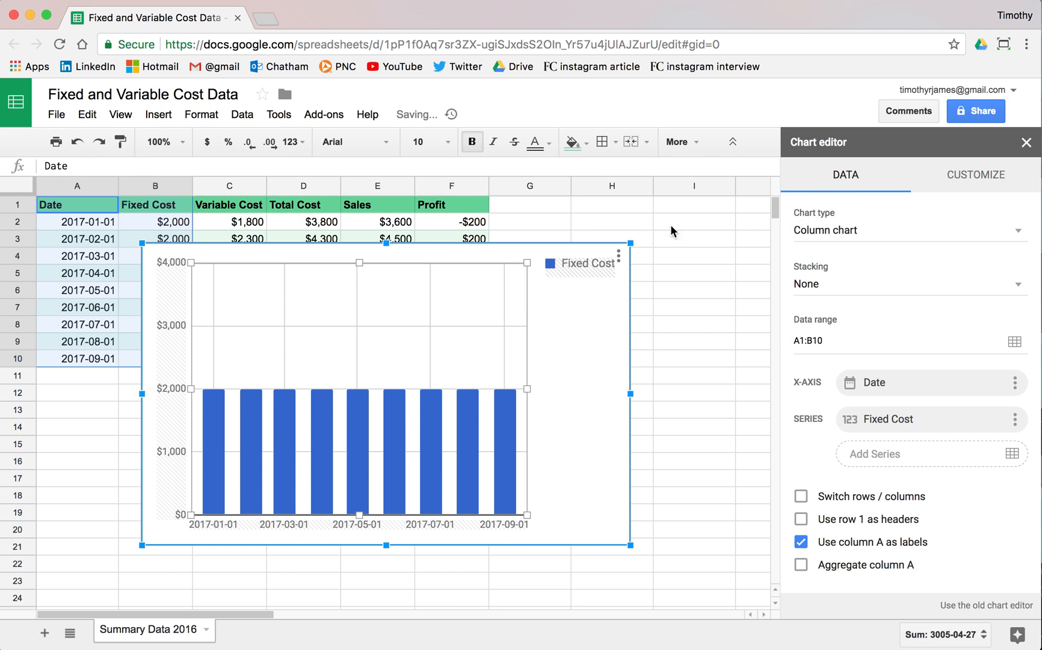
{"action": "mouse_move", "coordinate": [963, 234]}
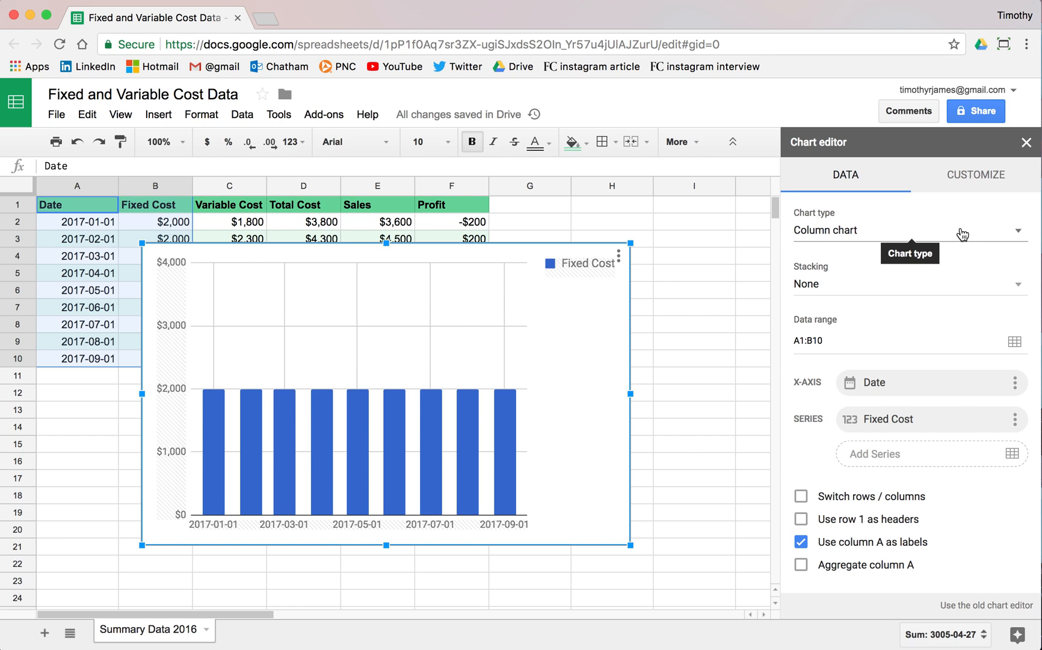
Insert a chart of Fixed Cost by Date and make it a line chart
{"action": "left_click", "coordinate": [908, 229]}
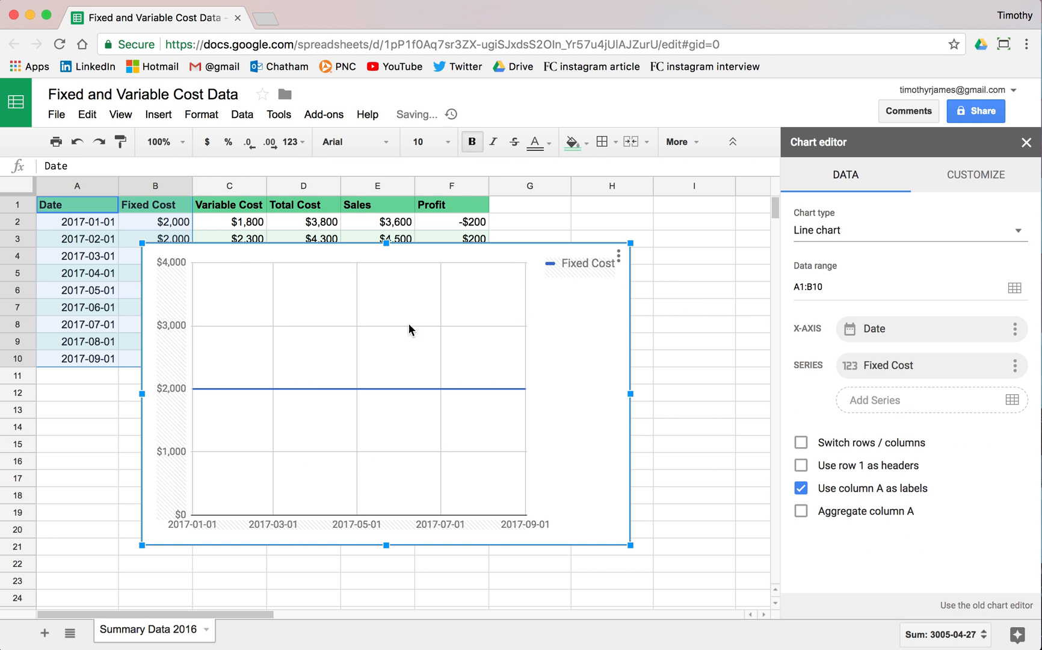
{"action": "mouse_move", "coordinate": [558, 305]}
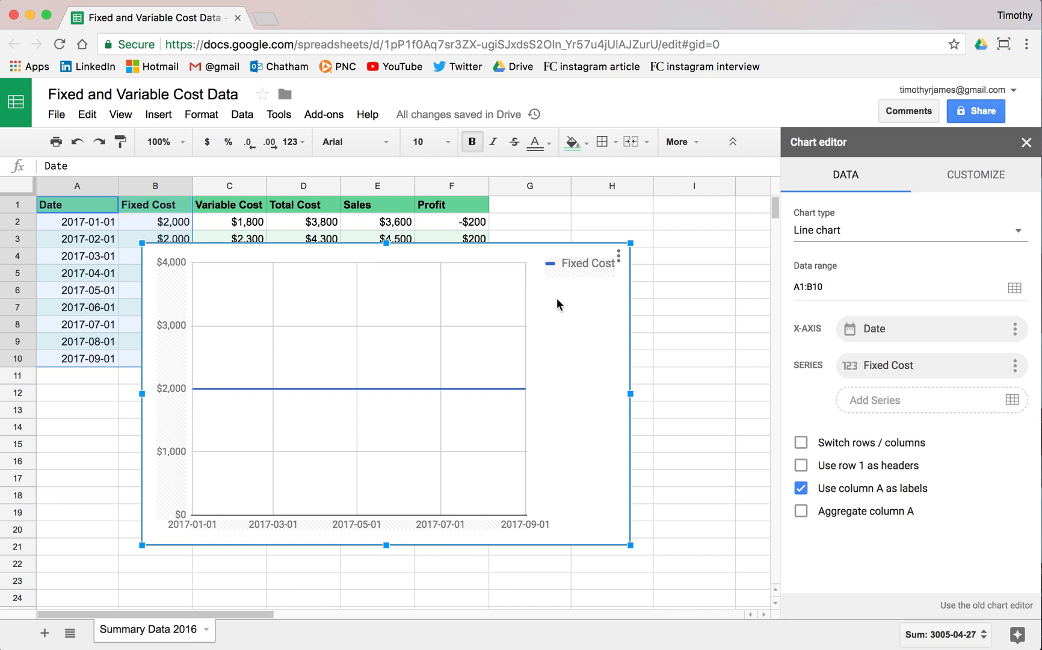
{"action": "mouse_move", "coordinate": [478, 346]}
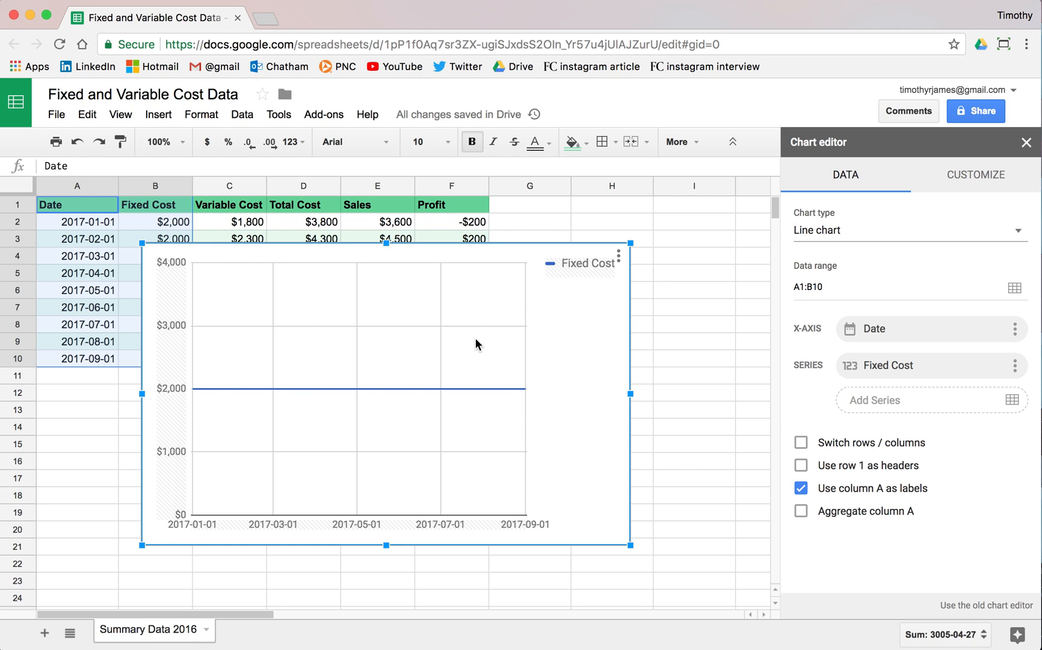
{"action": "mouse_move", "coordinate": [558, 306]}
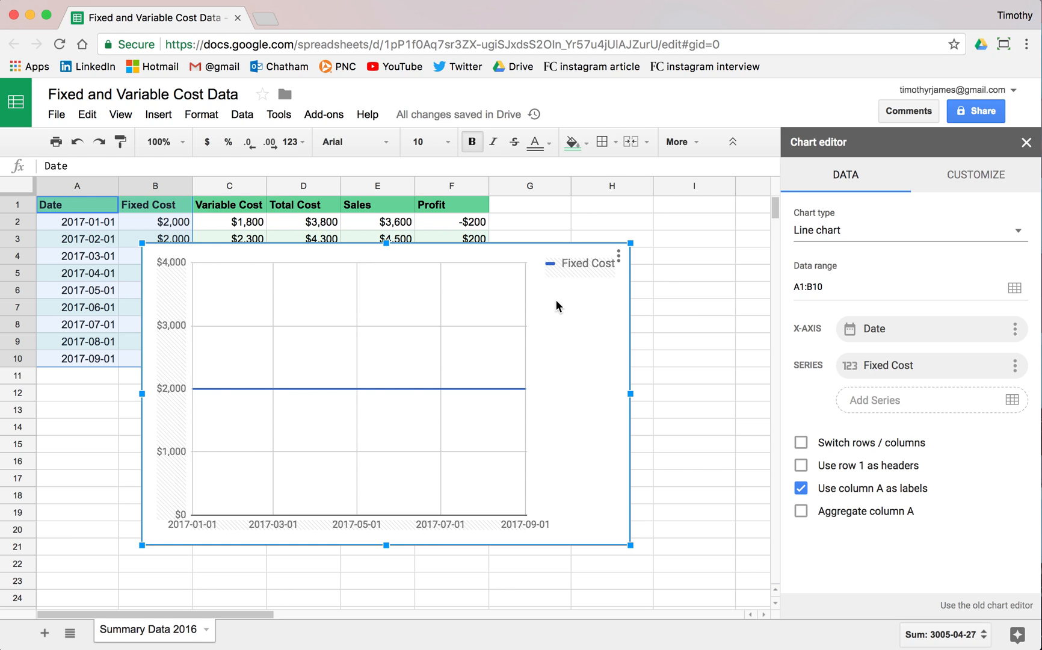
{"action": "mouse_move", "coordinate": [390, 313]}
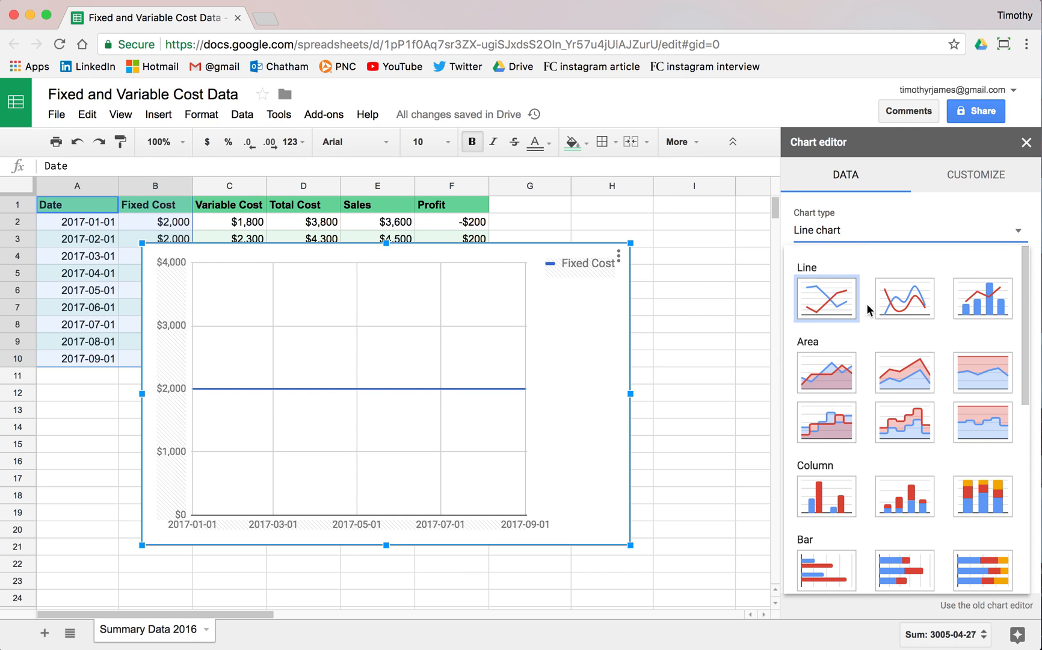
Make it an area chart and add Variable Cost (C1:C10) as a second stacked series
{"action": "left_click", "coordinate": [825, 373]}
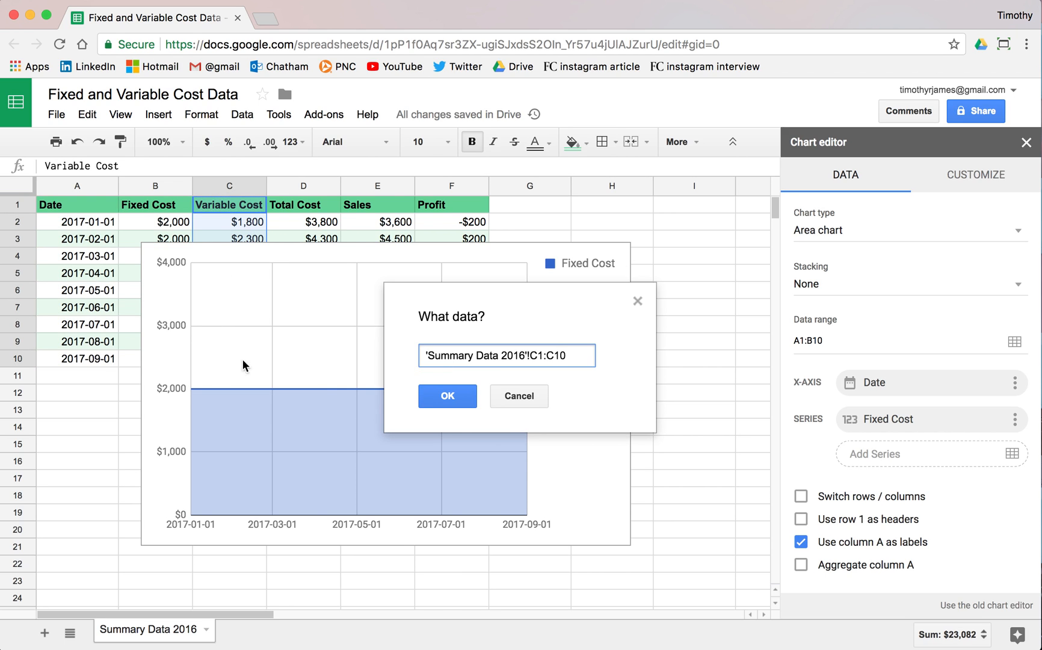
{"action": "left_click", "coordinate": [447, 396]}
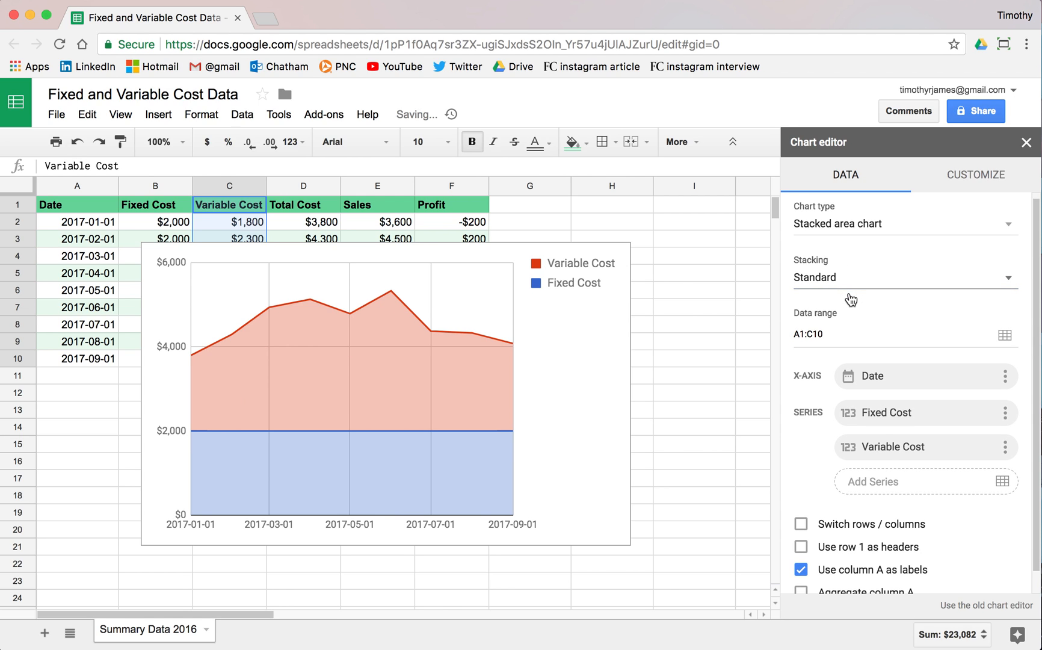
{"action": "mouse_move", "coordinate": [227, 332]}
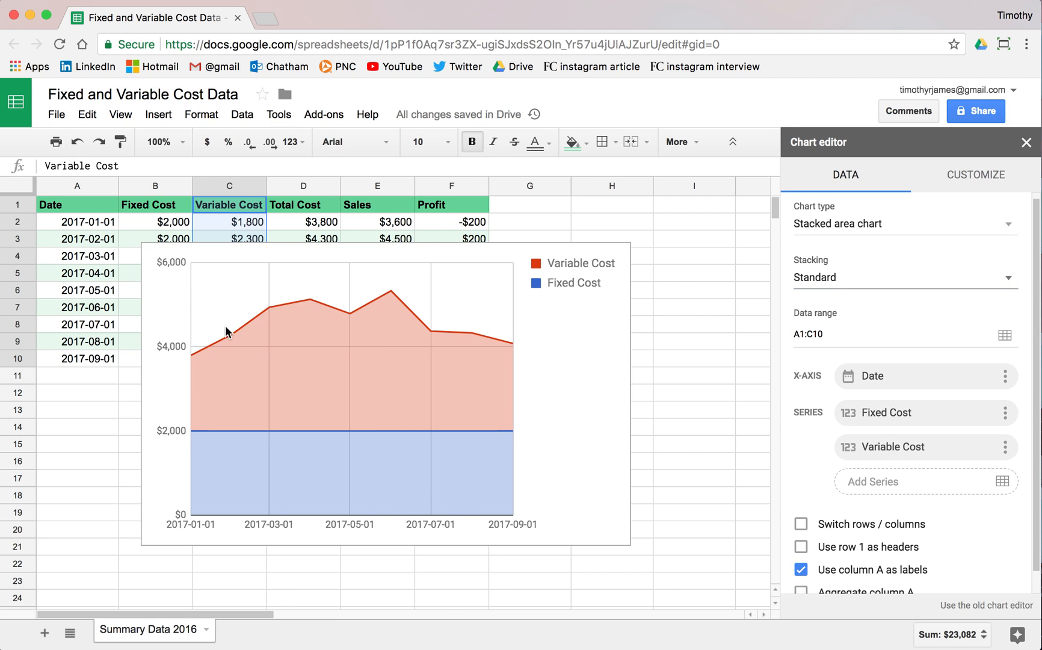
{"action": "mouse_move", "coordinate": [387, 299]}
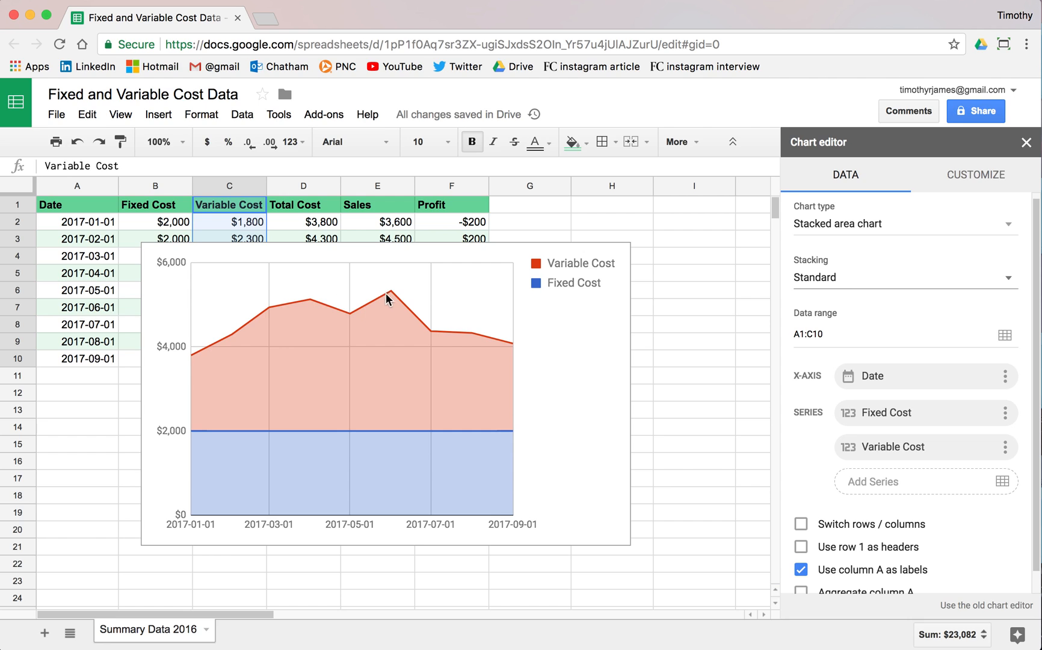
{"action": "mouse_move", "coordinate": [1026, 148]}
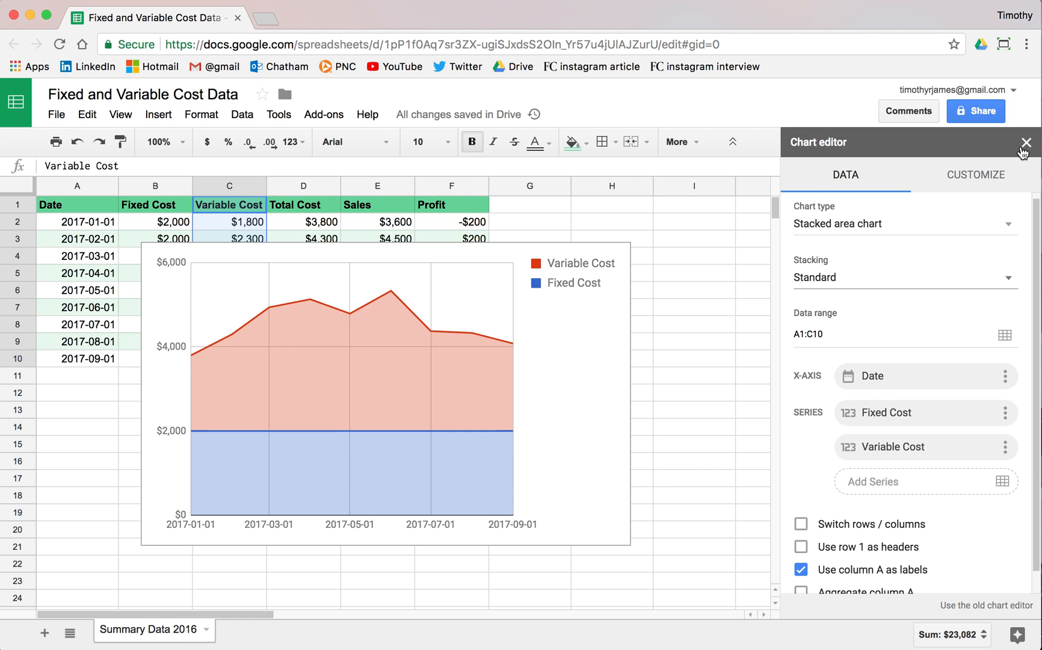
{"action": "left_click", "coordinate": [1025, 142]}
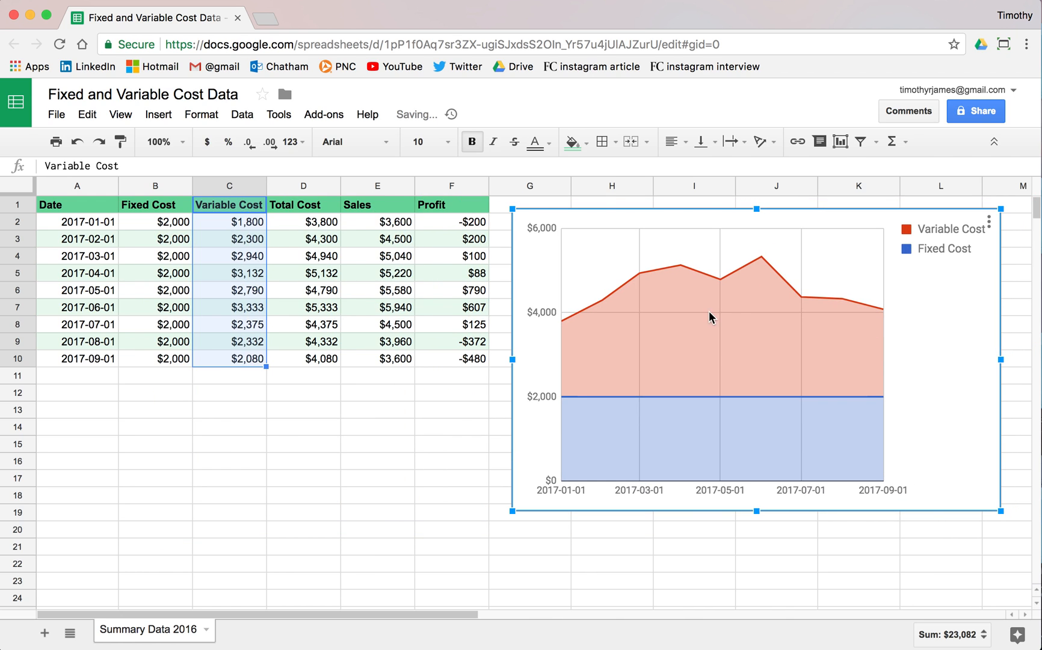
{"action": "mouse_move", "coordinate": [474, 260]}
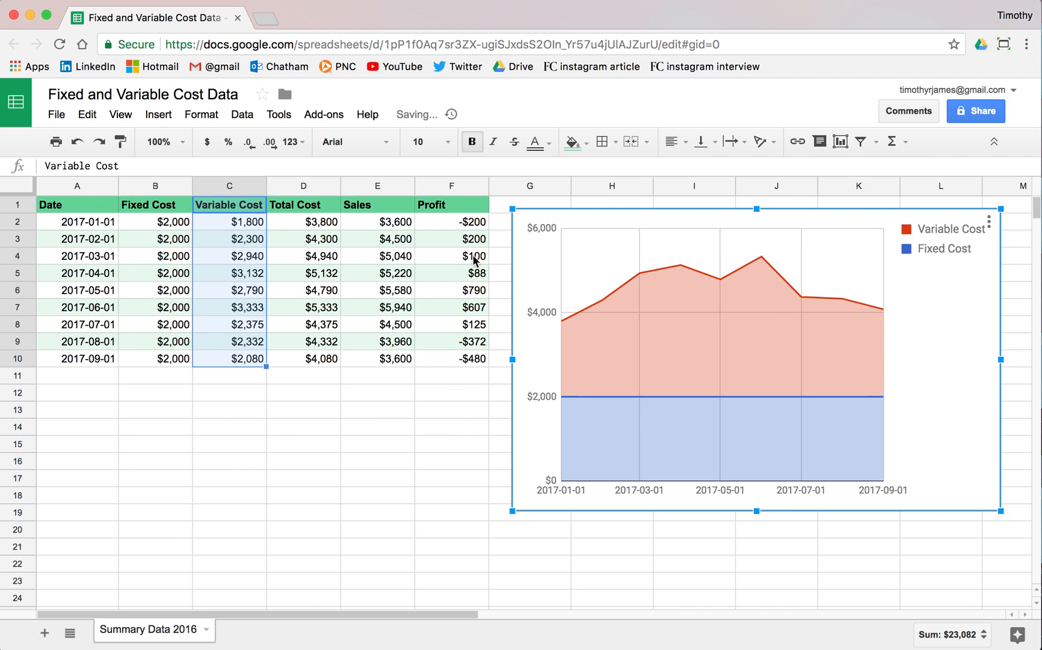
{"action": "mouse_move", "coordinate": [802, 279]}
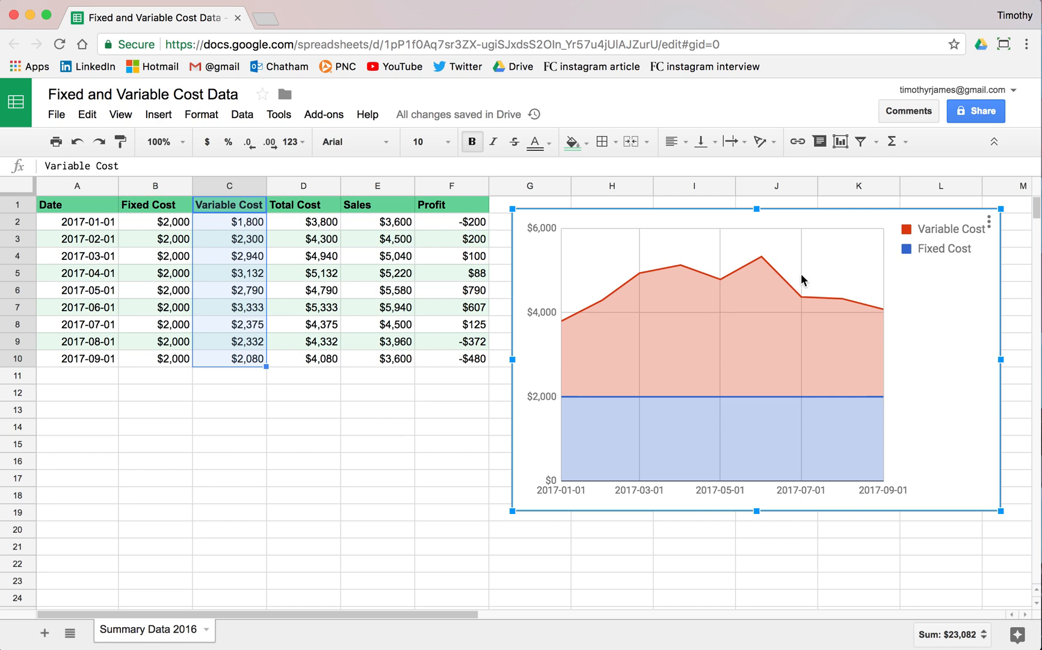
{"action": "mouse_move", "coordinate": [587, 318]}
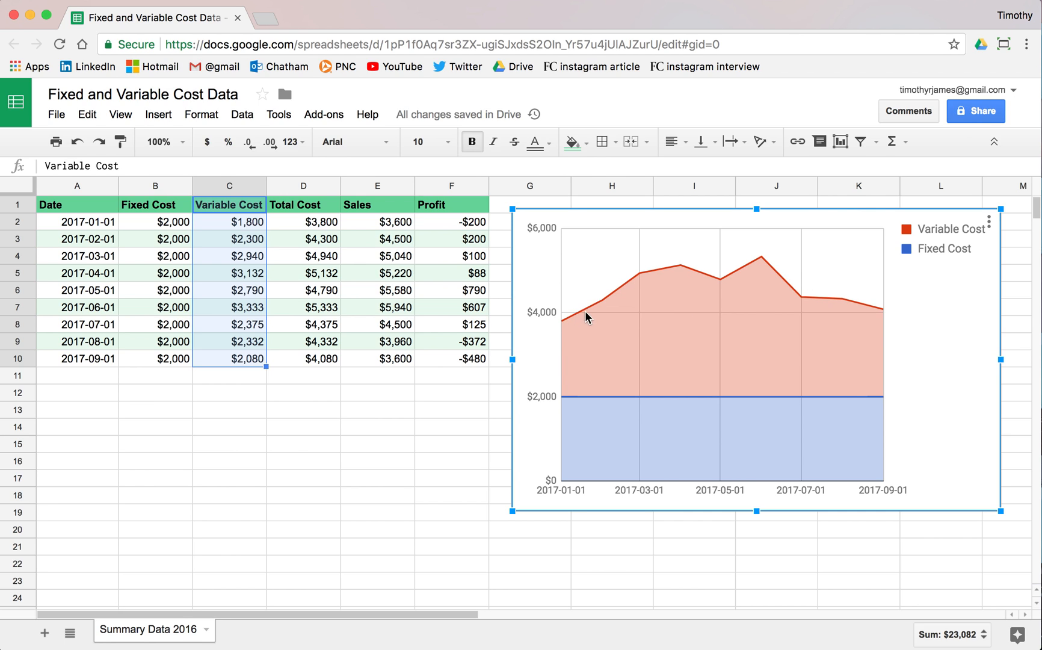
{"action": "mouse_move", "coordinate": [639, 282]}
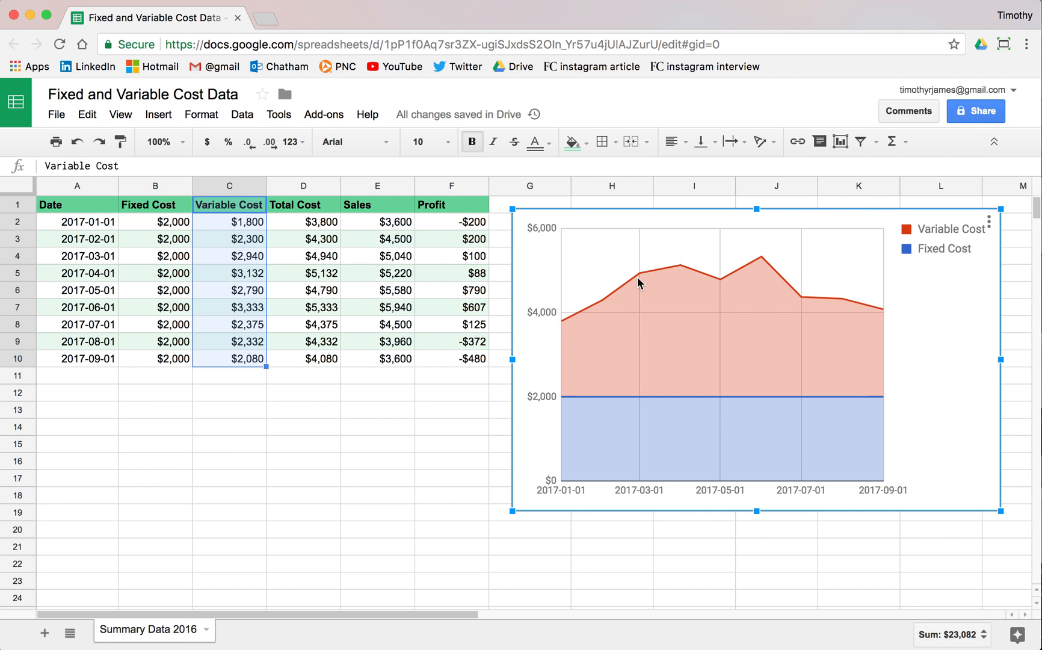
{"action": "mouse_move", "coordinate": [667, 281]}
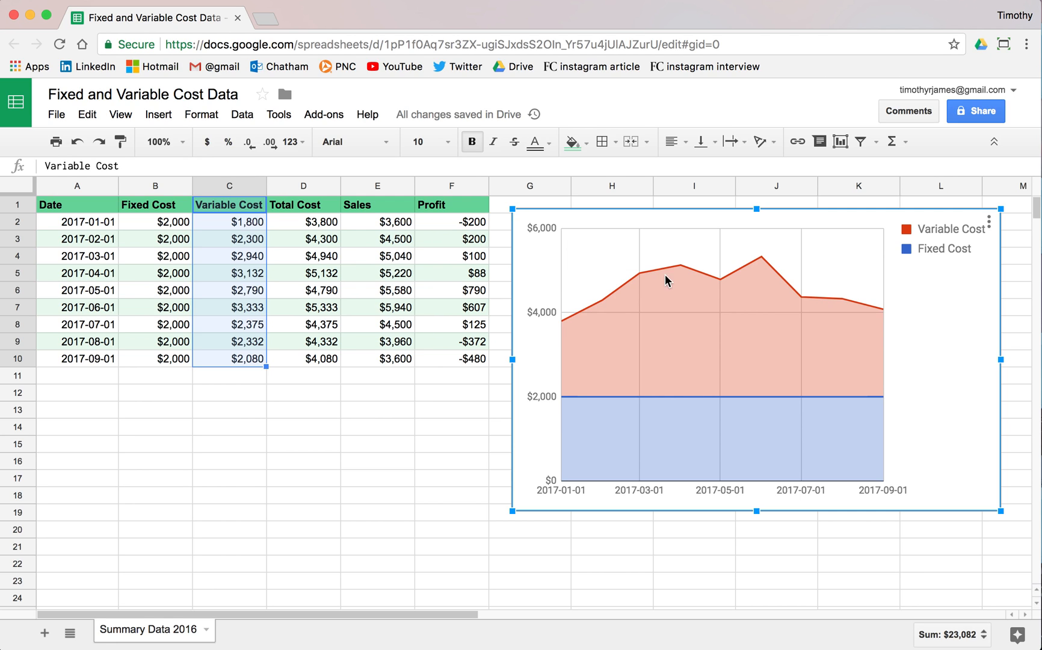
{"action": "mouse_move", "coordinate": [721, 404]}
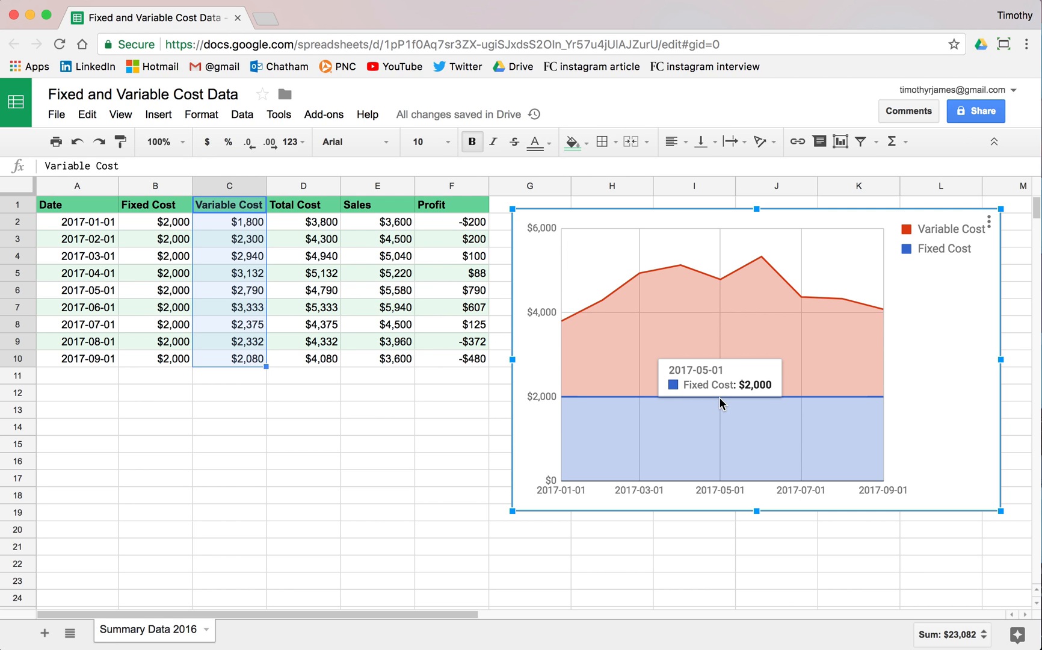
{"action": "mouse_move", "coordinate": [462, 307]}
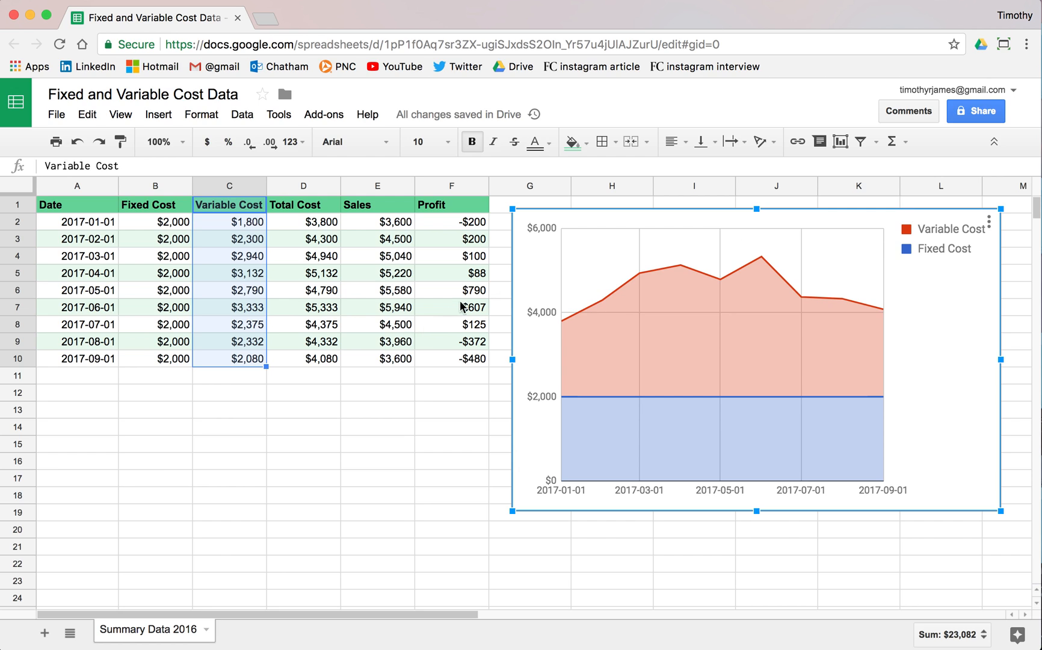
Insert a Total Cost vs. Date line chart from the Date and Total Cost columns
{"action": "left_click", "coordinate": [303, 205]}
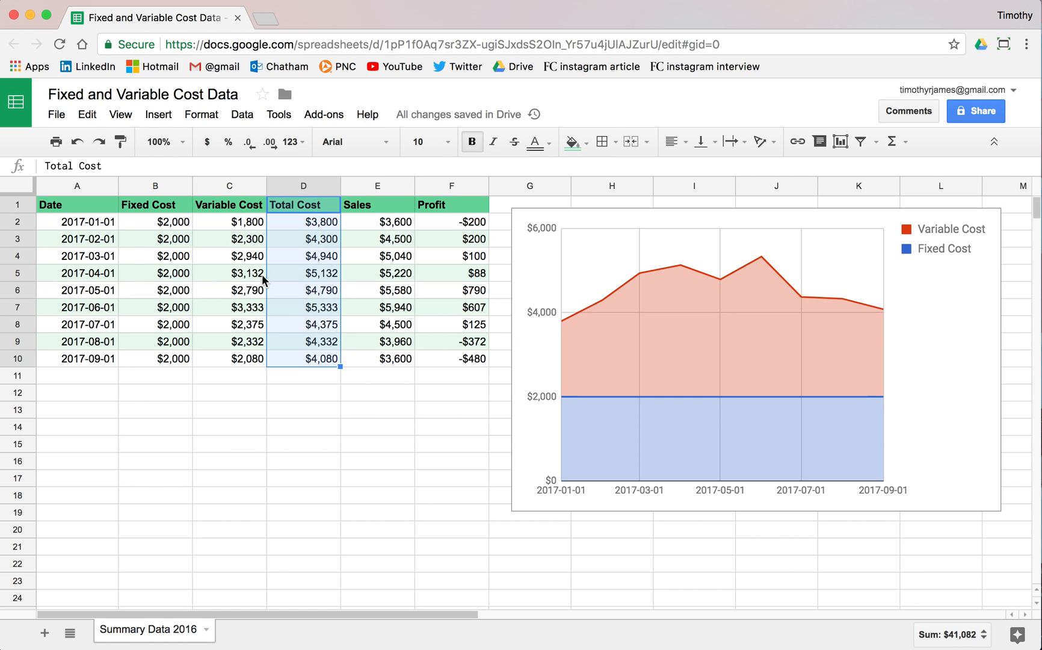
{"action": "mouse_move", "coordinate": [119, 225]}
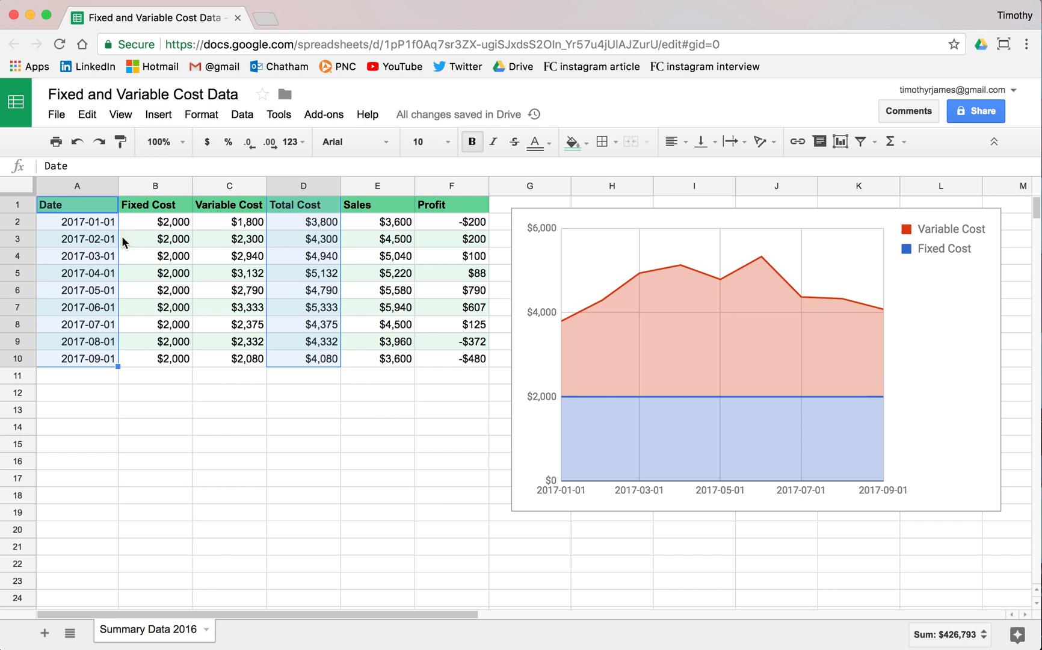
{"action": "mouse_move", "coordinate": [252, 249]}
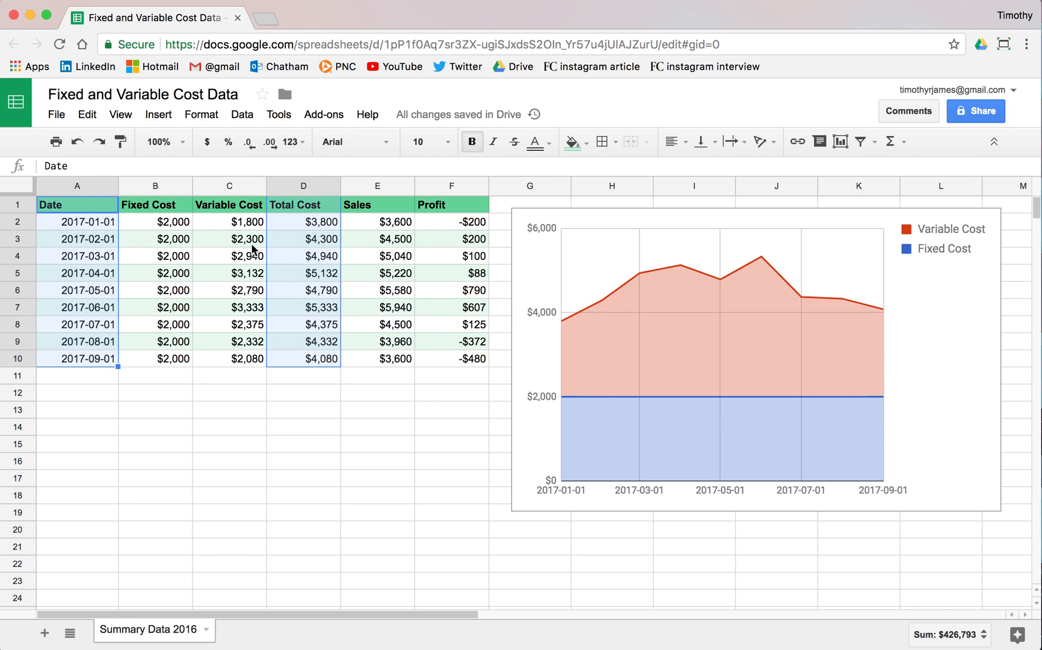
{"action": "mouse_move", "coordinate": [157, 115]}
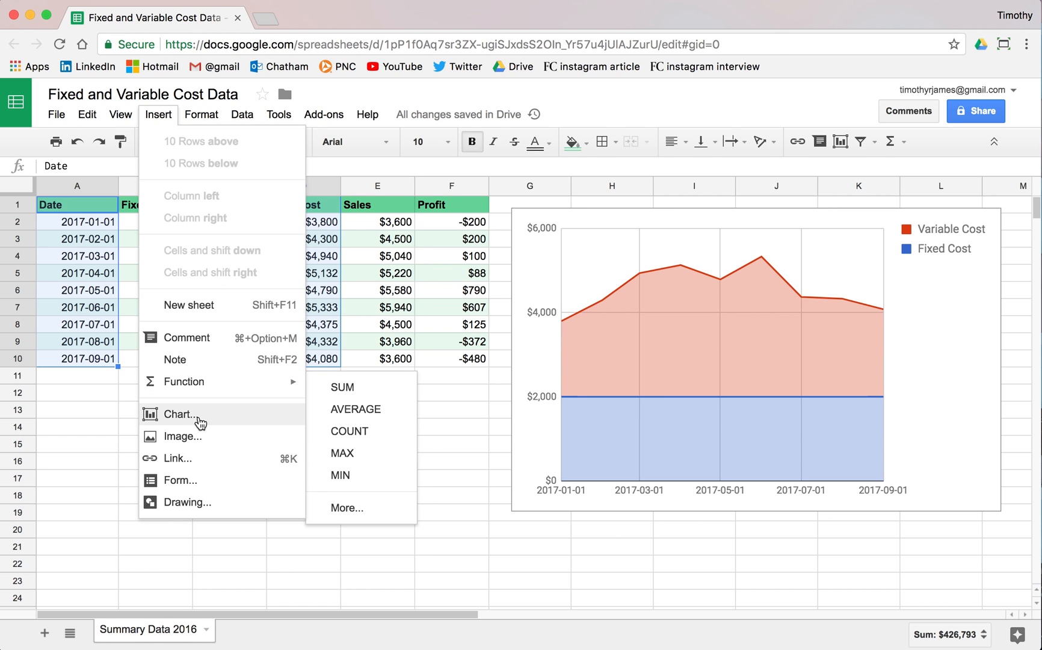
{"action": "left_click", "coordinate": [178, 414]}
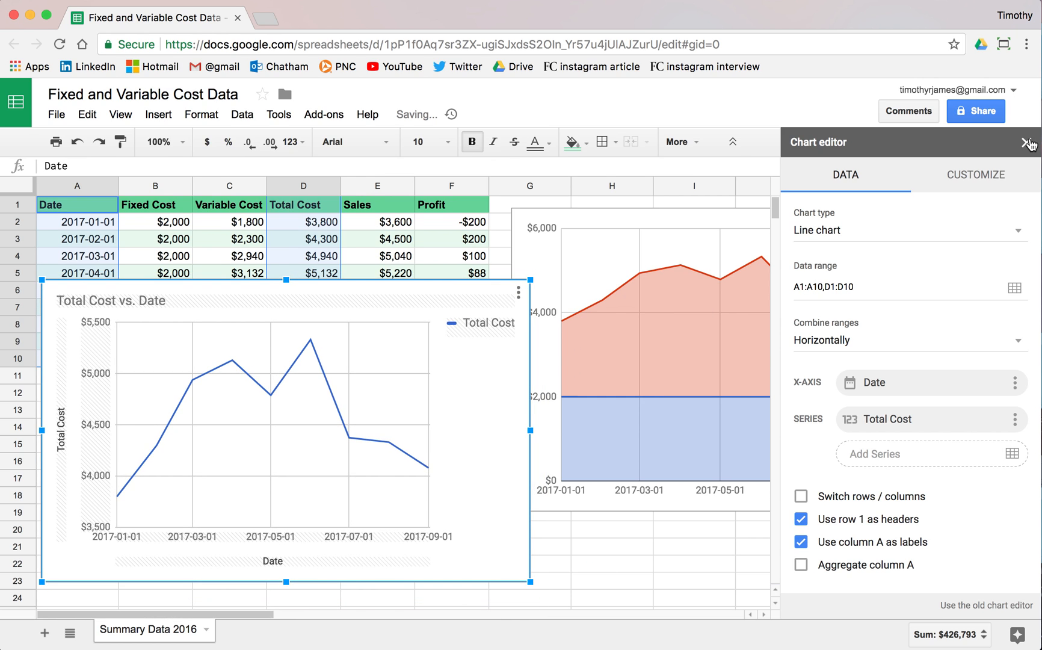
{"action": "left_click", "coordinate": [1030, 142]}
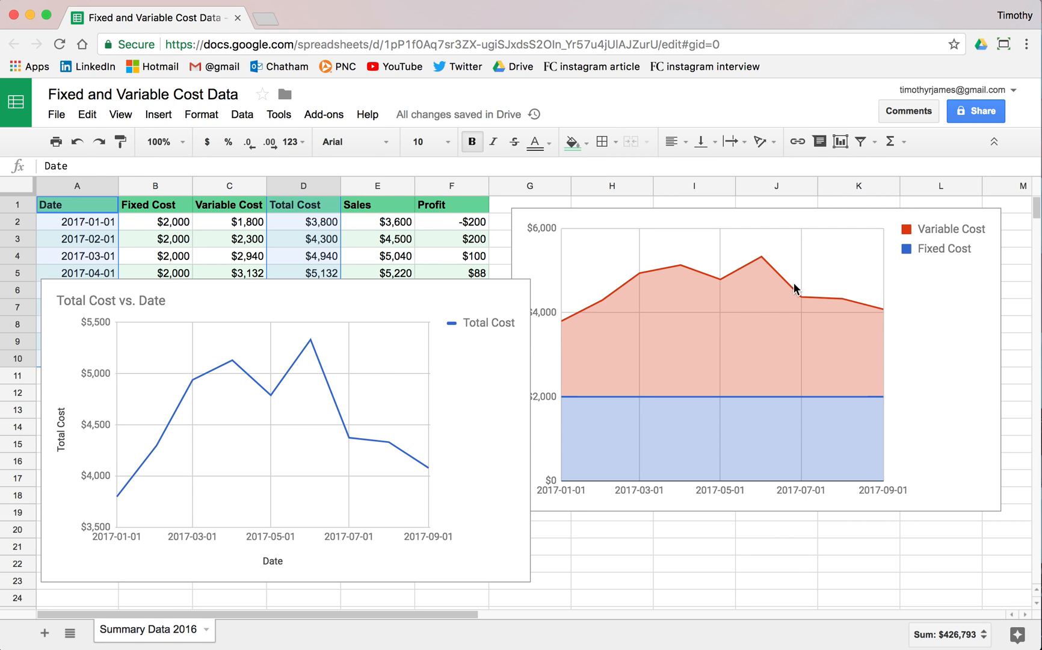
{"action": "mouse_move", "coordinate": [364, 367]}
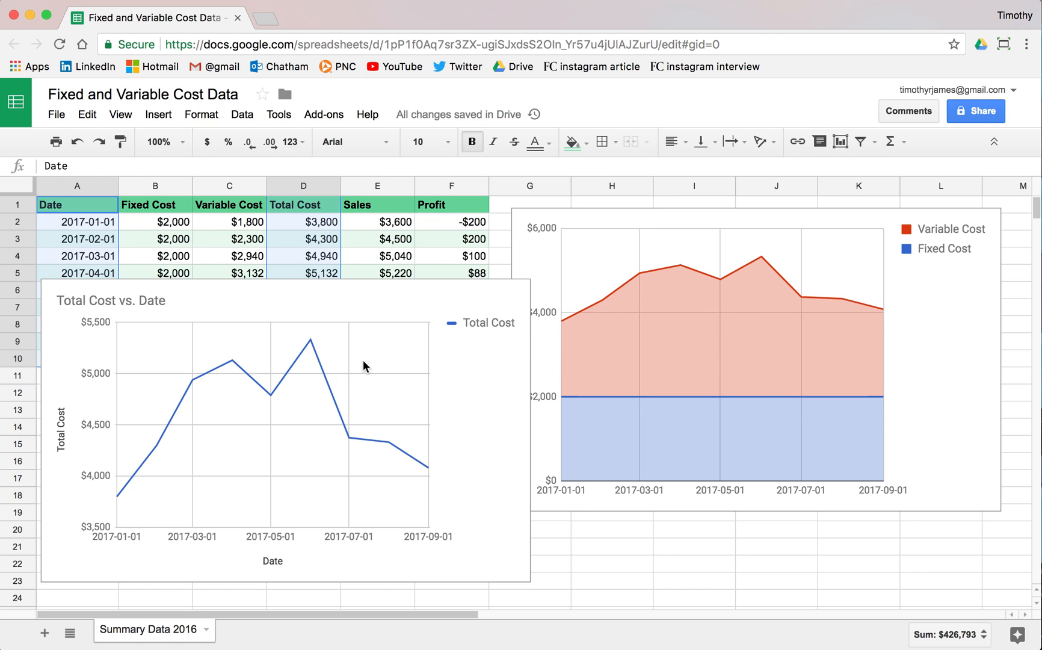
{"action": "mouse_move", "coordinate": [652, 289]}
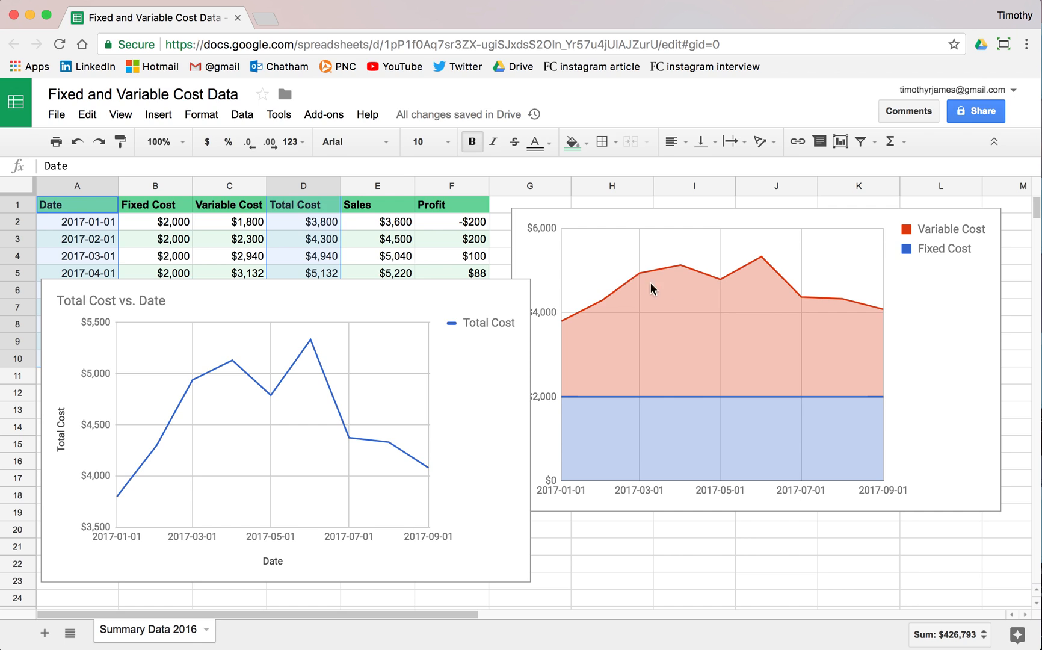
{"action": "mouse_move", "coordinate": [761, 260]}
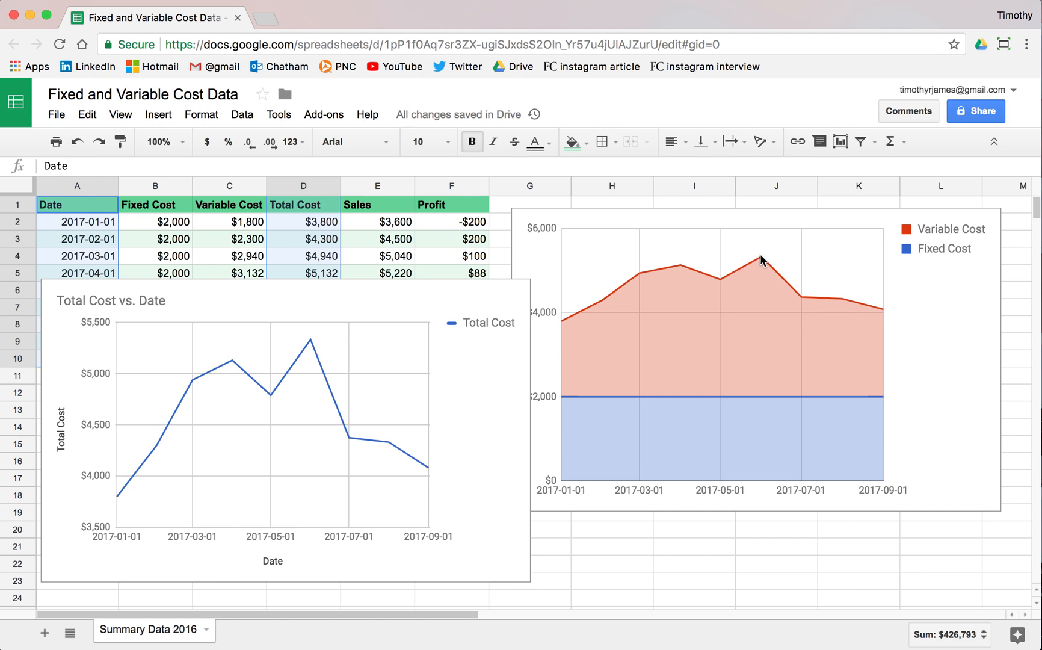
Compare the stacked area chart and the new Total Cost line chart
{"action": "left_click", "coordinate": [760, 258]}
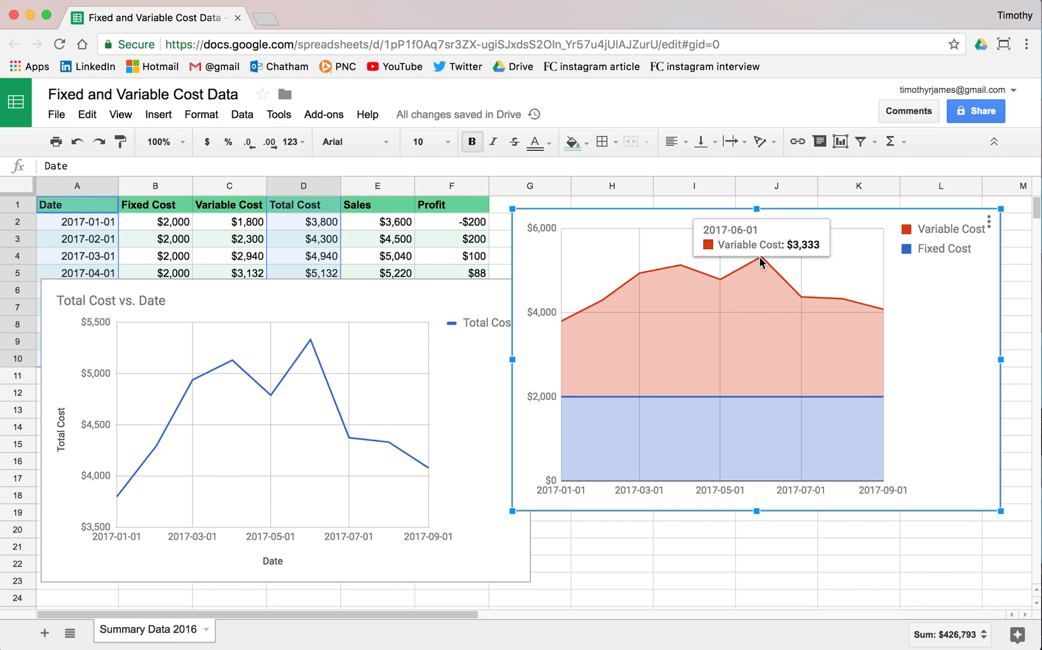
{"action": "mouse_move", "coordinate": [764, 397]}
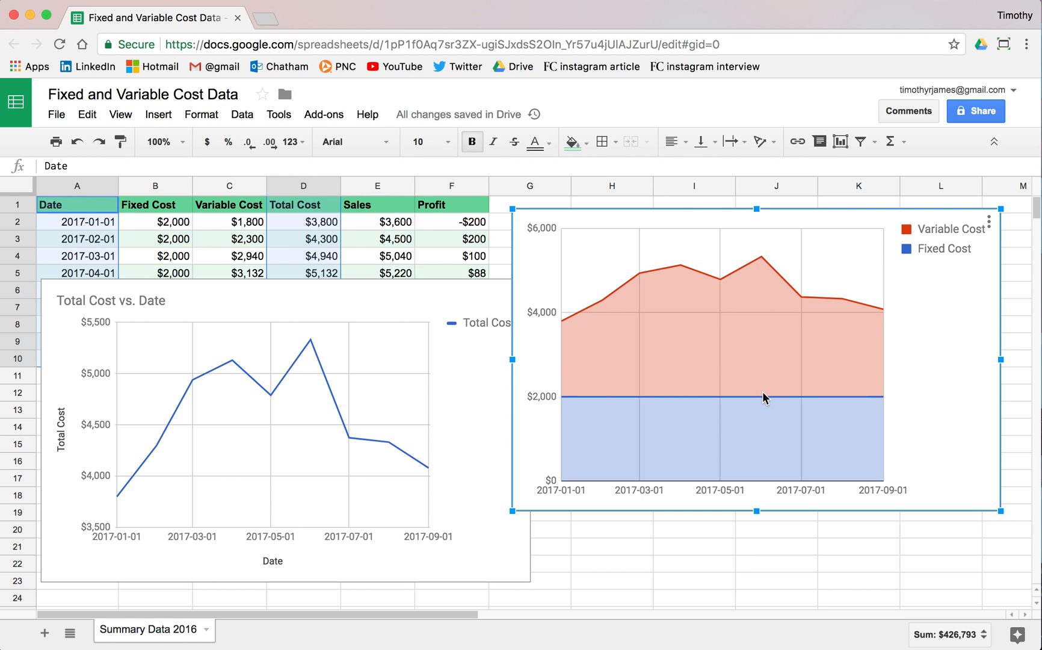
{"action": "mouse_move", "coordinate": [340, 346]}
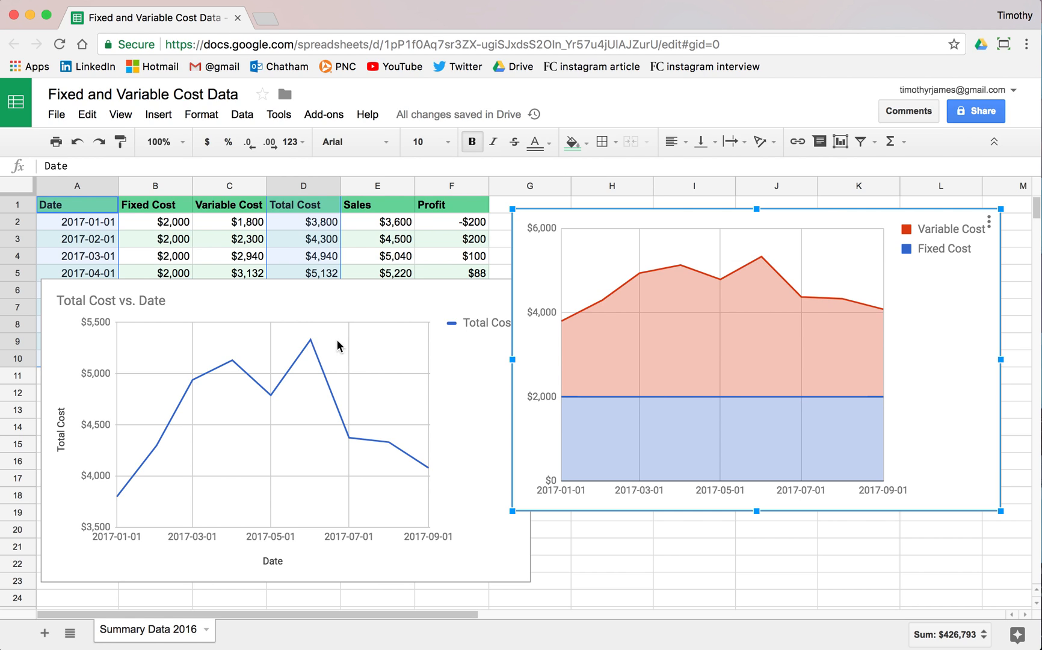
{"action": "left_click", "coordinate": [309, 342]}
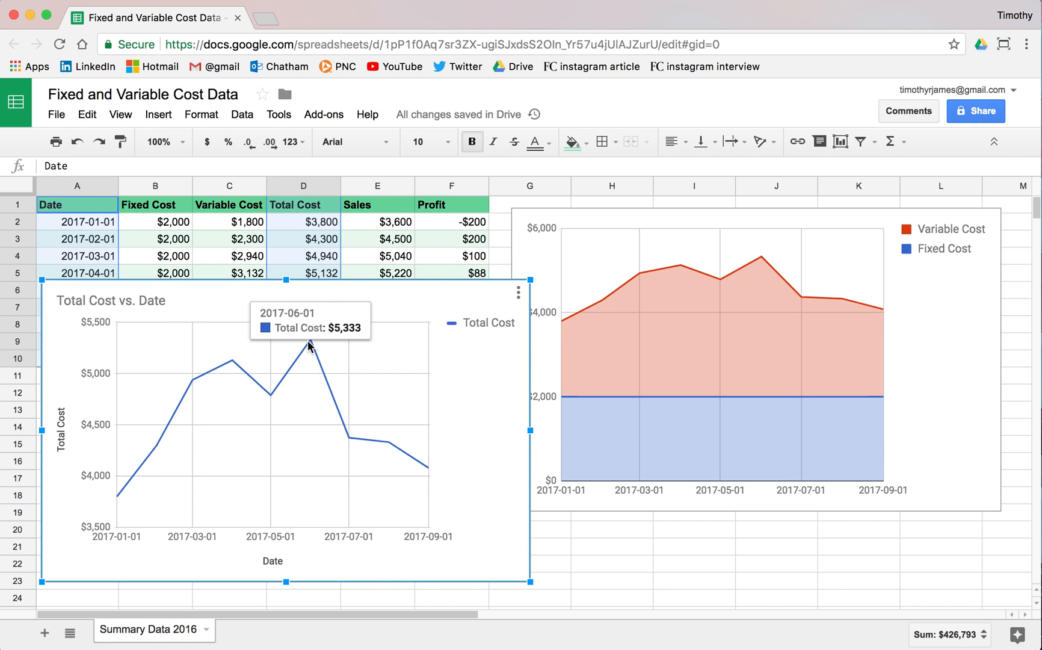
{"action": "mouse_move", "coordinate": [297, 359]}
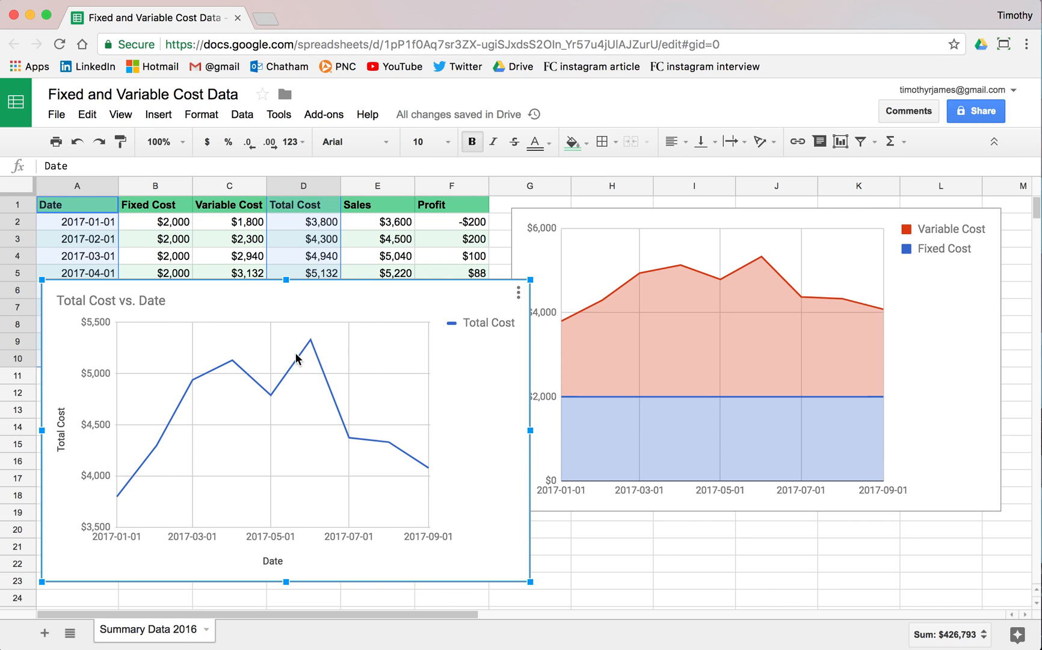
{"action": "mouse_move", "coordinate": [414, 458]}
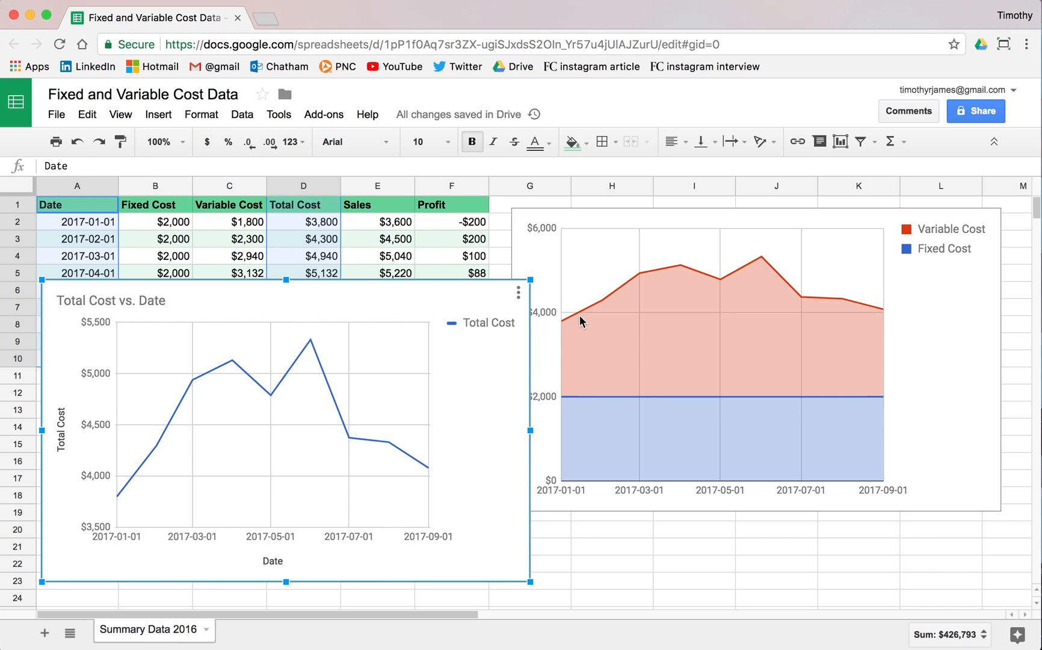
Try a logarithmic vertical axis on the Total Cost chart and turn it back off
{"action": "double_click", "coordinate": [654, 290]}
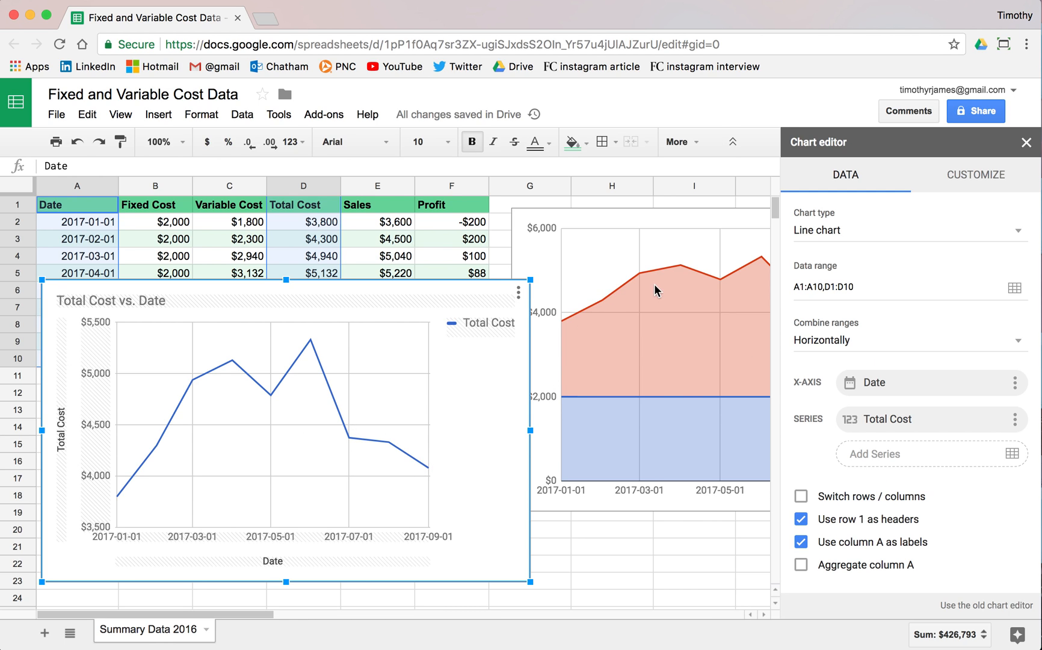
{"action": "mouse_move", "coordinate": [967, 180]}
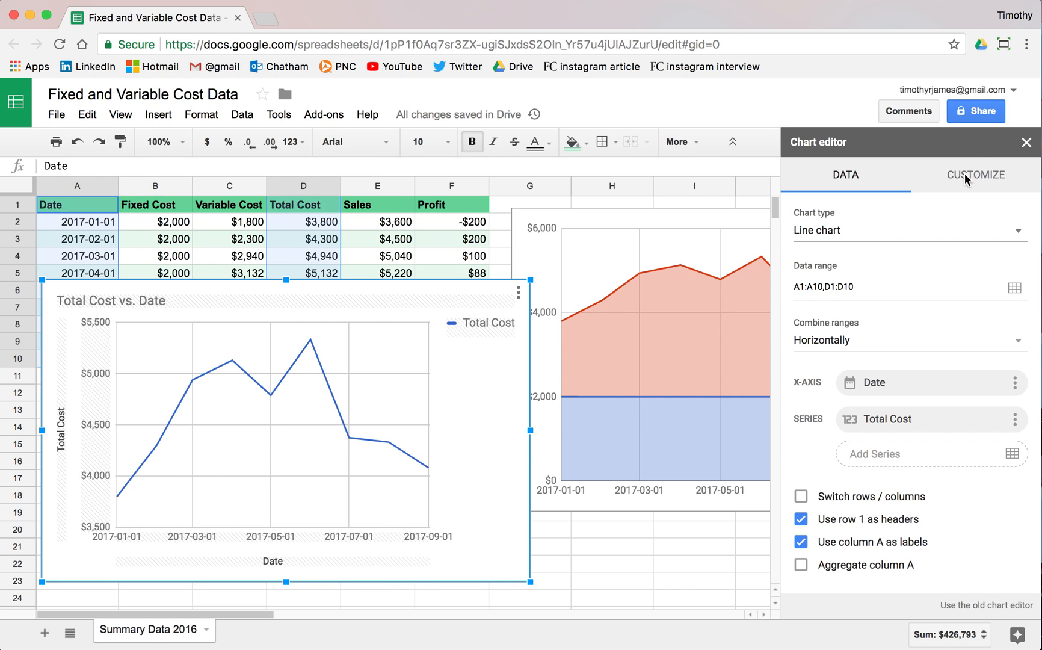
{"action": "left_click", "coordinate": [975, 175]}
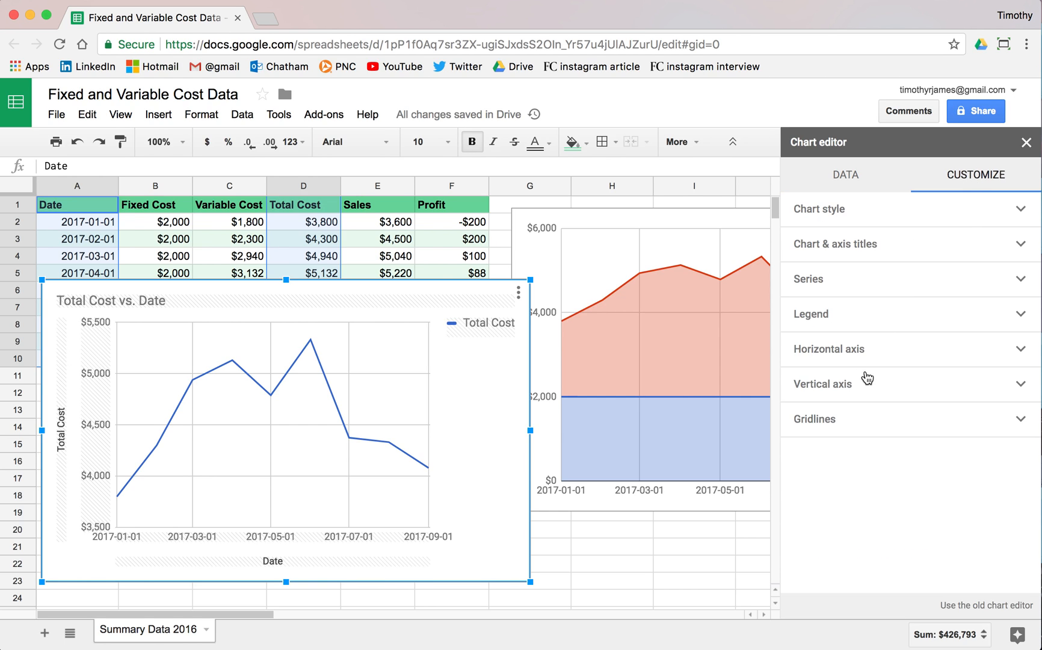
{"action": "left_click", "coordinate": [828, 349]}
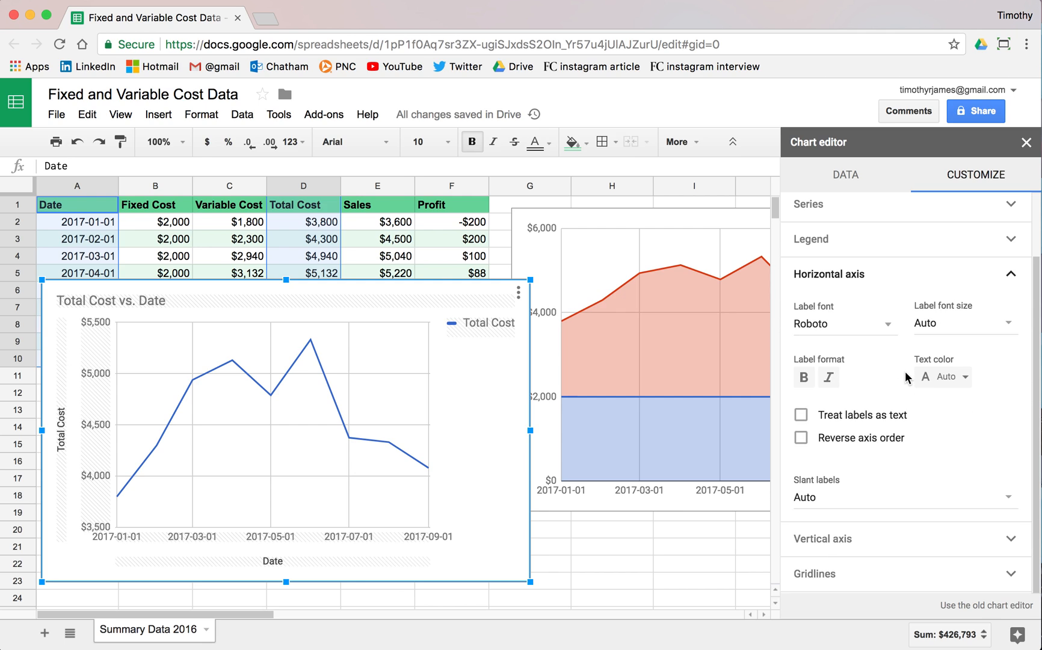
{"action": "mouse_move", "coordinate": [884, 381]}
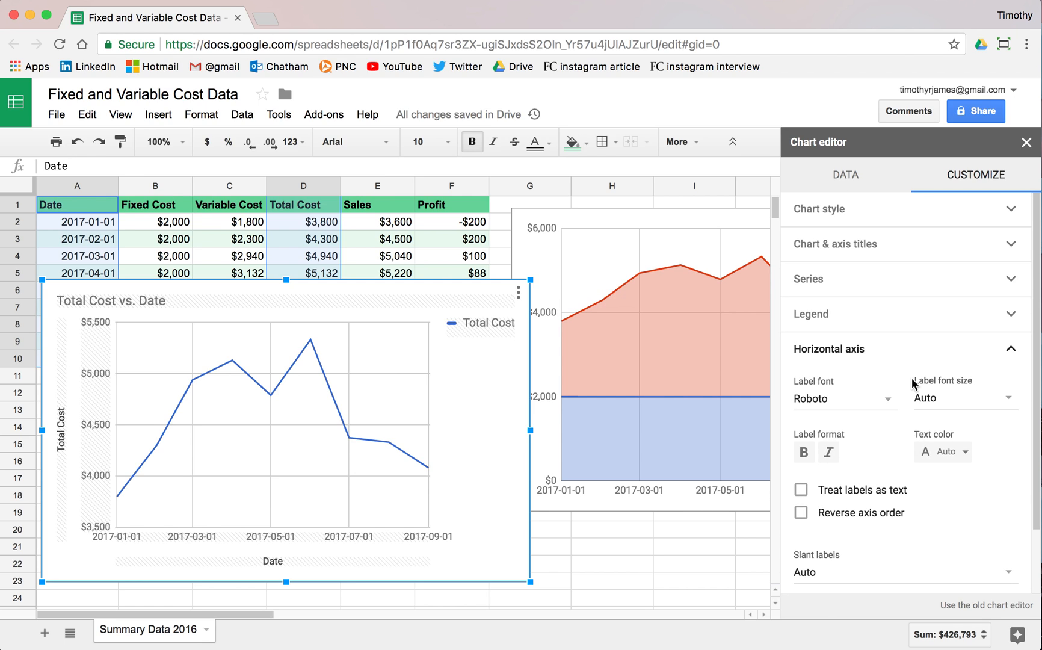
{"action": "mouse_move", "coordinate": [650, 337]}
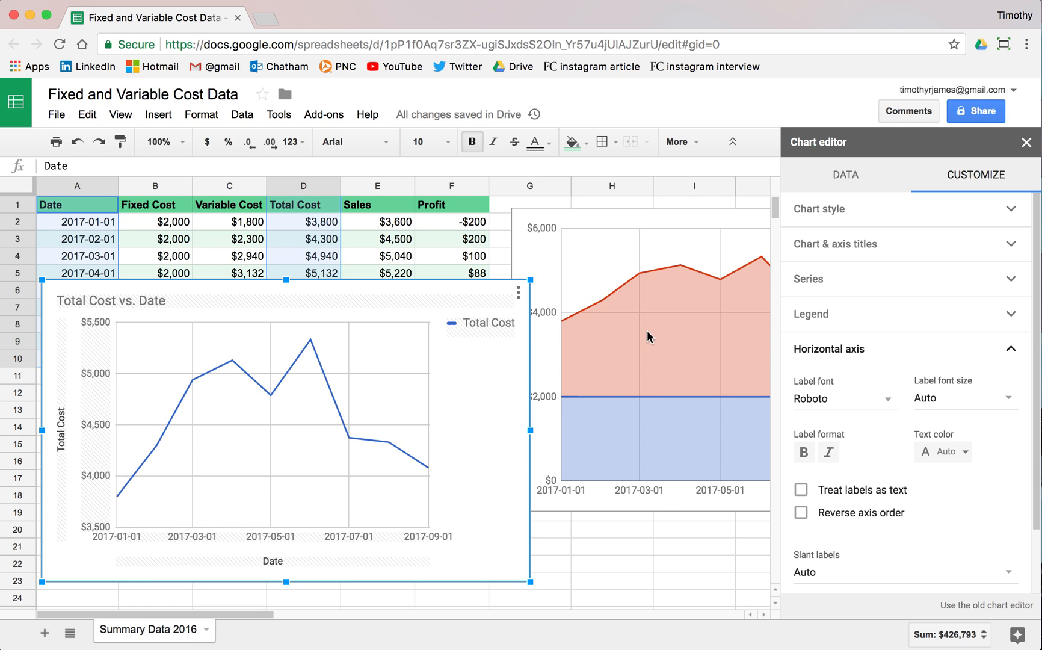
{"action": "scroll", "scroll_direction": "down", "scroll_amount": 3}
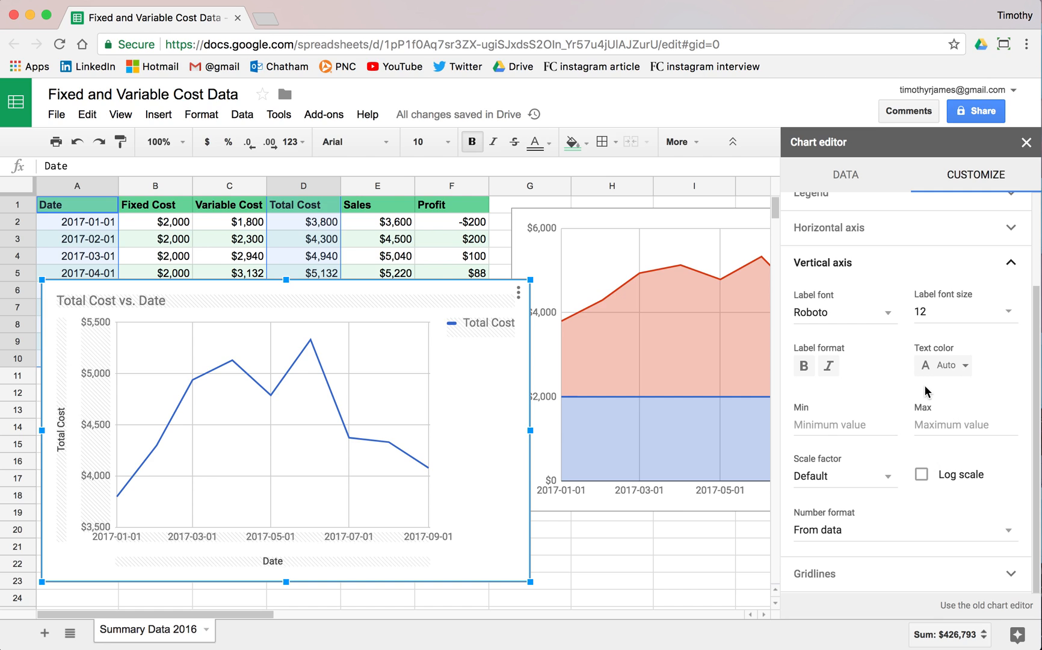
{"action": "left_click", "coordinate": [921, 474]}
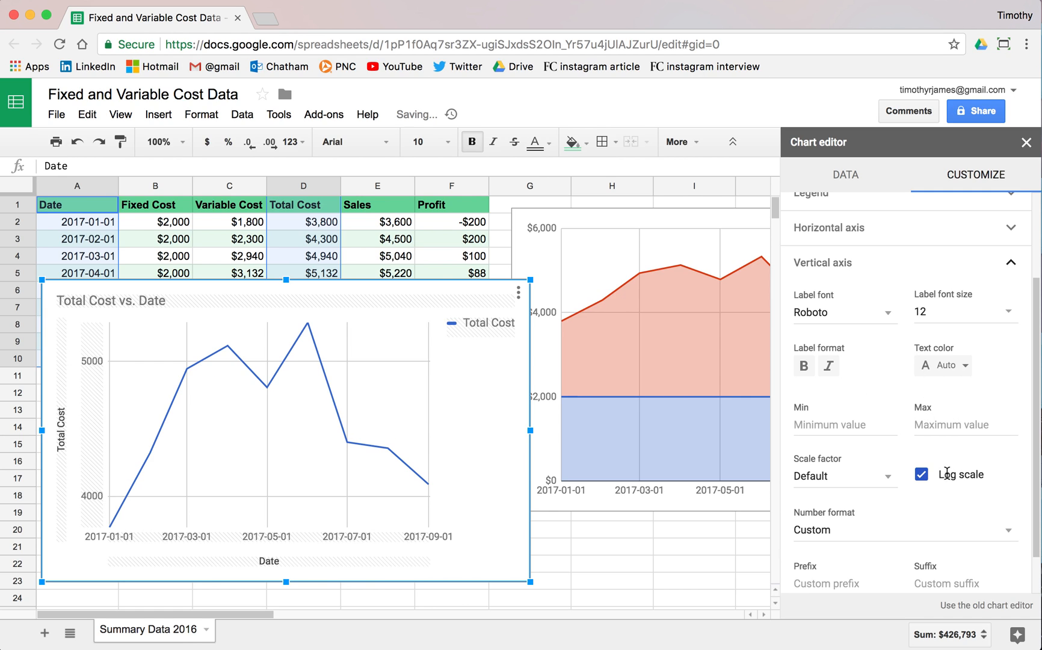
{"action": "left_click", "coordinate": [920, 474]}
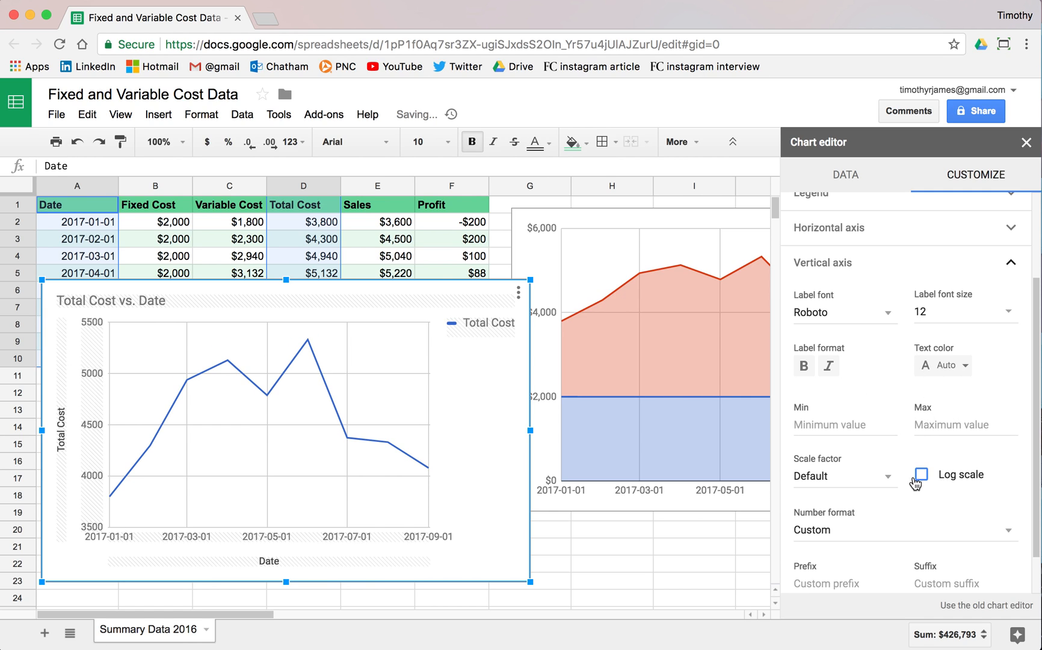
Try a divide-by-100 scale factor on the vertical axis, then restore Default (3,500–5,500)
{"action": "left_click", "coordinate": [844, 475]}
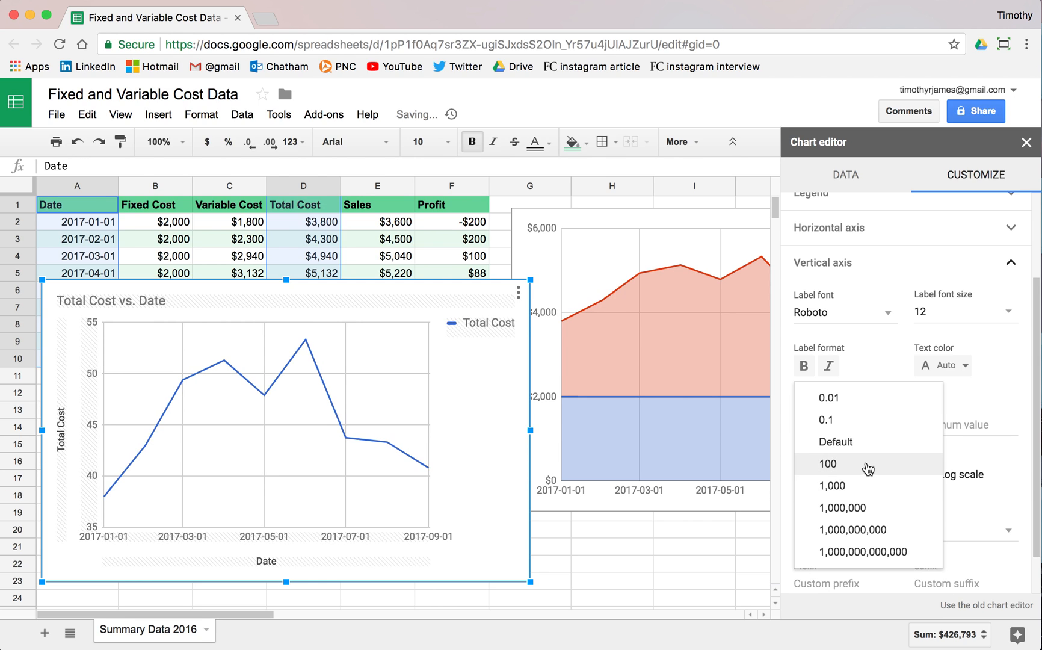
{"action": "left_click", "coordinate": [826, 463]}
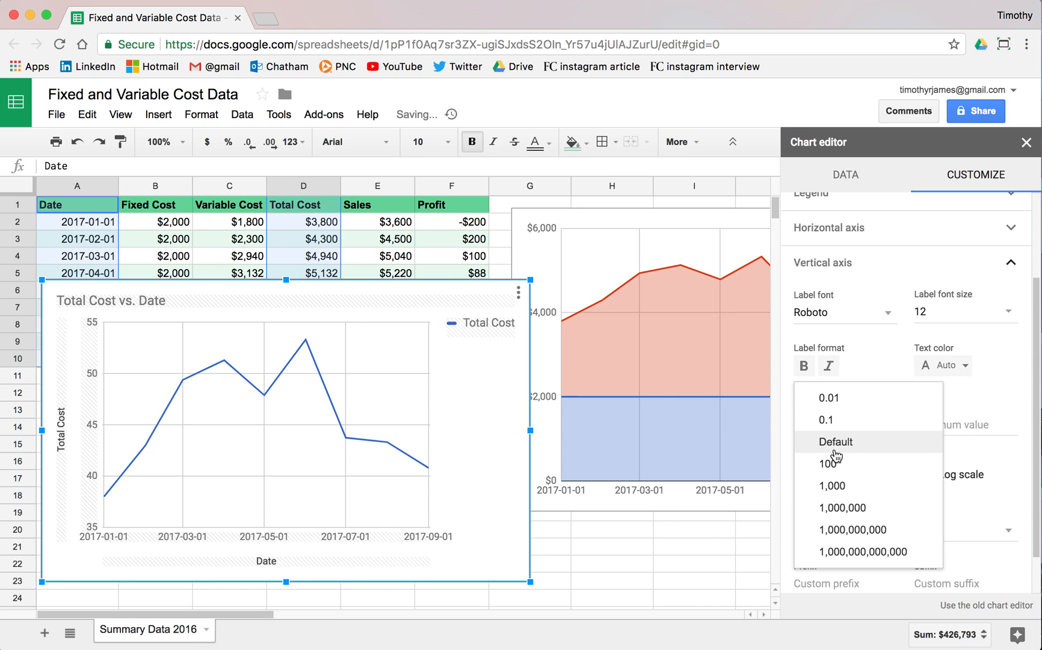
{"action": "left_click", "coordinate": [835, 441]}
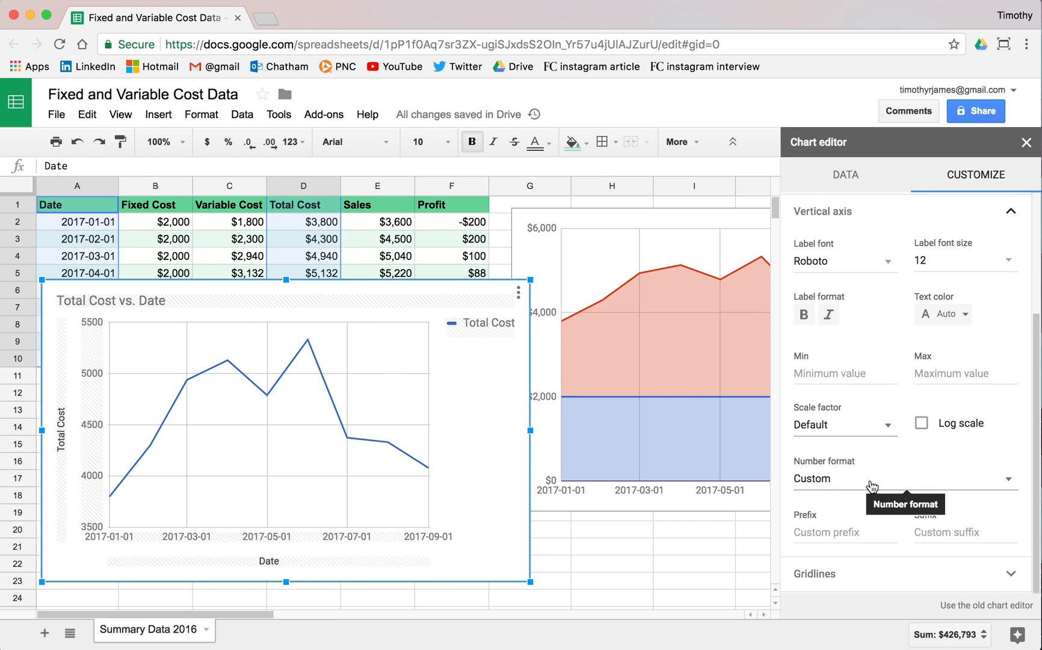
{"action": "mouse_move", "coordinate": [277, 449]}
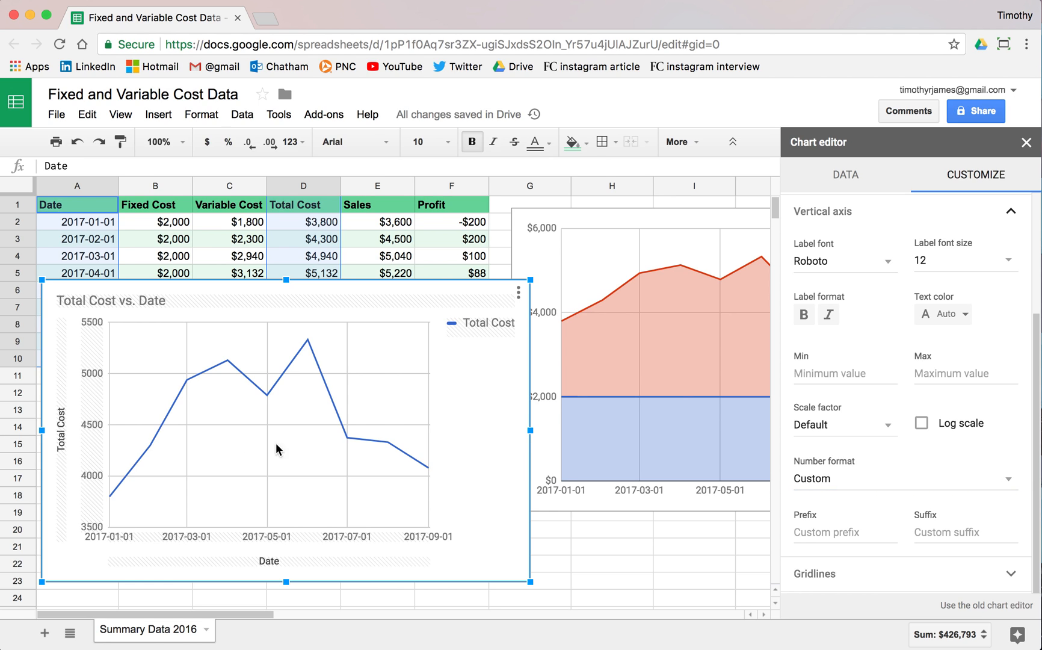
{"action": "mouse_move", "coordinate": [933, 472]}
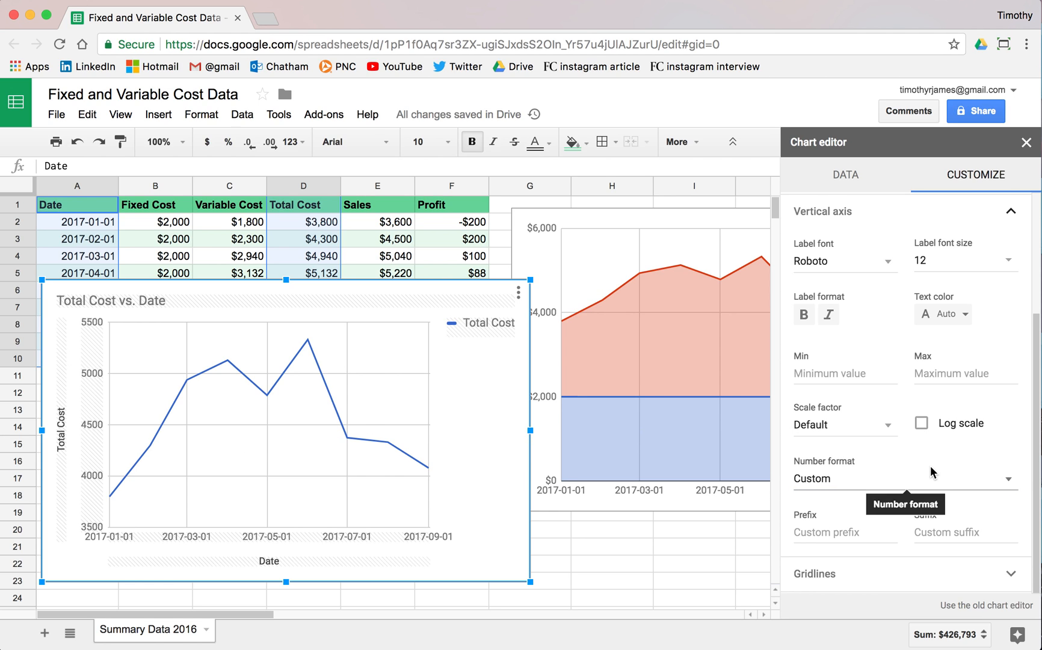
{"action": "scroll", "scroll_direction": "up", "scroll_amount": 3}
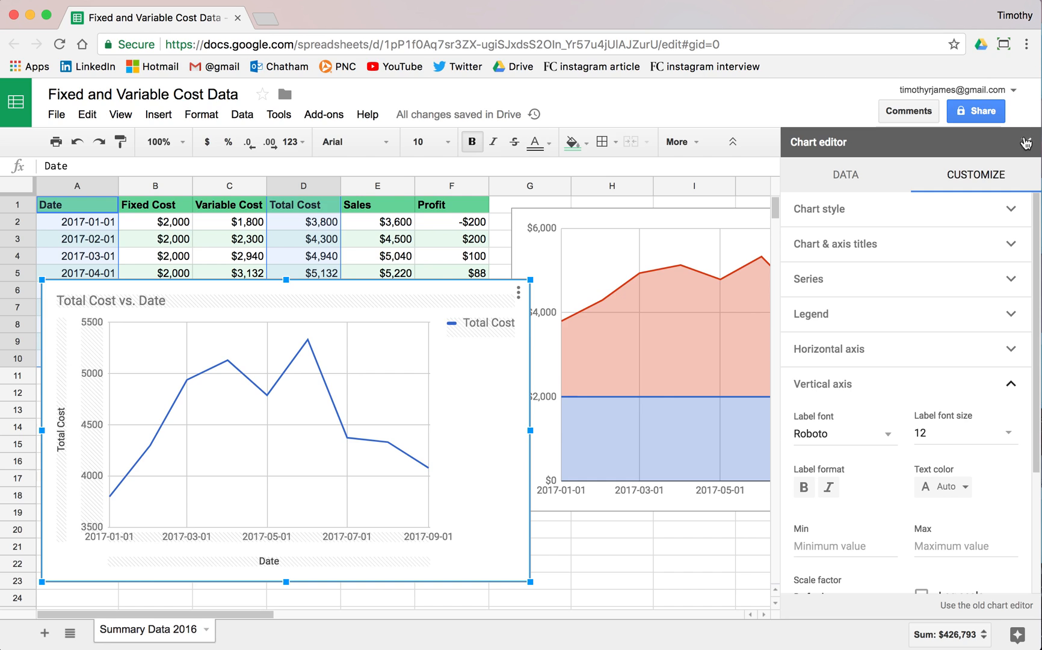
Delete the Total Cost line chart from the sheet
{"action": "left_click", "coordinate": [1025, 142]}
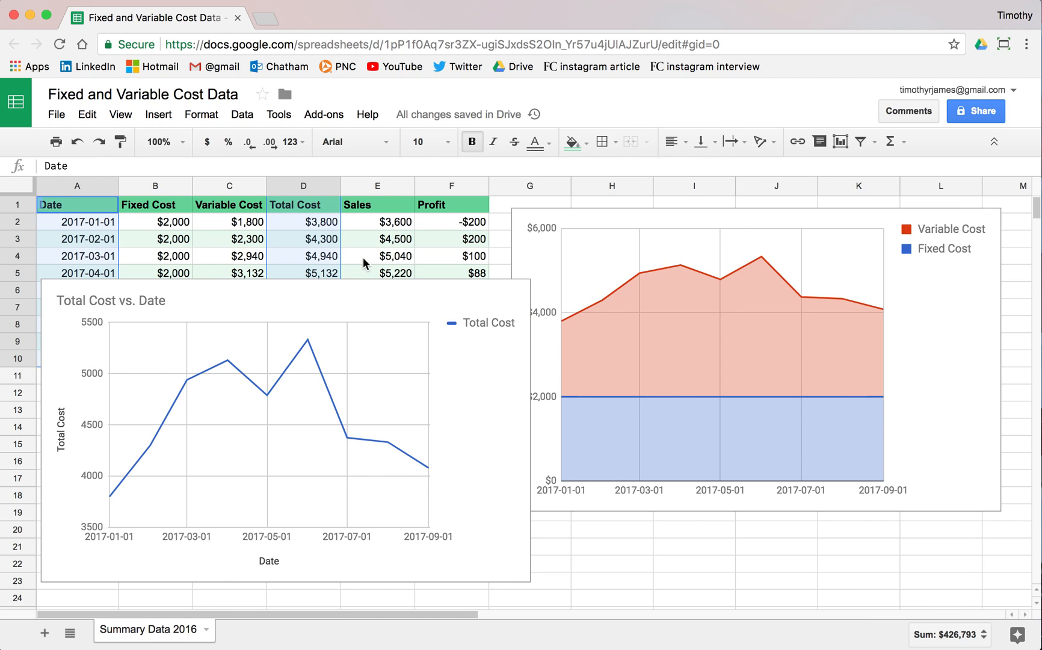
{"action": "left_click", "coordinate": [266, 432]}
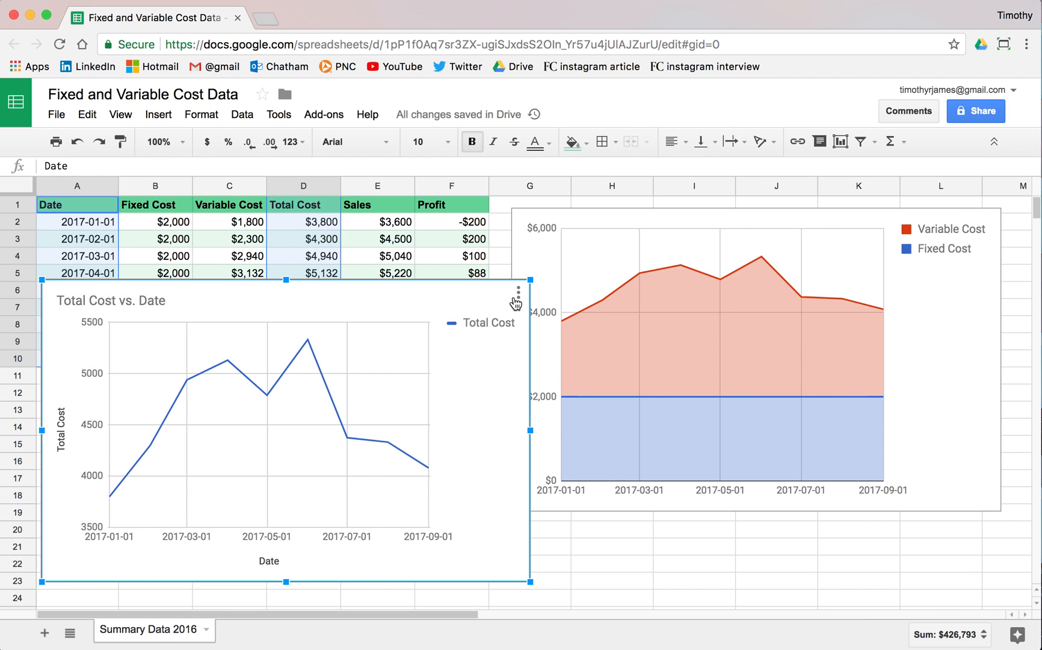
{"action": "mouse_move", "coordinate": [965, 261]}
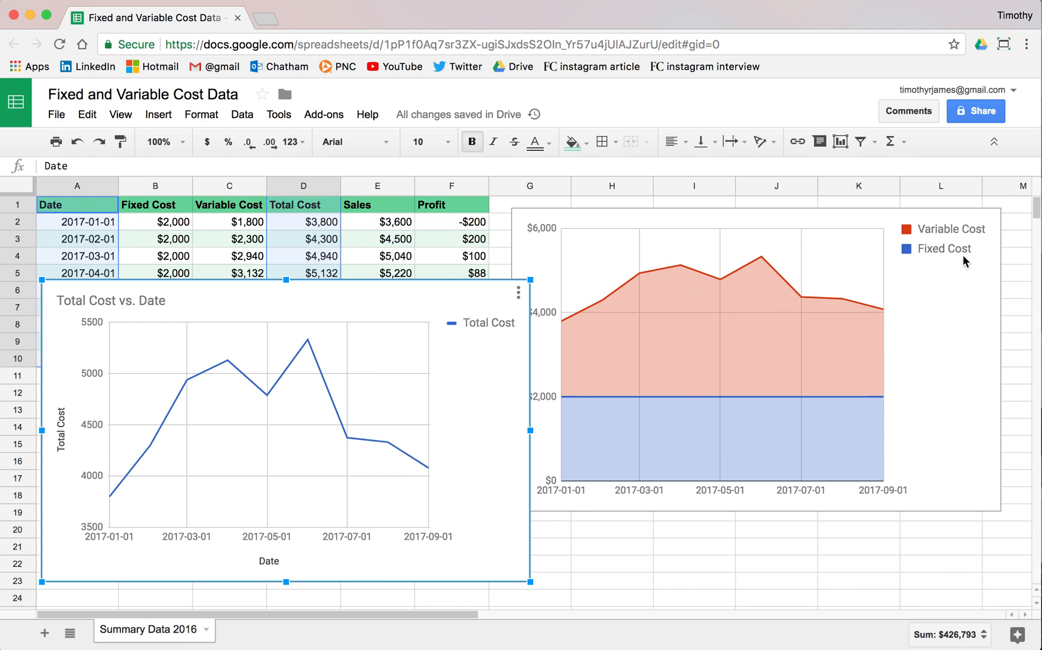
{"action": "mouse_move", "coordinate": [520, 302]}
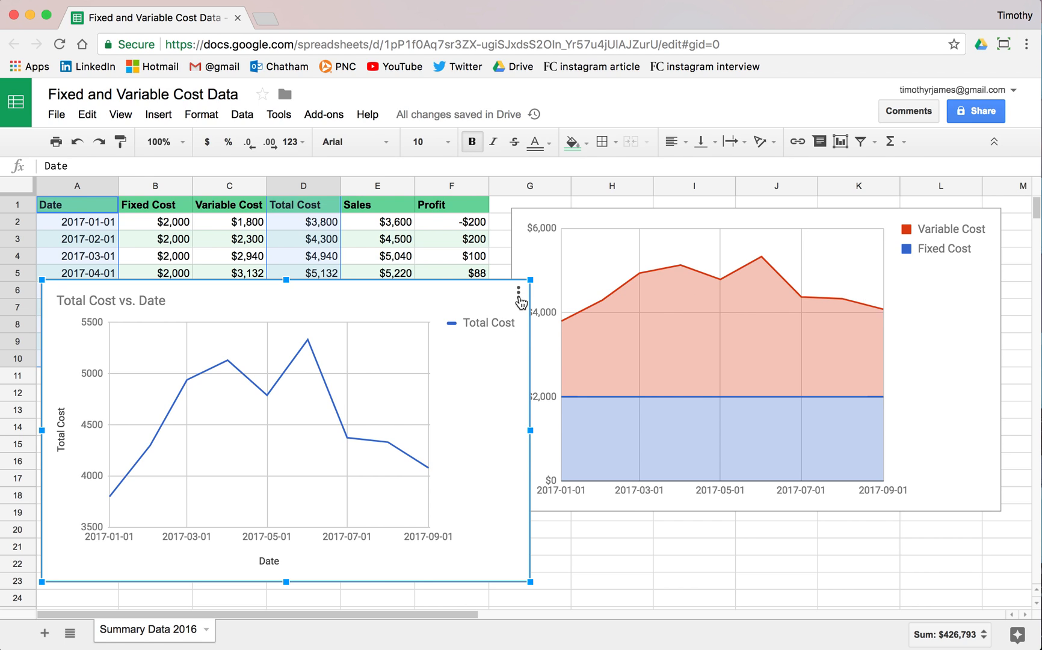
{"action": "left_click", "coordinate": [517, 293]}
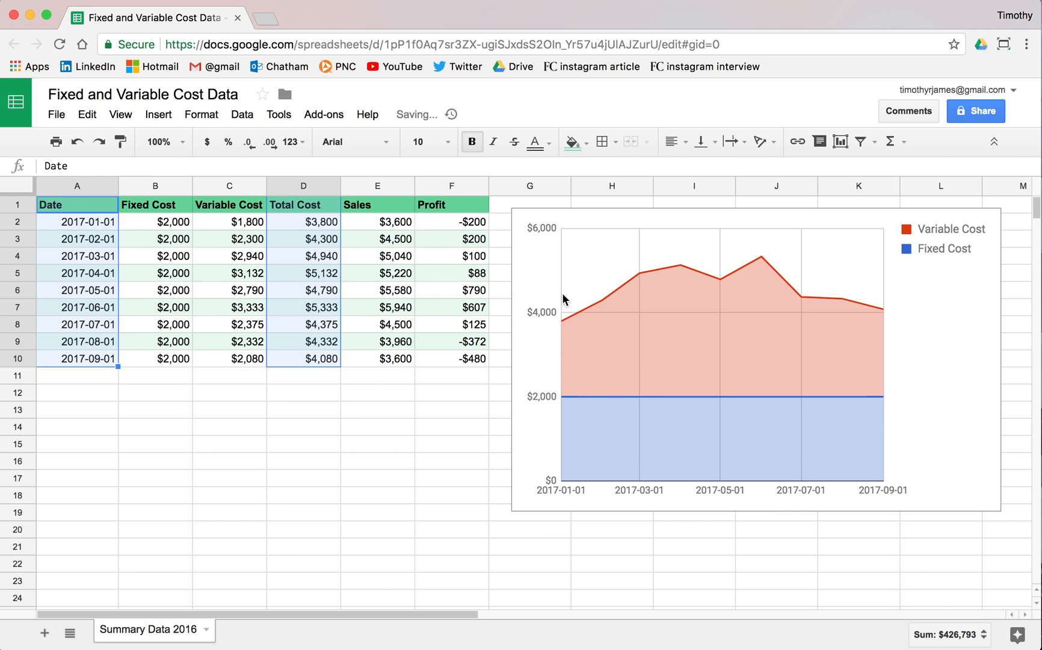
Move the stacked area chart to its own sheet and return to Summary Data 2016
{"action": "left_click", "coordinate": [988, 222]}
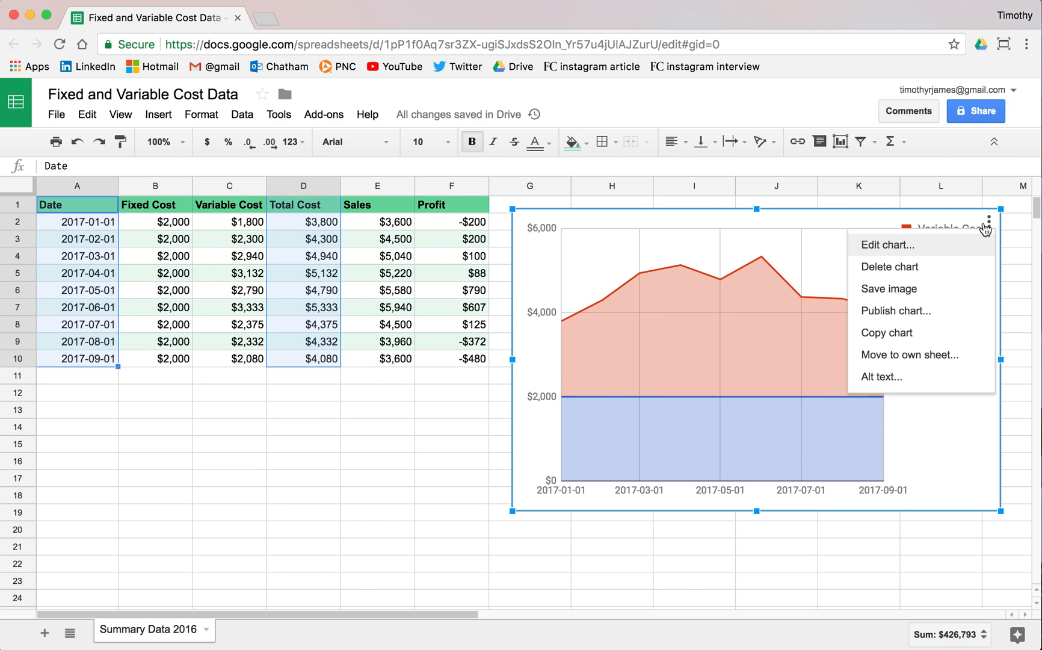
{"action": "left_click", "coordinate": [910, 354]}
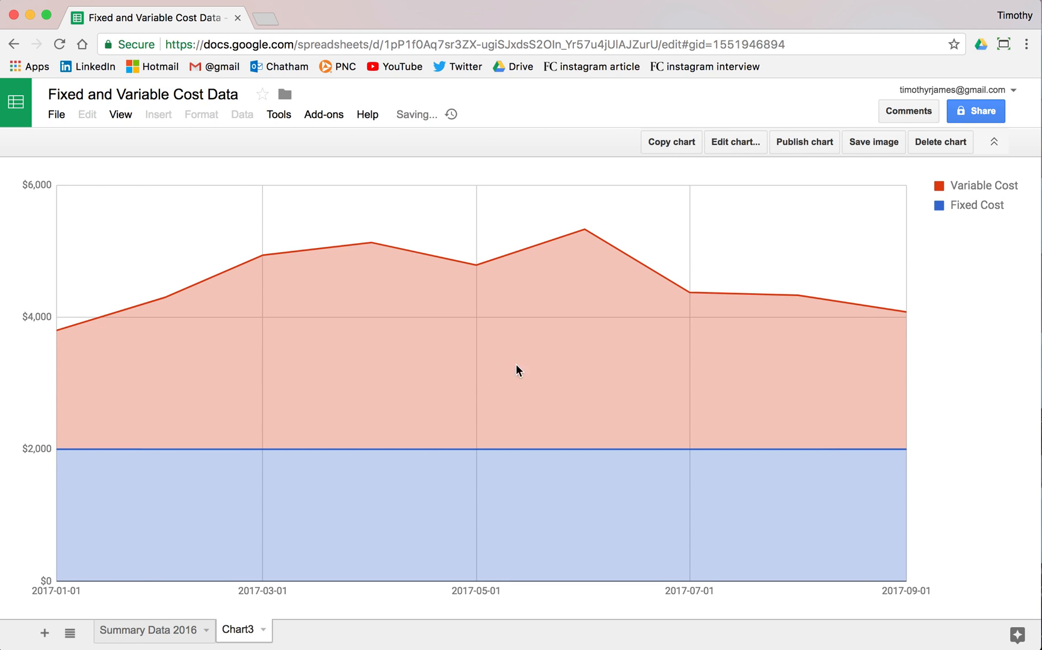
{"action": "left_click", "coordinate": [148, 629]}
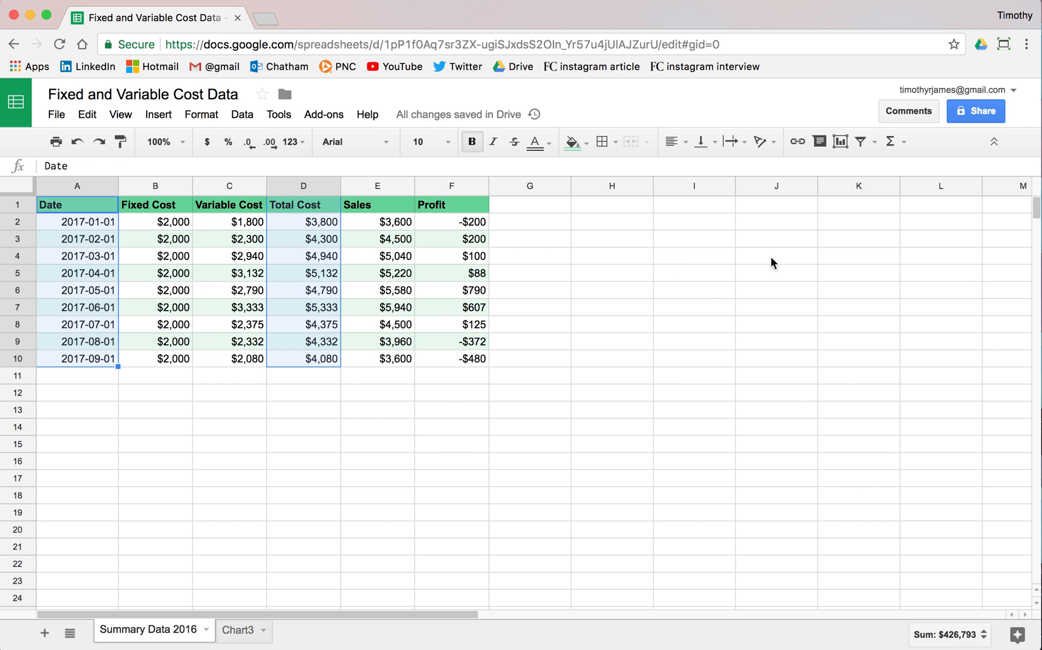
Insert a new 'Cost (negative)' column to the left of Sales
{"action": "left_click", "coordinate": [529, 256]}
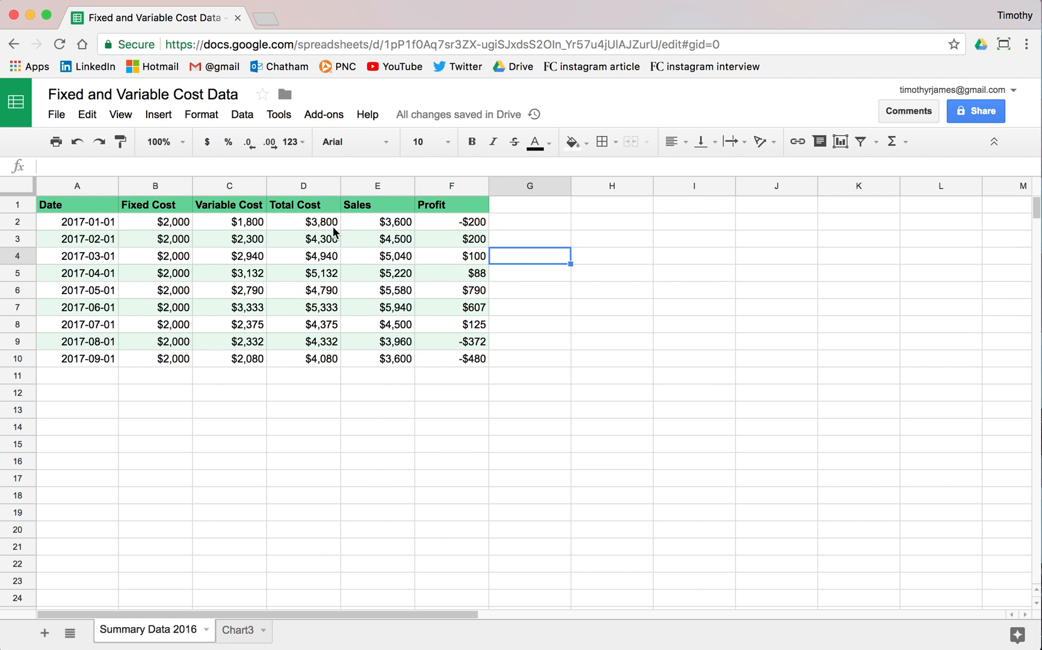
{"action": "mouse_move", "coordinate": [345, 207]}
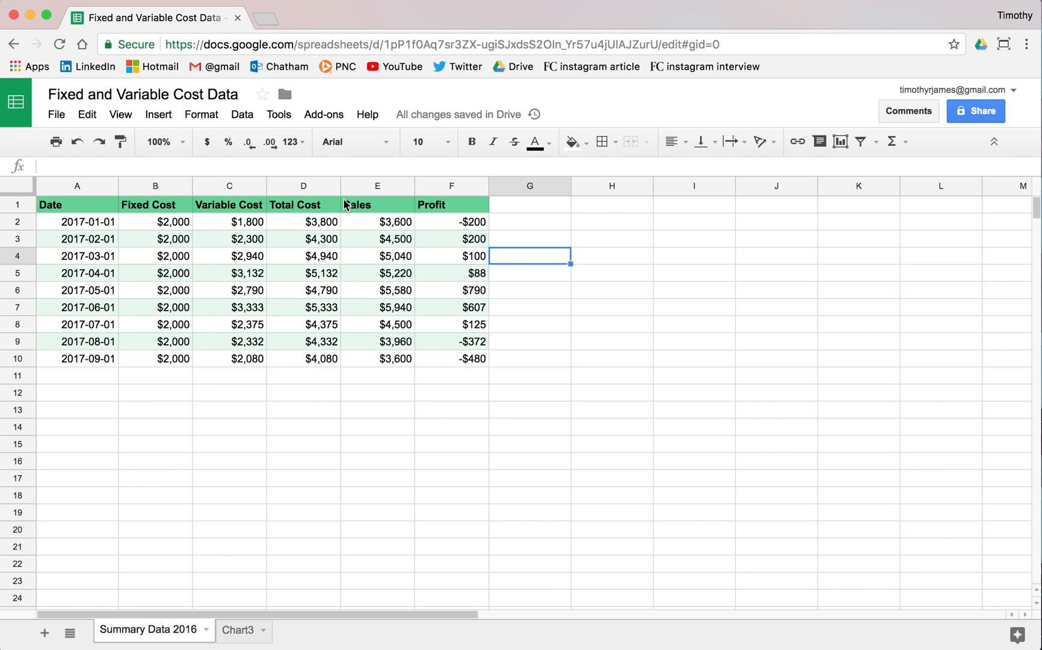
{"action": "left_click", "coordinate": [377, 185]}
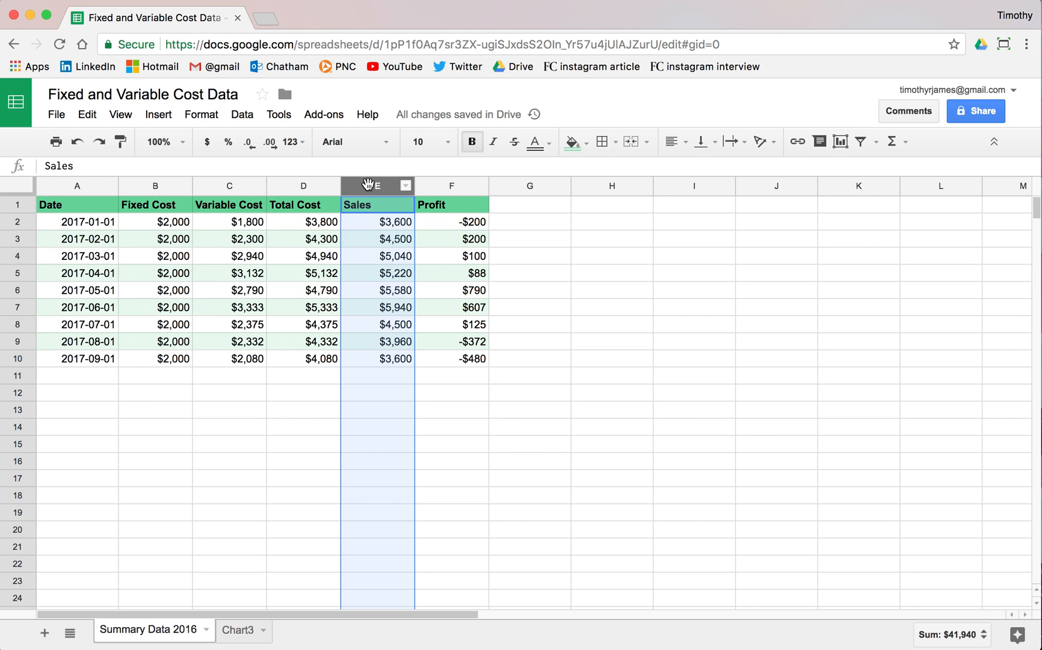
{"action": "right_click", "coordinate": [377, 185]}
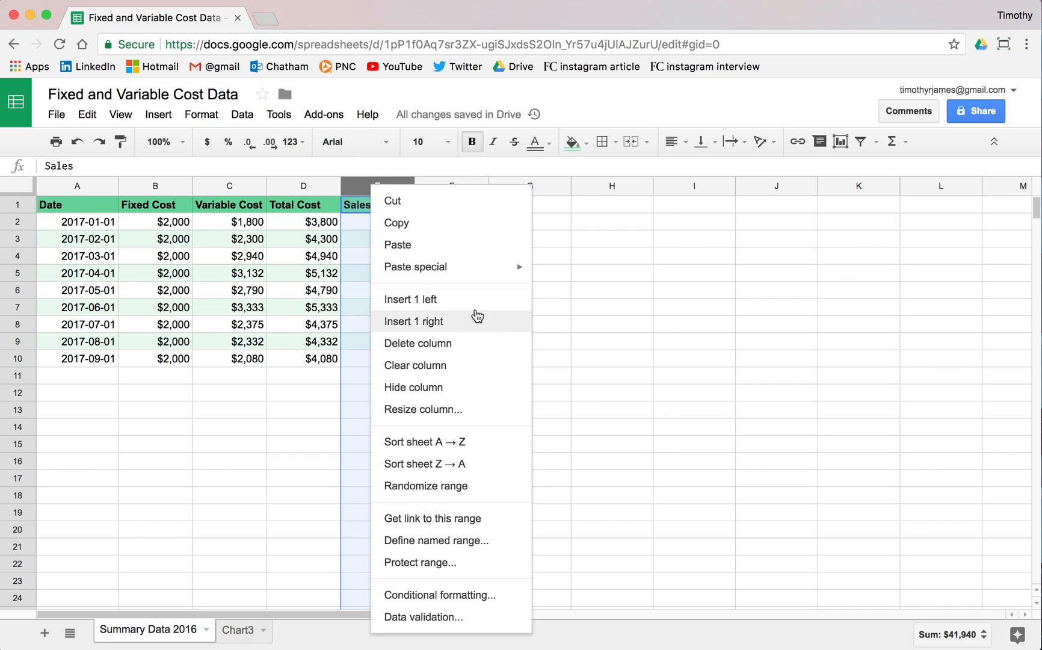
{"action": "left_click", "coordinate": [411, 298]}
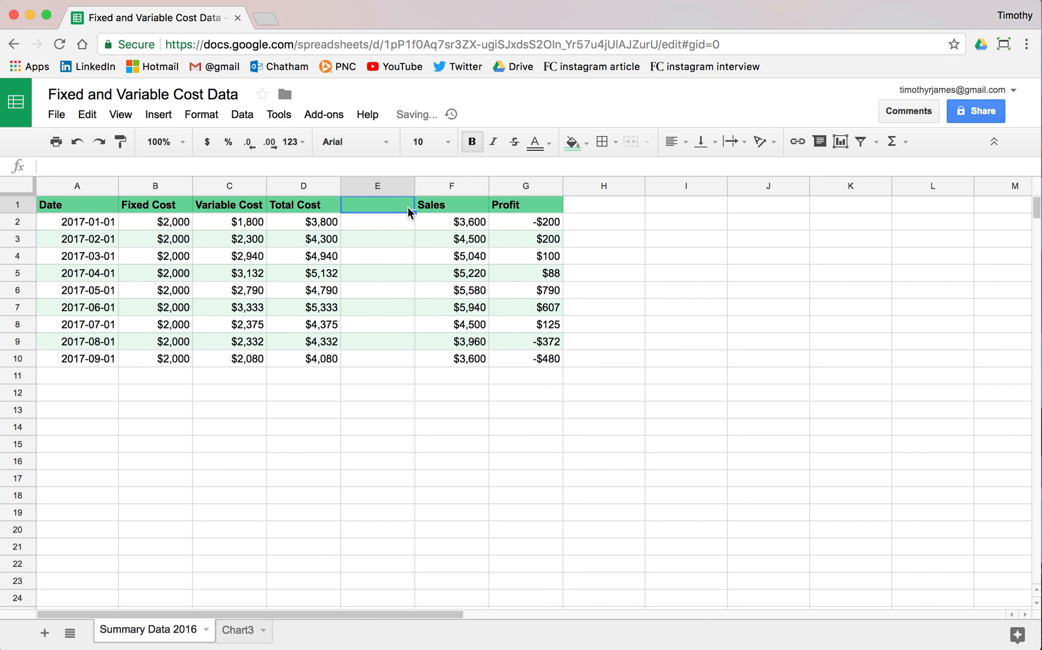
{"action": "type", "text": "Cost (negative"}
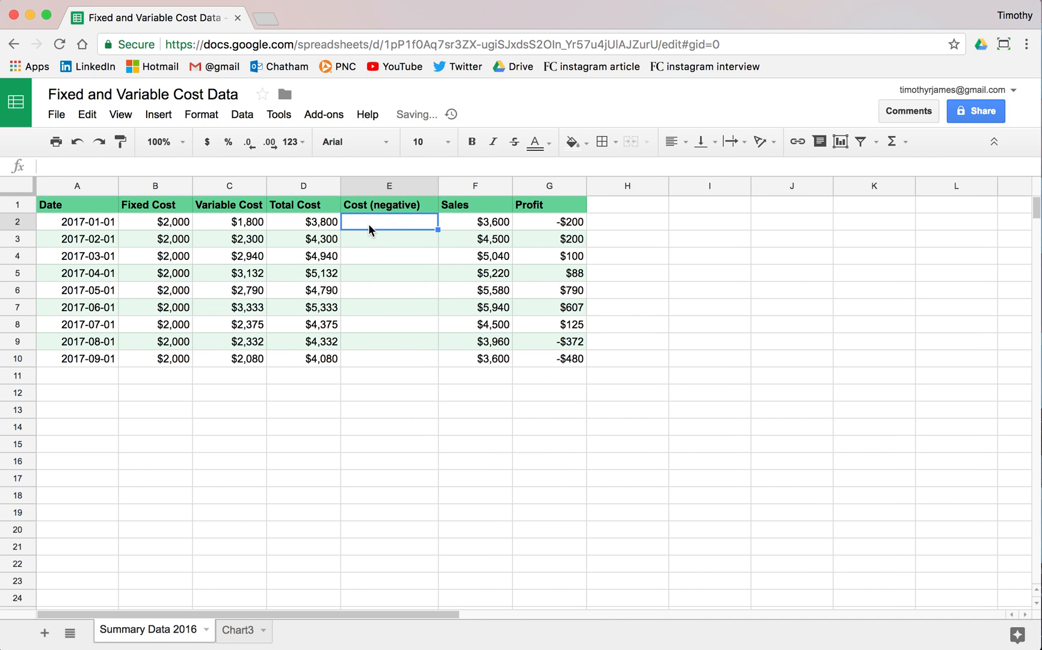
Fill the column with =-D2 negated Total Costs and check the Sales and Profit formulas
{"action": "type", "text": "=D2"}
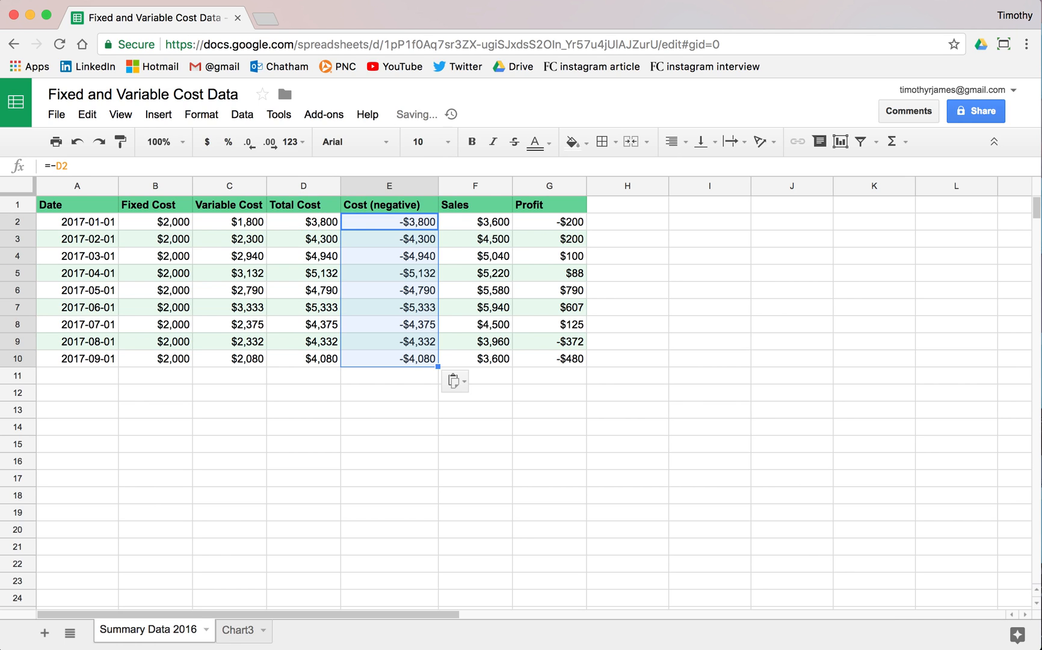
{"action": "left_click", "coordinate": [484, 222]}
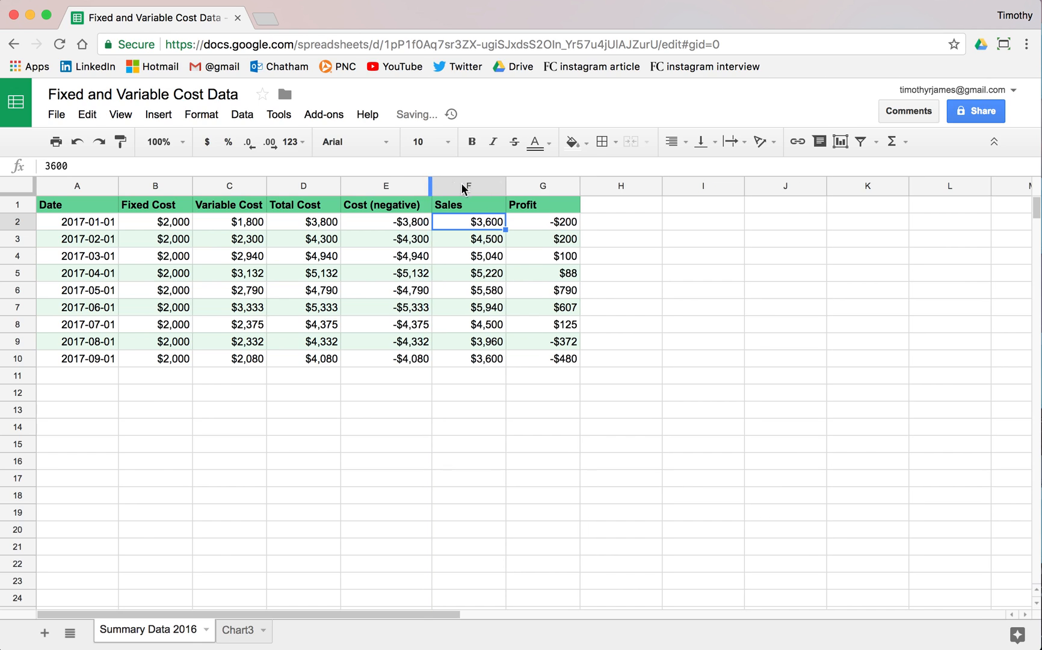
{"action": "mouse_move", "coordinate": [478, 250]}
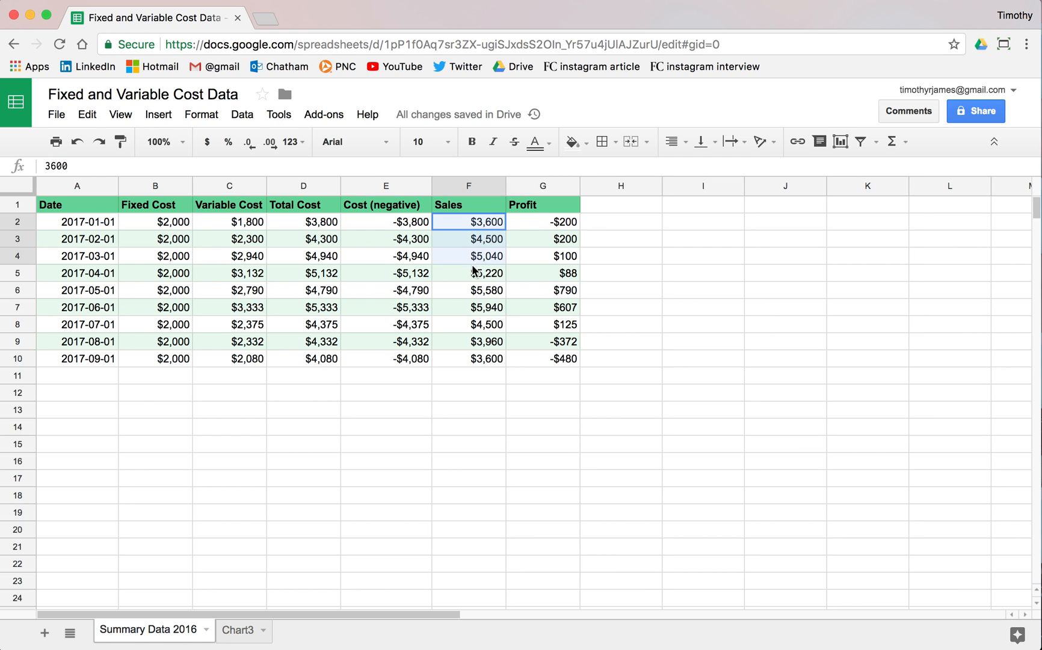
{"action": "left_click", "coordinate": [542, 221]}
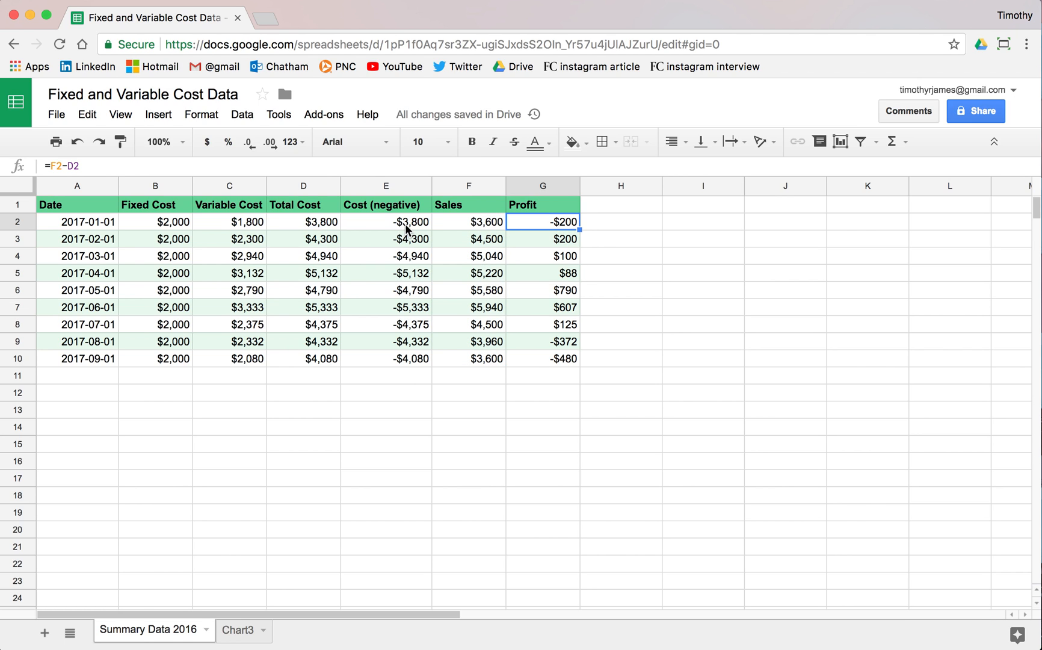
{"action": "left_click", "coordinate": [386, 221]}
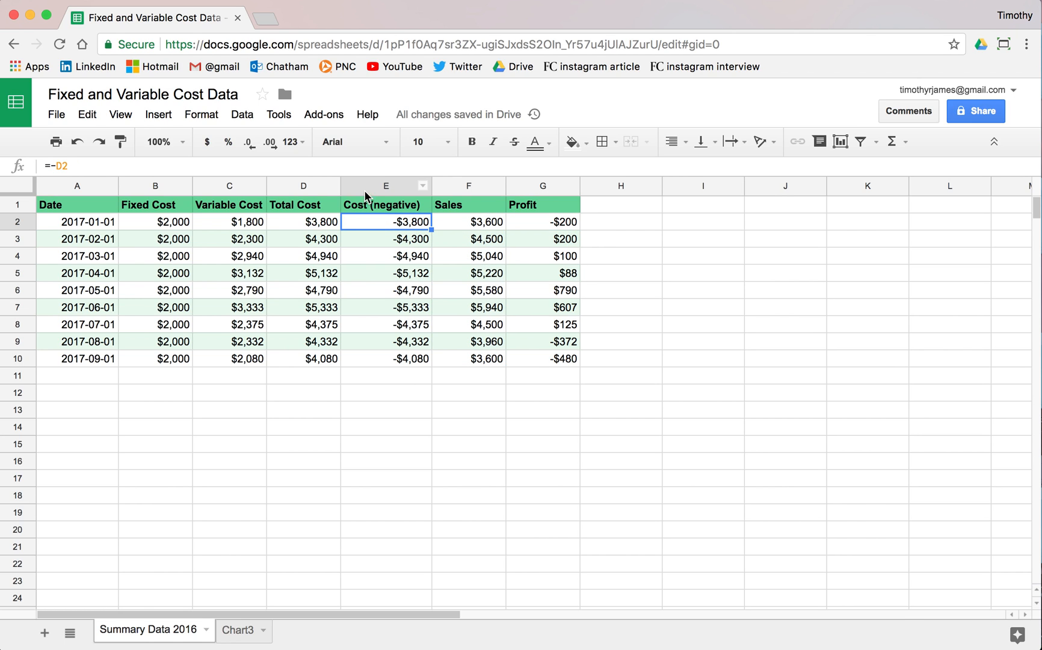
{"action": "mouse_move", "coordinate": [449, 250]}
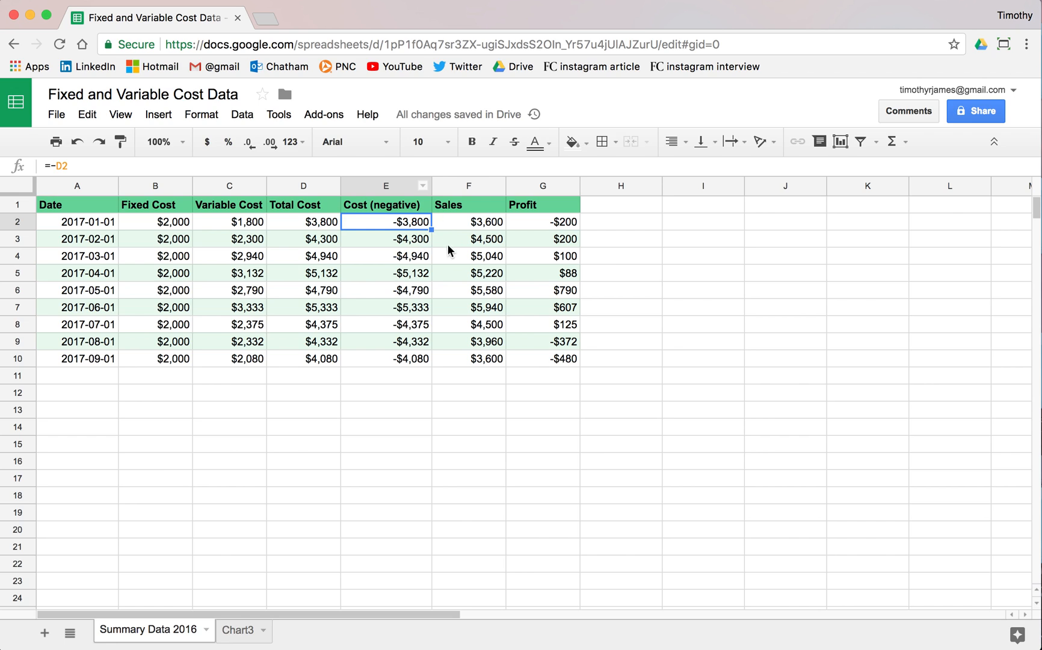
{"action": "mouse_move", "coordinate": [393, 190]}
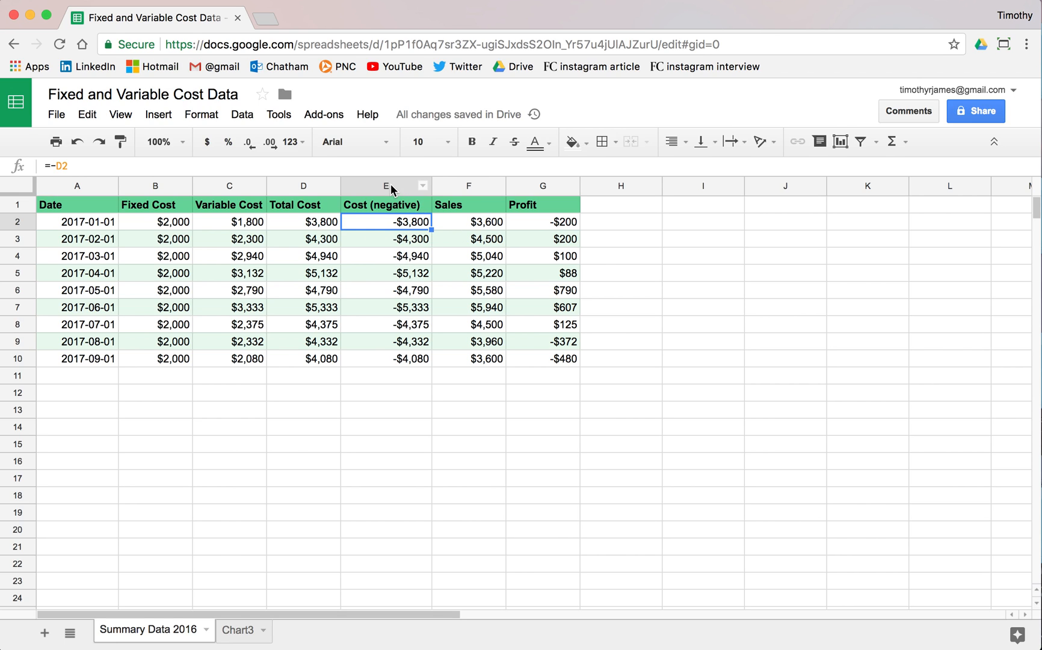
{"action": "mouse_move", "coordinate": [86, 191]}
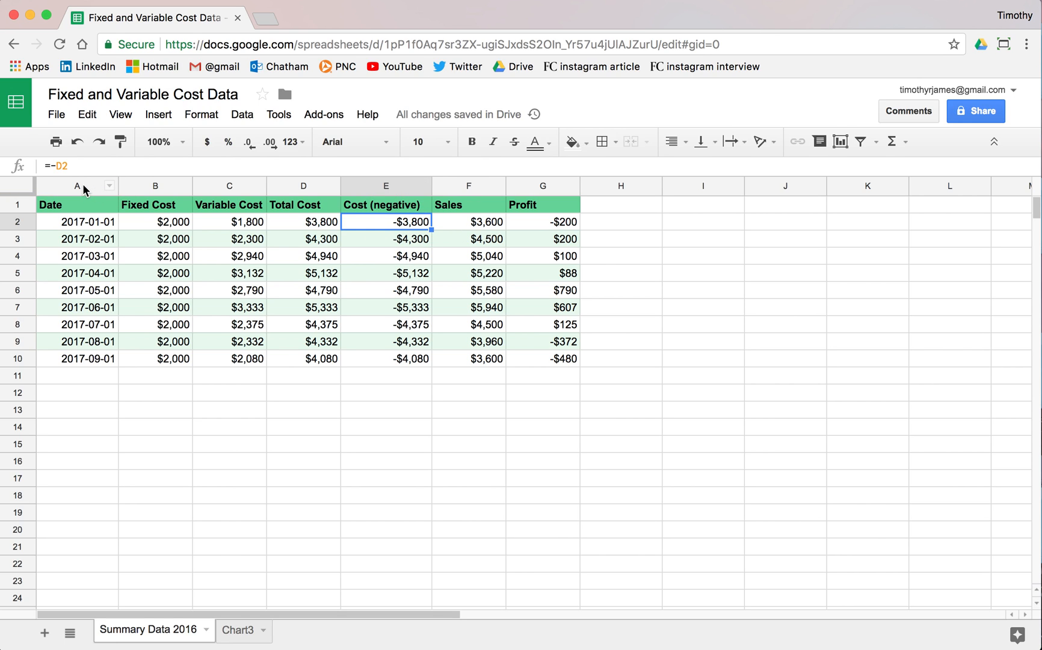
Chart Date, Cost (negative) and Sales as an area chart with Standard stacking
{"action": "left_click", "coordinate": [77, 186]}
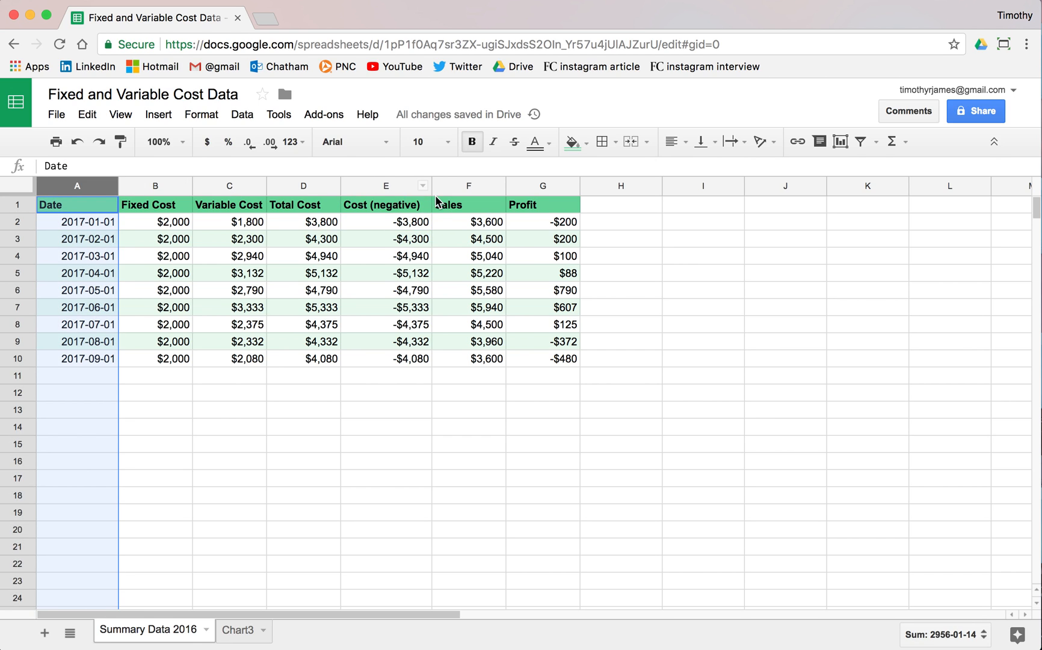
{"action": "mouse_move", "coordinate": [394, 190]}
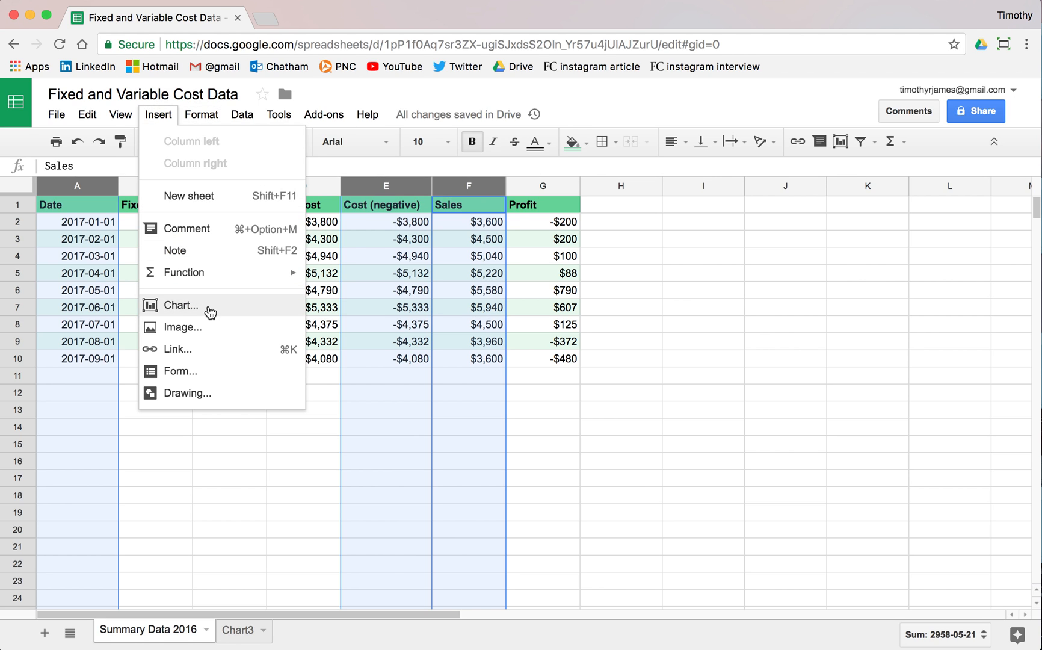
{"action": "left_click", "coordinate": [180, 304]}
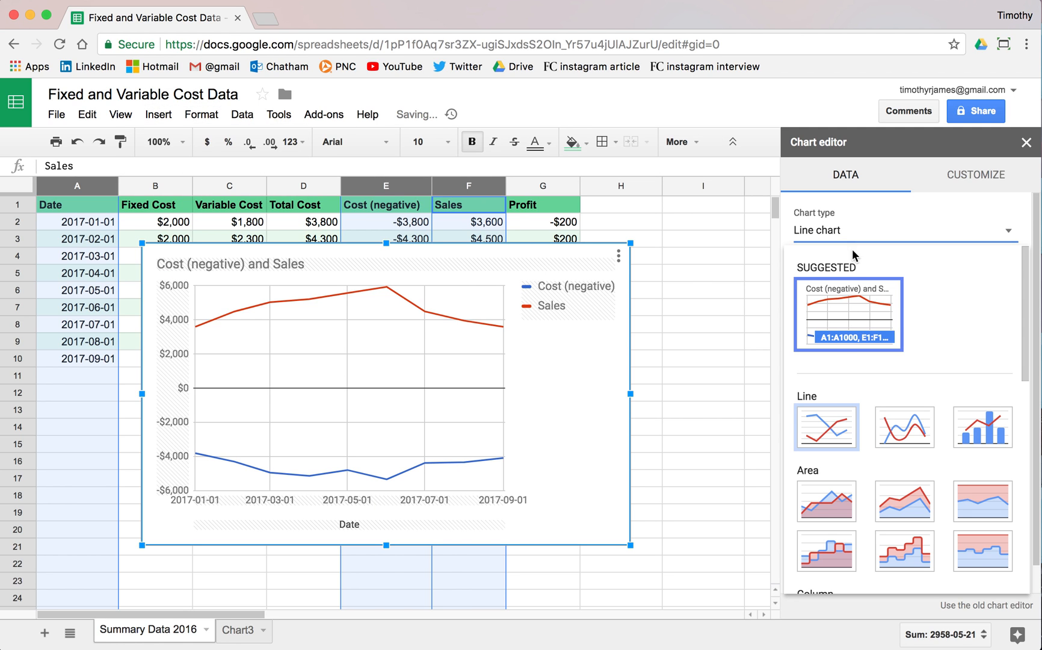
{"action": "left_click", "coordinate": [825, 502]}
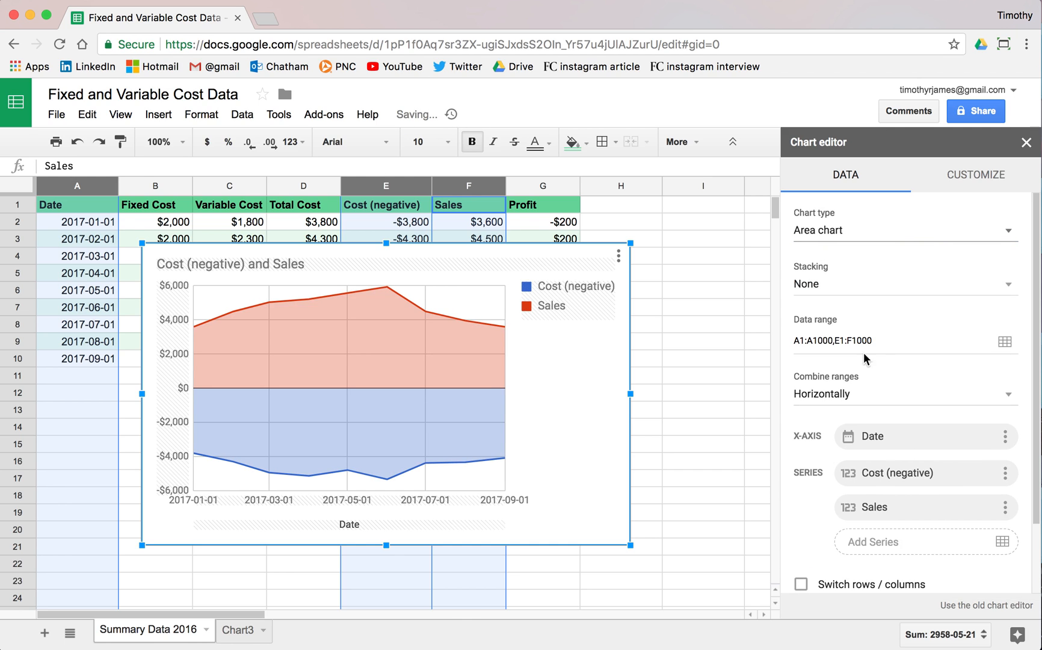
{"action": "left_click", "coordinate": [903, 230]}
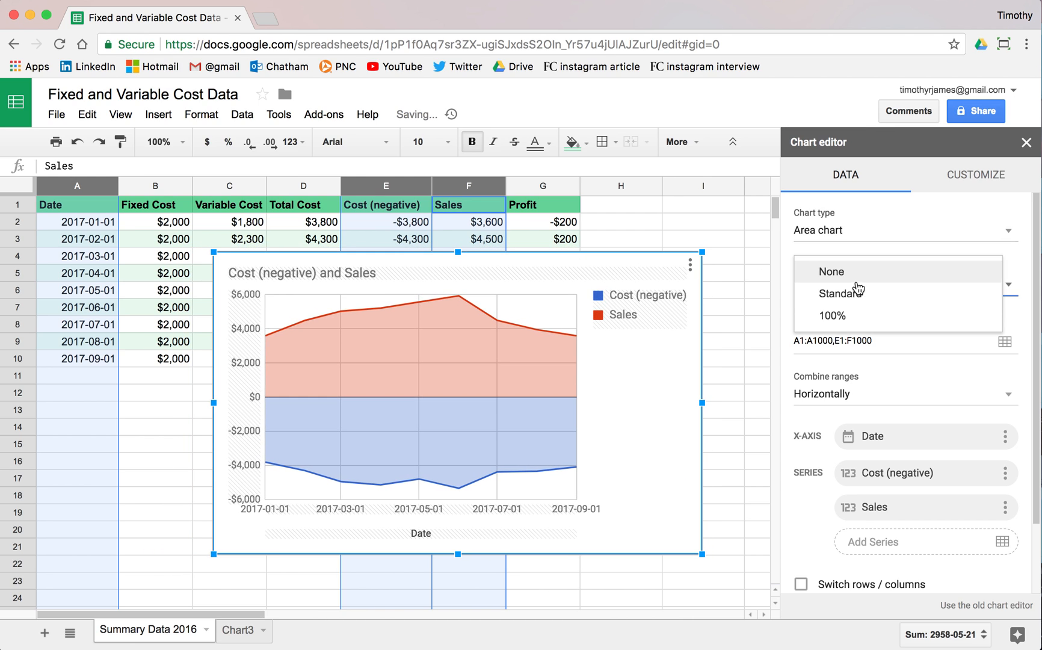
{"action": "left_click", "coordinate": [843, 292]}
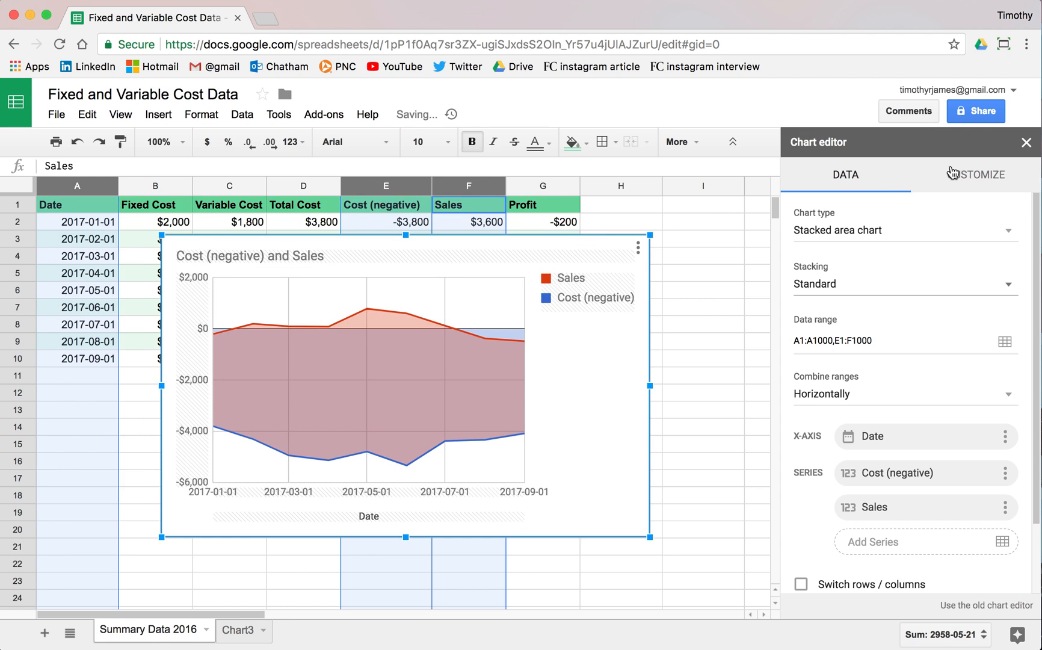
Title the chart 'Profit (Sales and Costs)' and place it right of the data table
{"action": "left_click", "coordinate": [1025, 142]}
{"action": "type", "text": "Profit"}
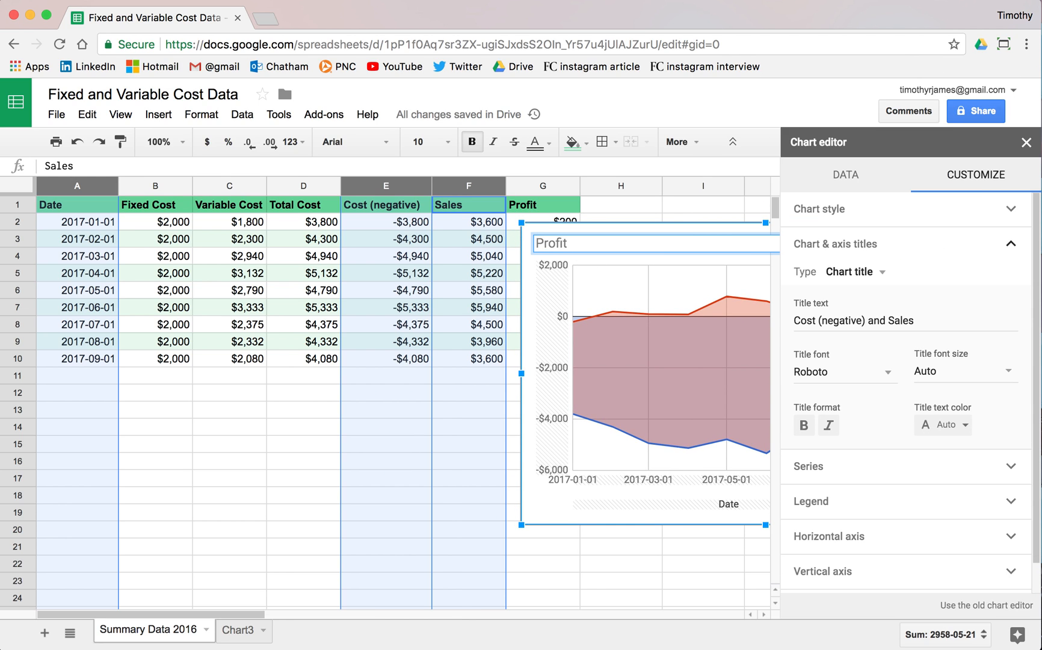
{"action": "type", "text": "(Sales and Costs"}
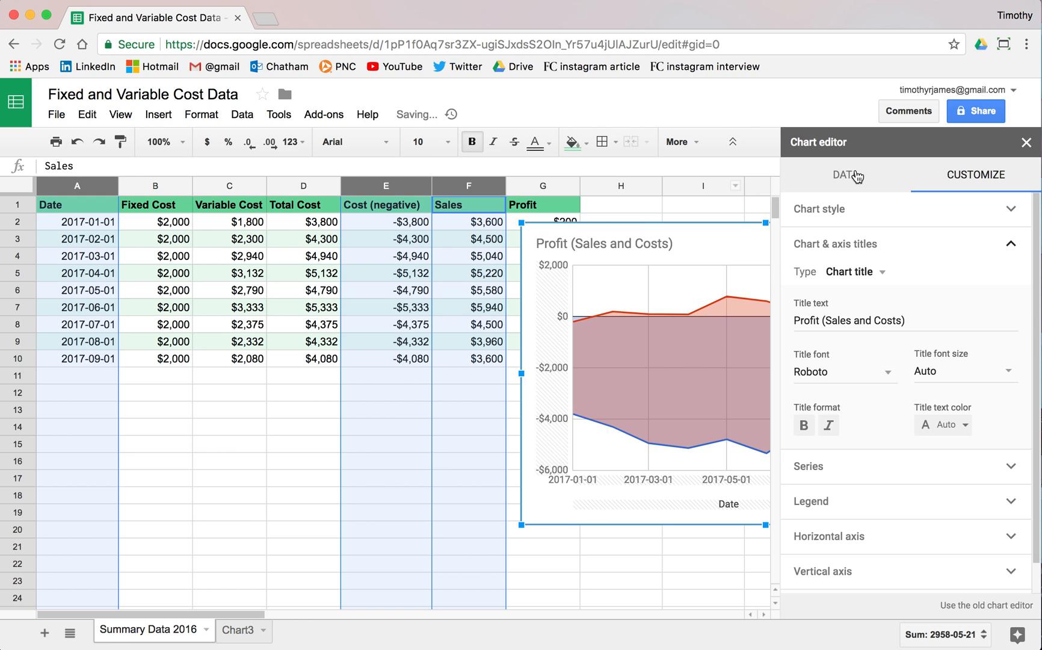
{"action": "left_click", "coordinate": [1025, 142]}
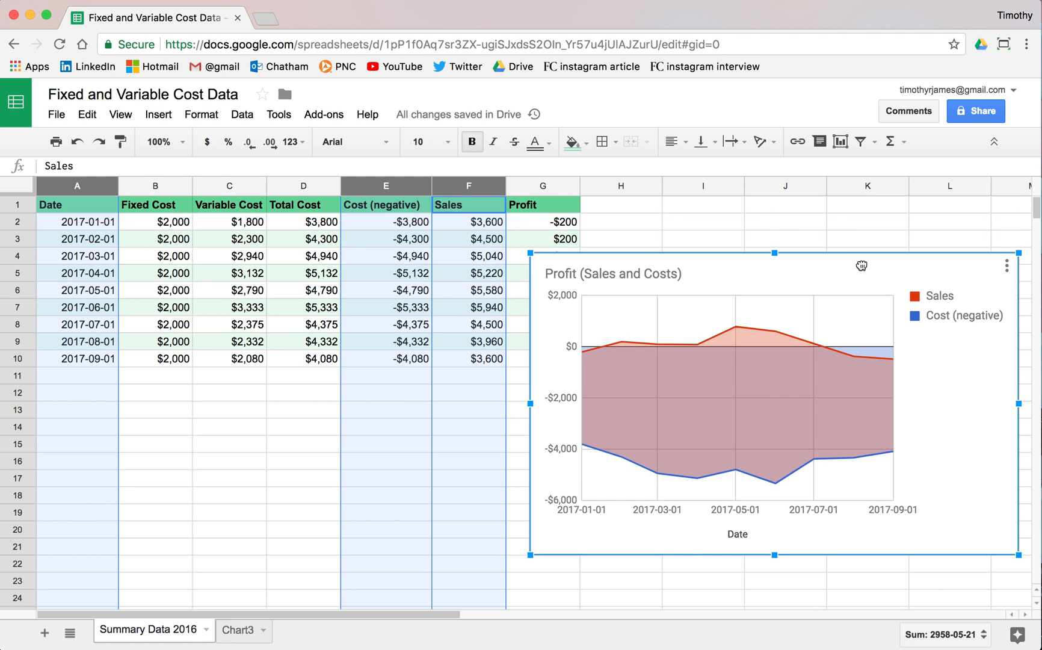
{"action": "left_click", "coordinate": [87, 222]}
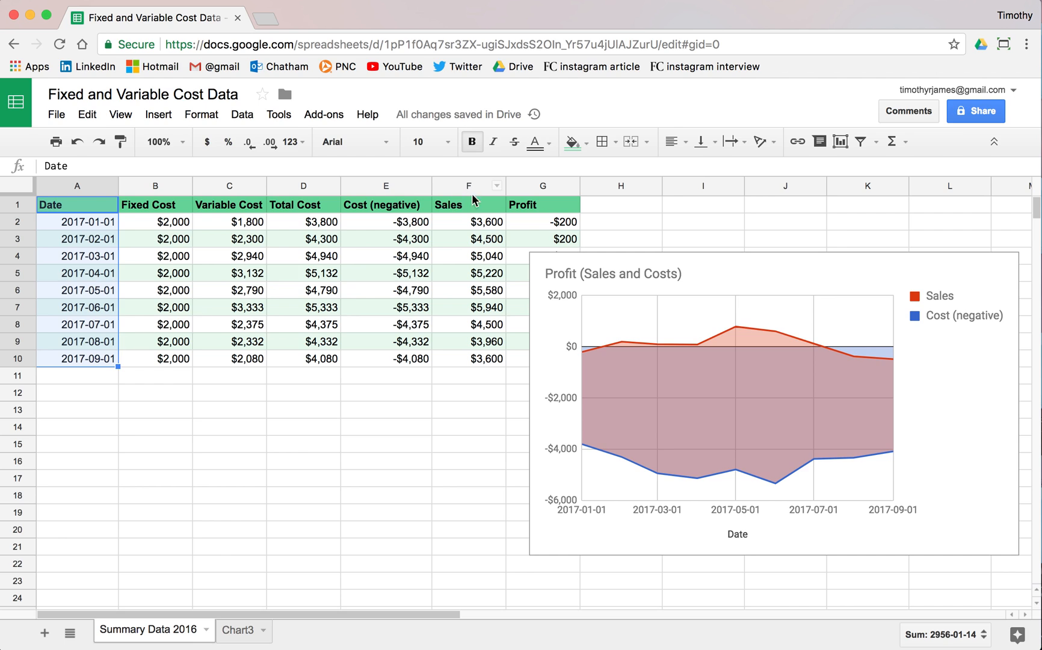
Insert a line chart of the Profit column beside the area chart
{"action": "left_click", "coordinate": [542, 204]}
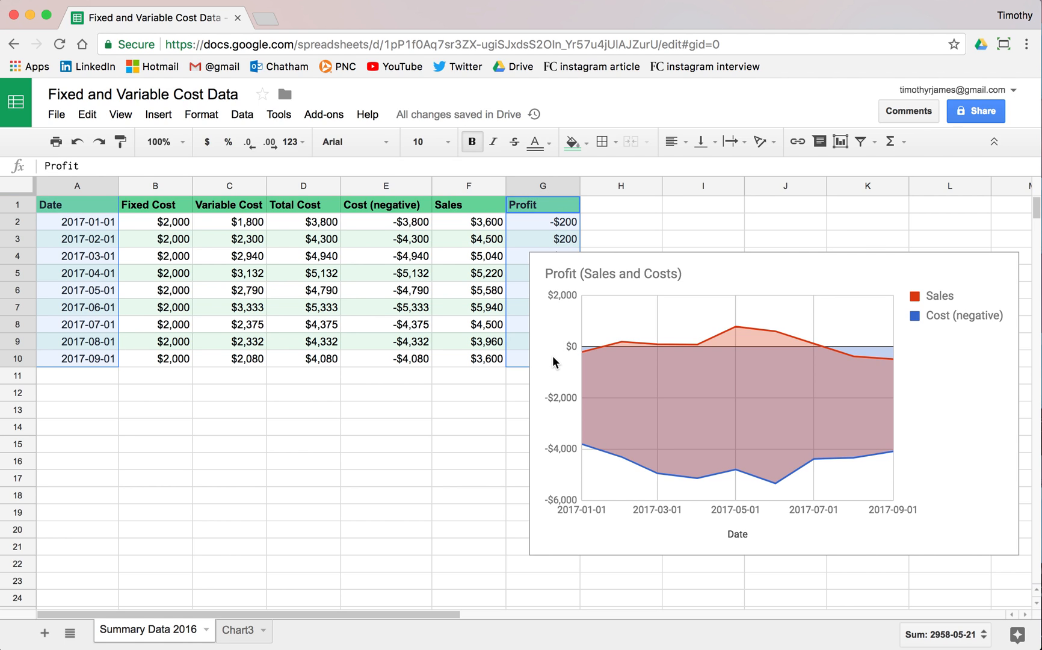
{"action": "mouse_move", "coordinate": [484, 224]}
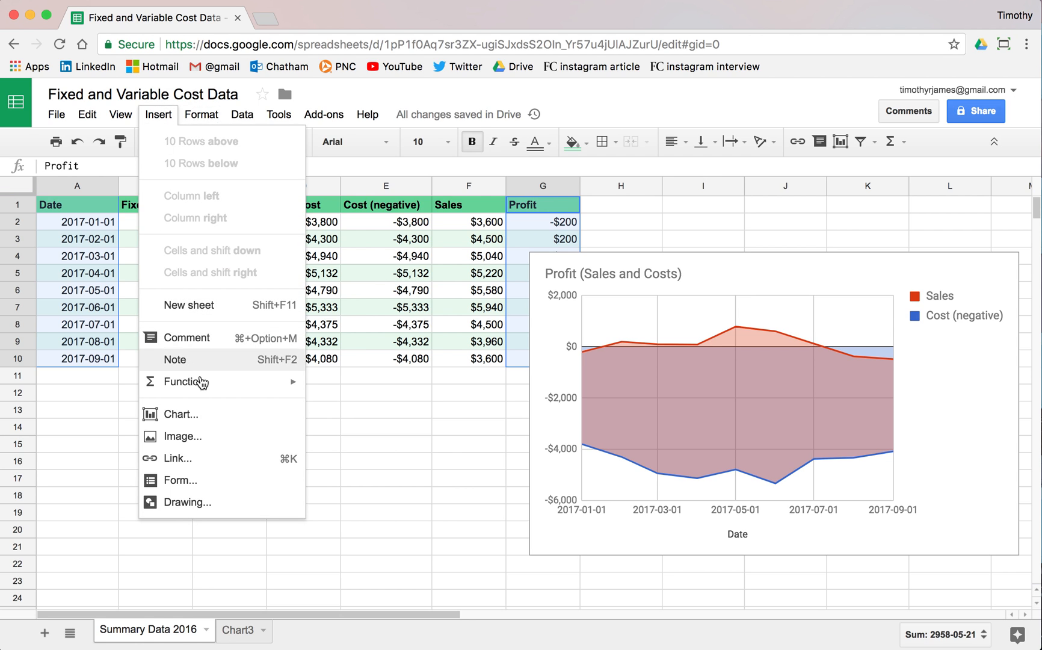
{"action": "left_click", "coordinate": [181, 414]}
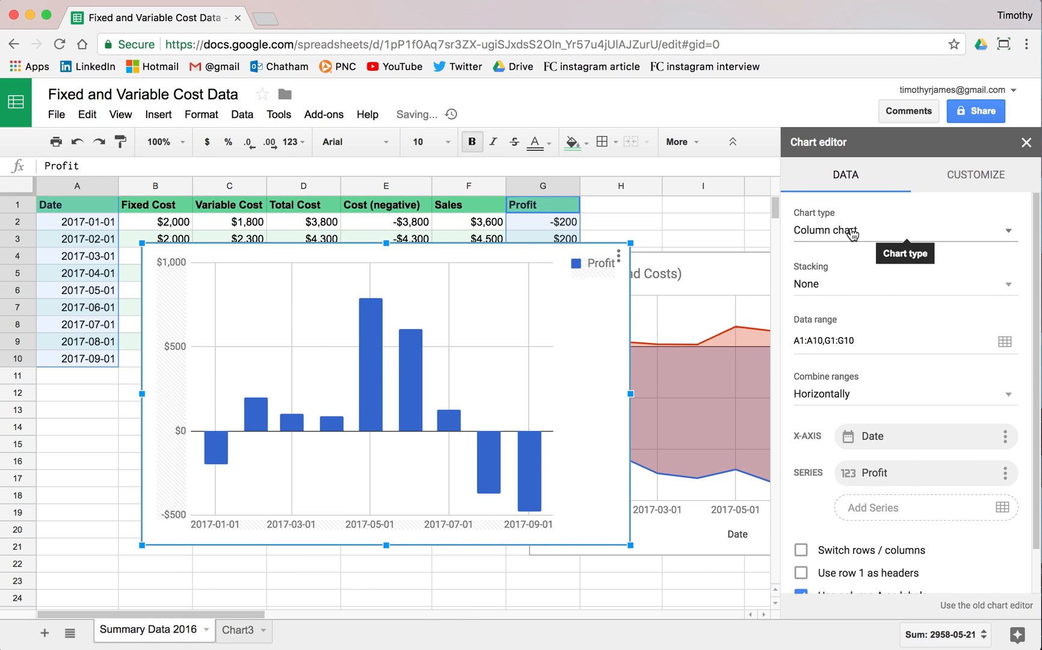
{"action": "left_click", "coordinate": [903, 229]}
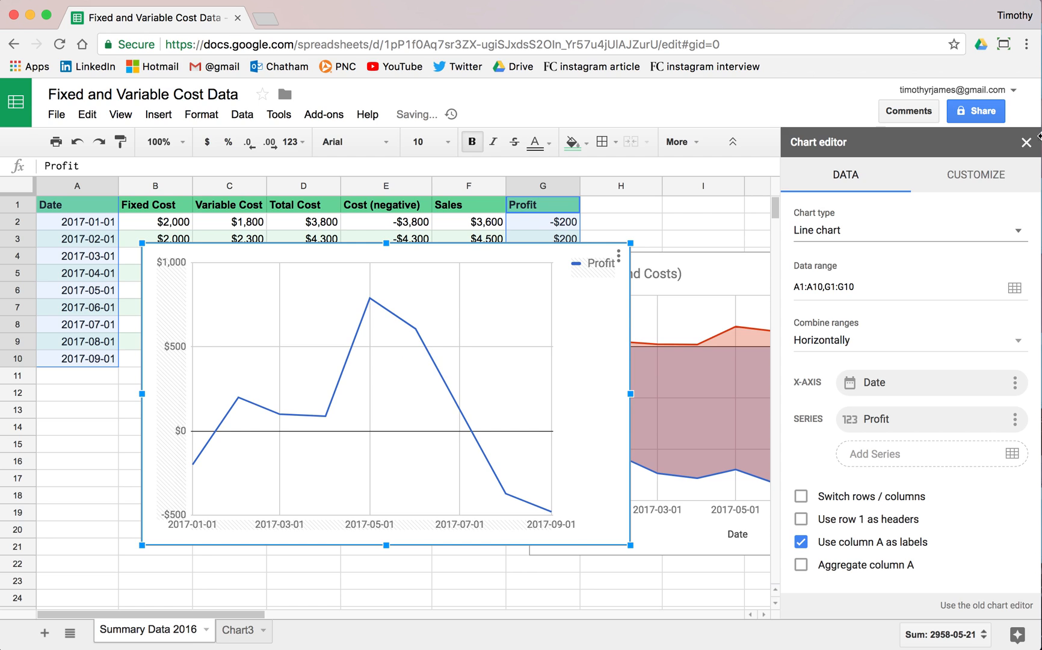
{"action": "left_click", "coordinate": [1026, 142]}
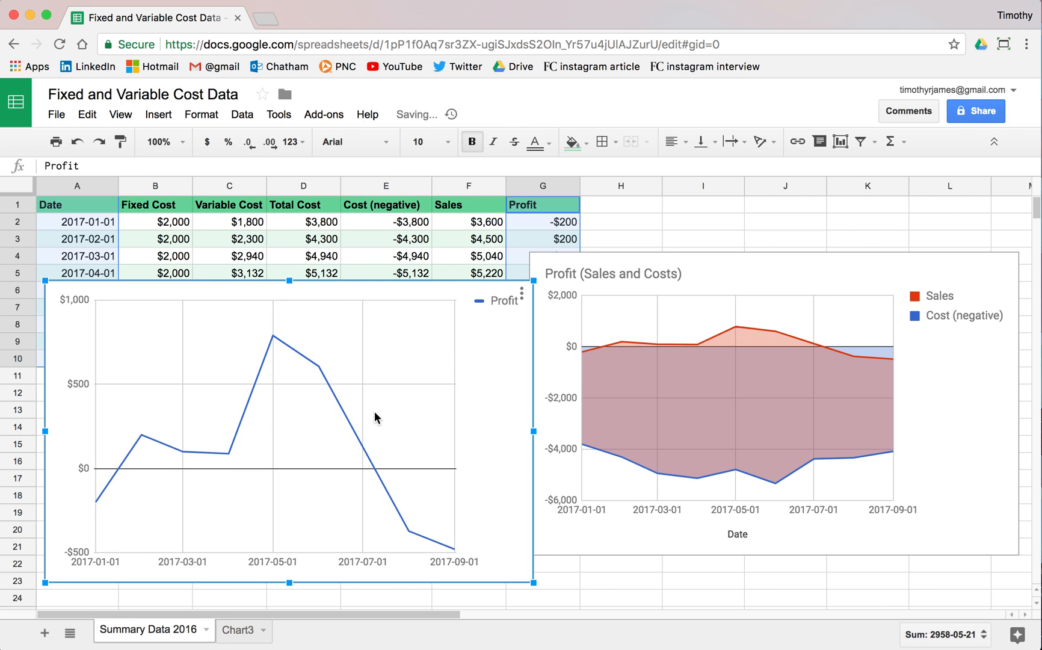
{"action": "mouse_move", "coordinate": [93, 504]}
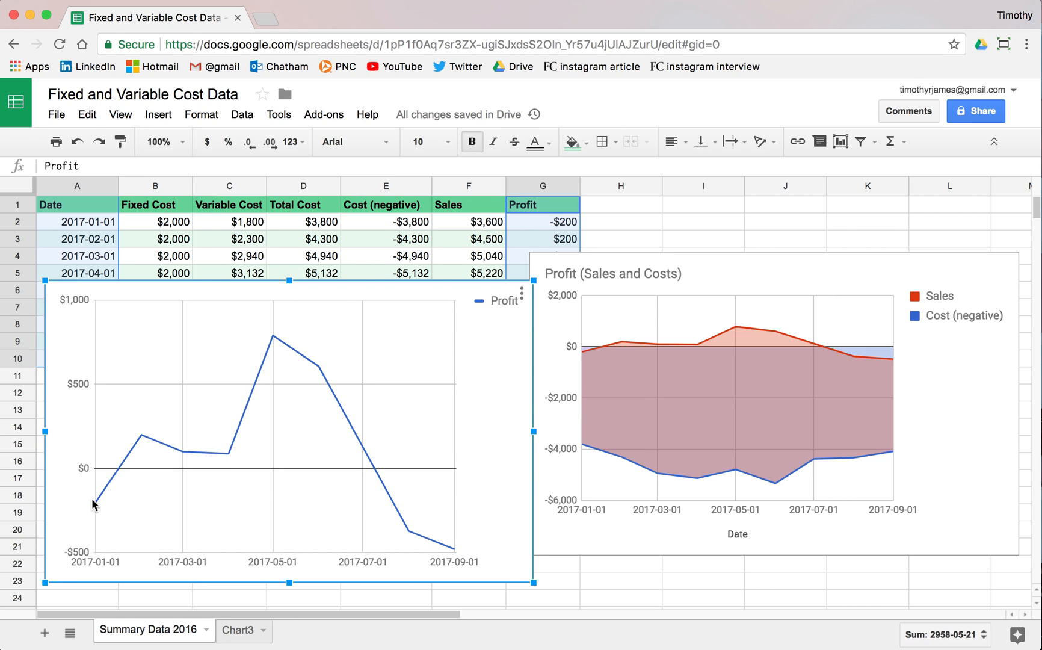
{"action": "mouse_move", "coordinate": [671, 312]}
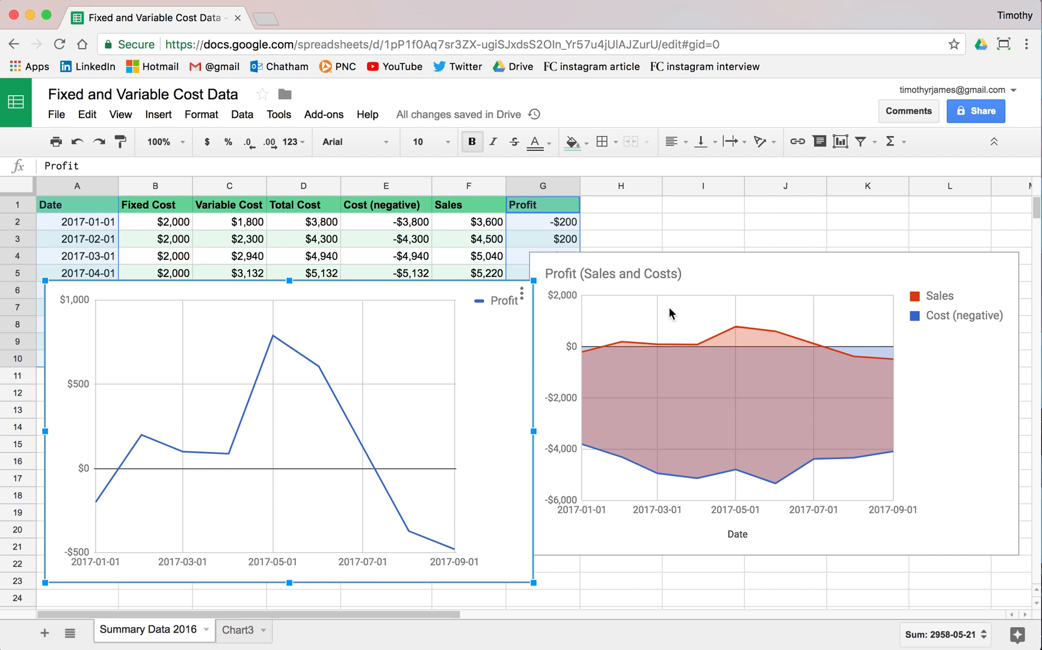
{"action": "left_click", "coordinate": [671, 312]}
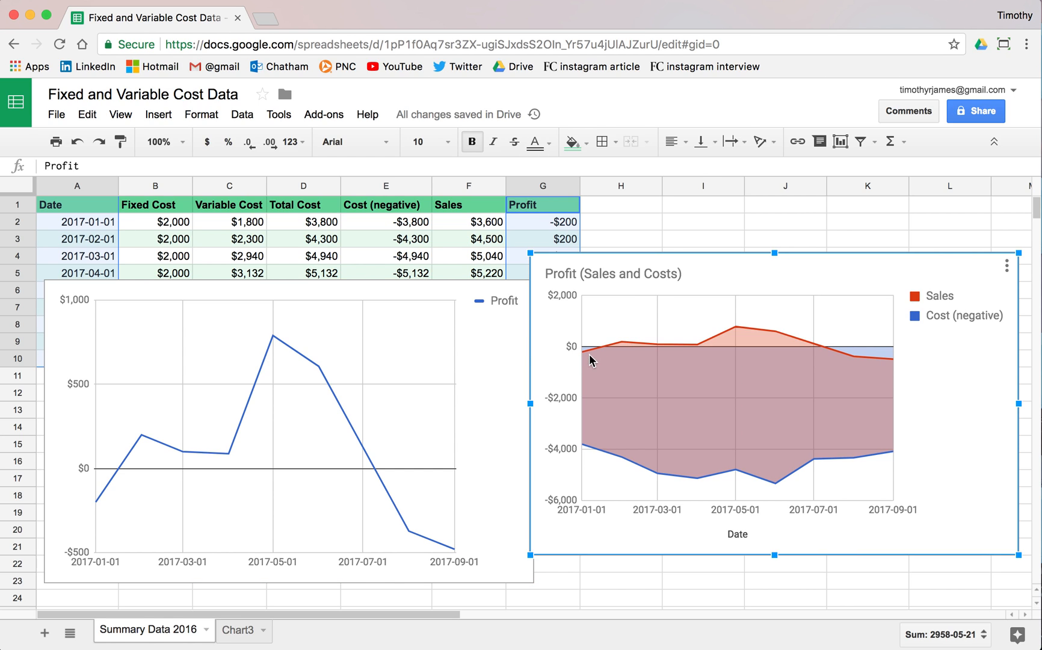
{"action": "mouse_move", "coordinate": [590, 346]}
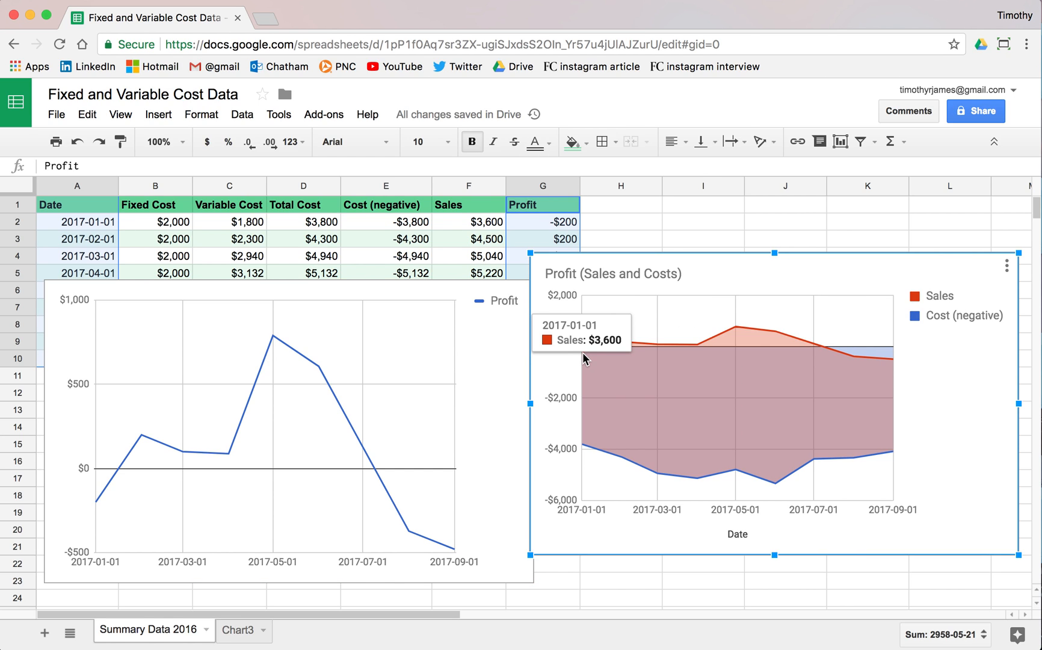
{"action": "mouse_move", "coordinate": [583, 452]}
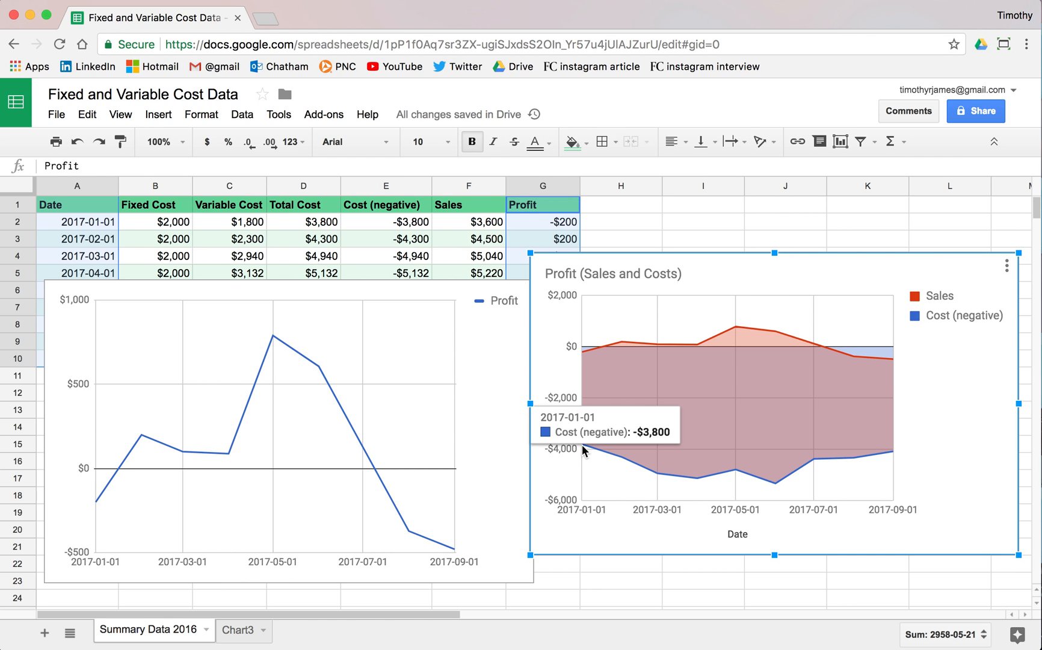
{"action": "mouse_move", "coordinate": [586, 358]}
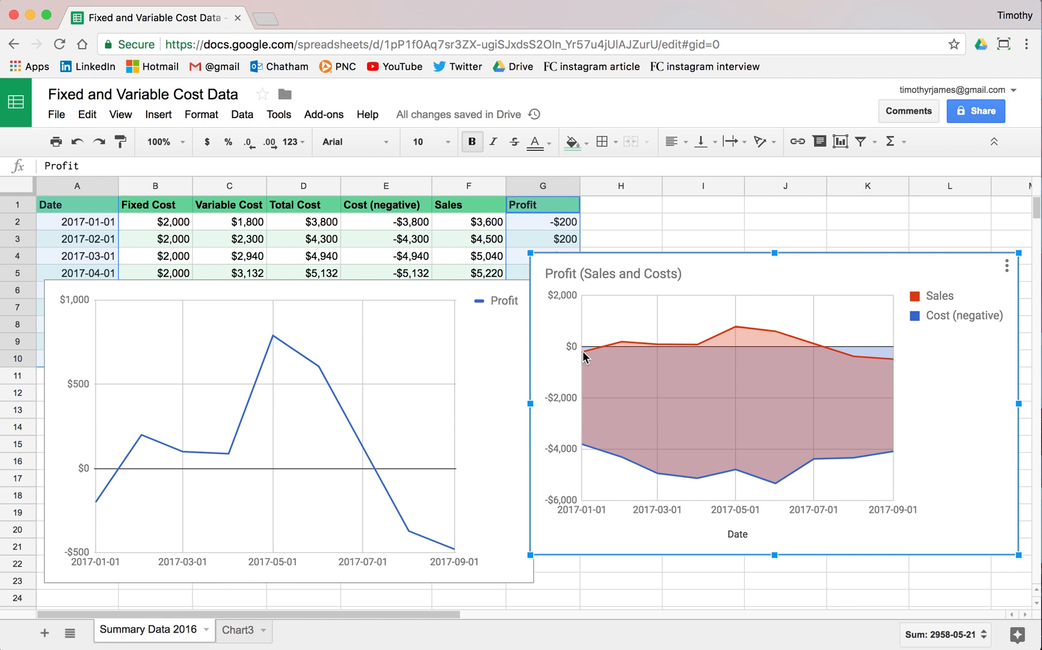
{"action": "mouse_move", "coordinate": [586, 358]}
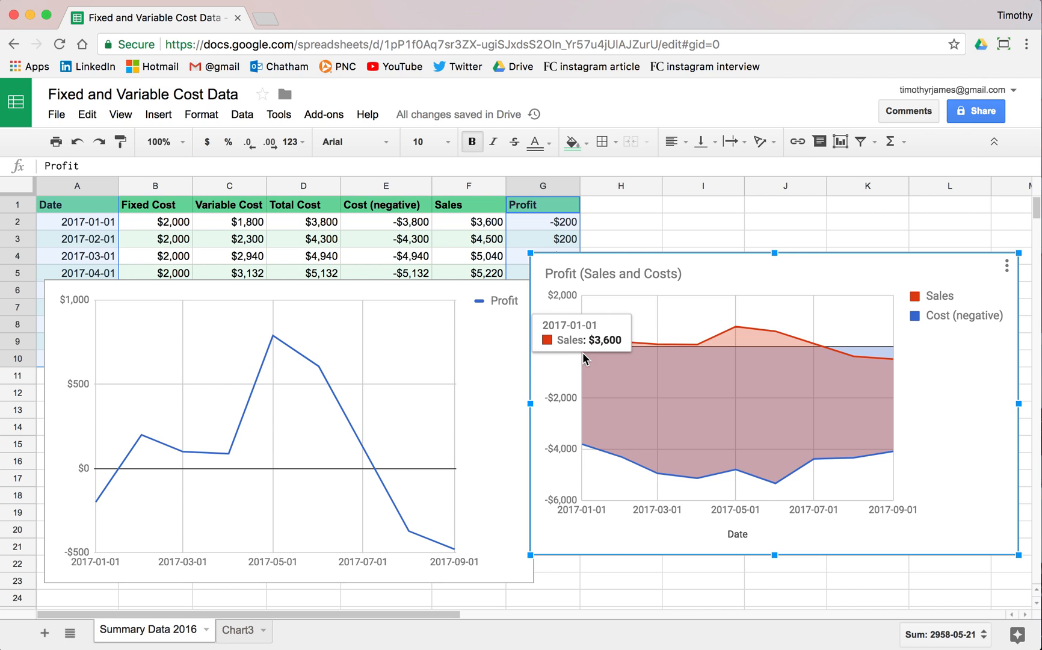
{"action": "mouse_move", "coordinate": [523, 332]}
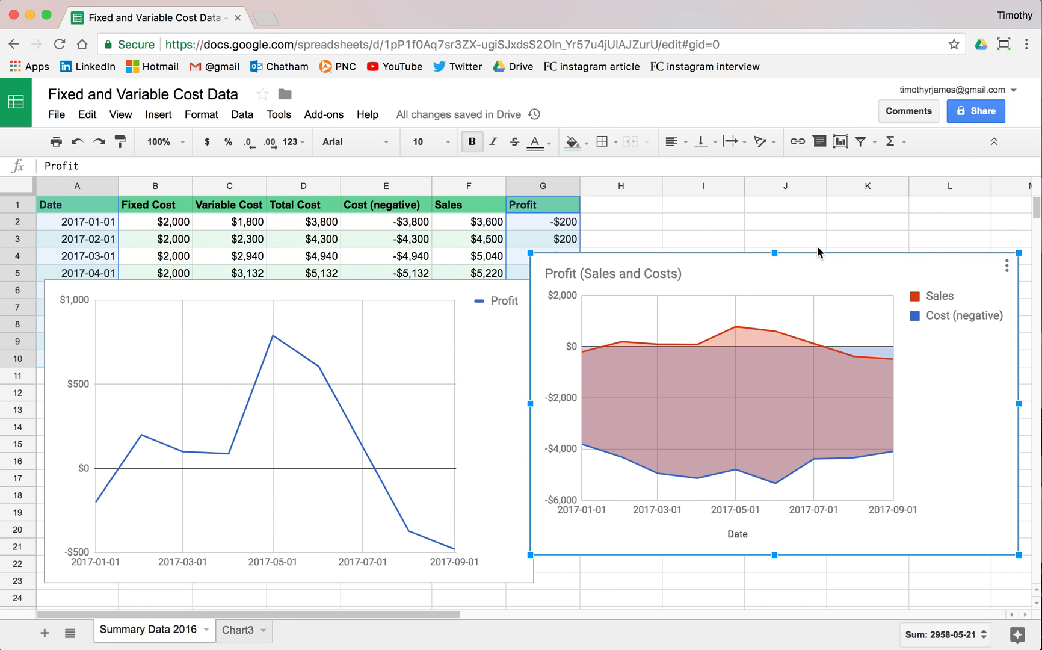
{"action": "mouse_move", "coordinate": [983, 451]}
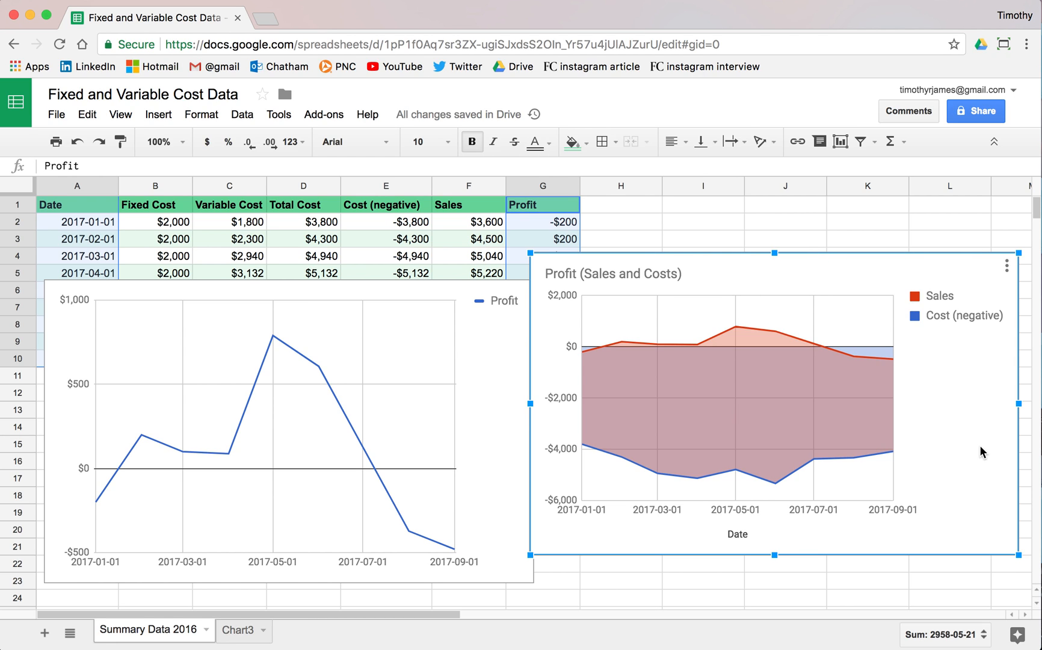
{"action": "mouse_move", "coordinate": [589, 357]}
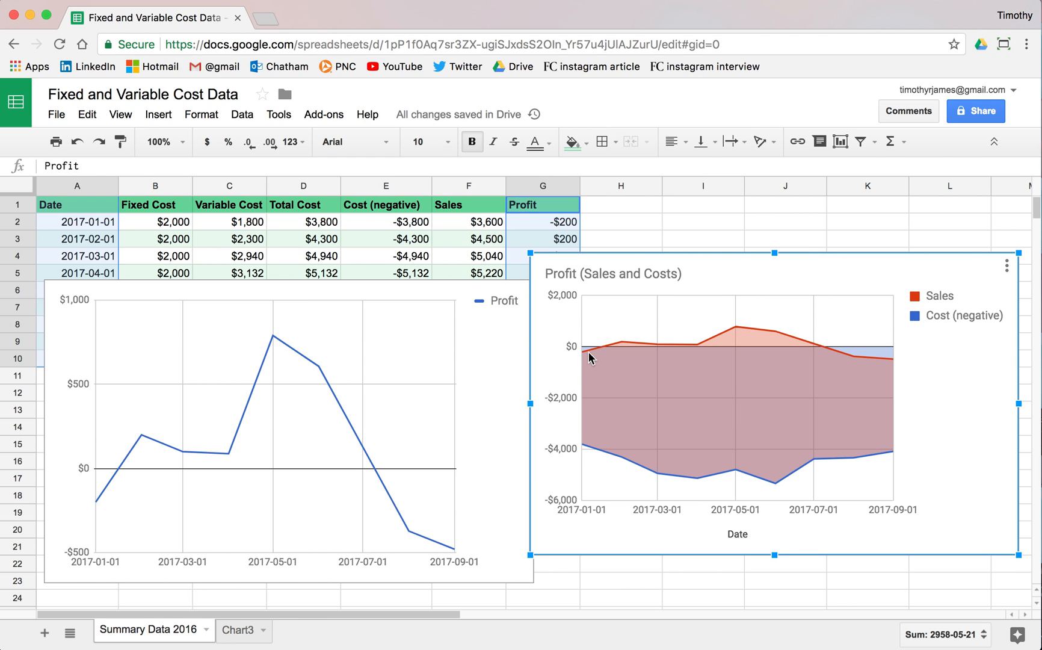
{"action": "mouse_move", "coordinate": [875, 391]}
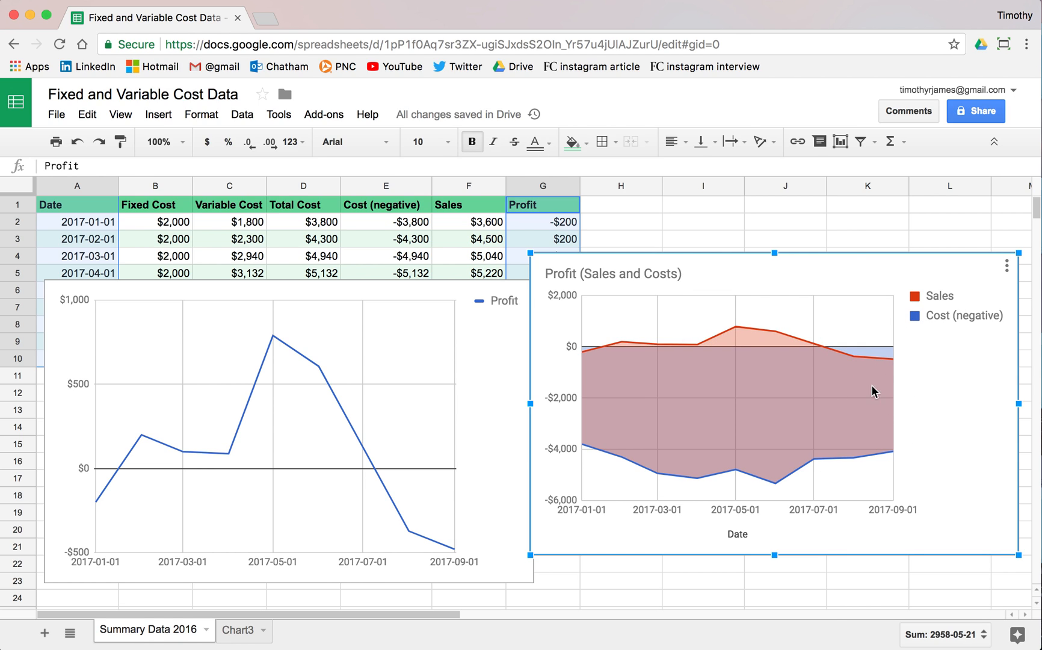
{"action": "mouse_move", "coordinate": [884, 369]}
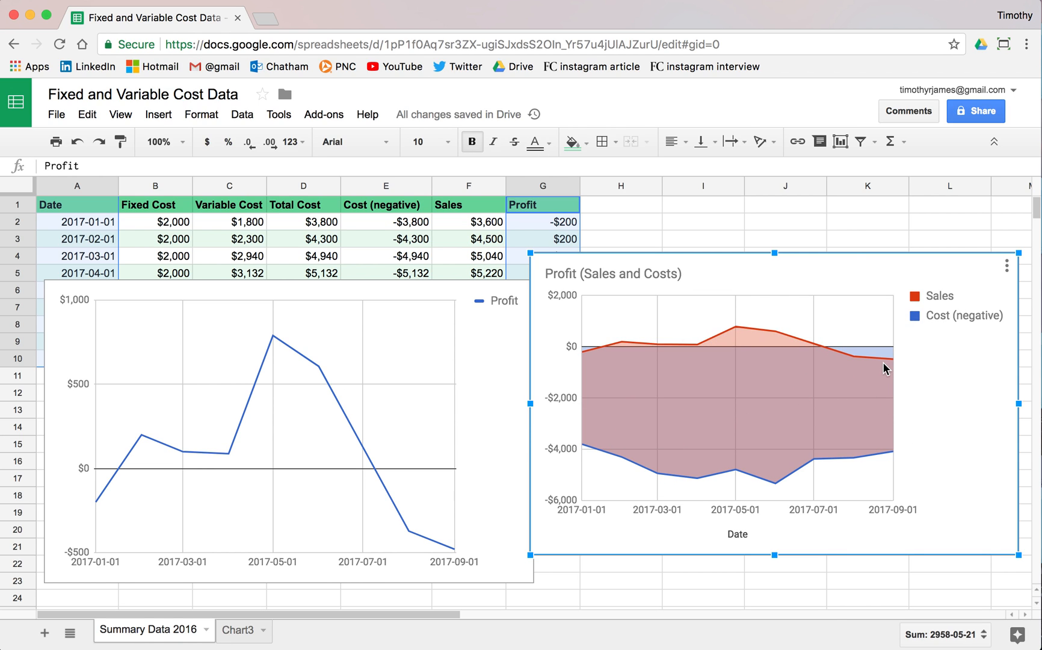
{"action": "mouse_move", "coordinate": [890, 352]}
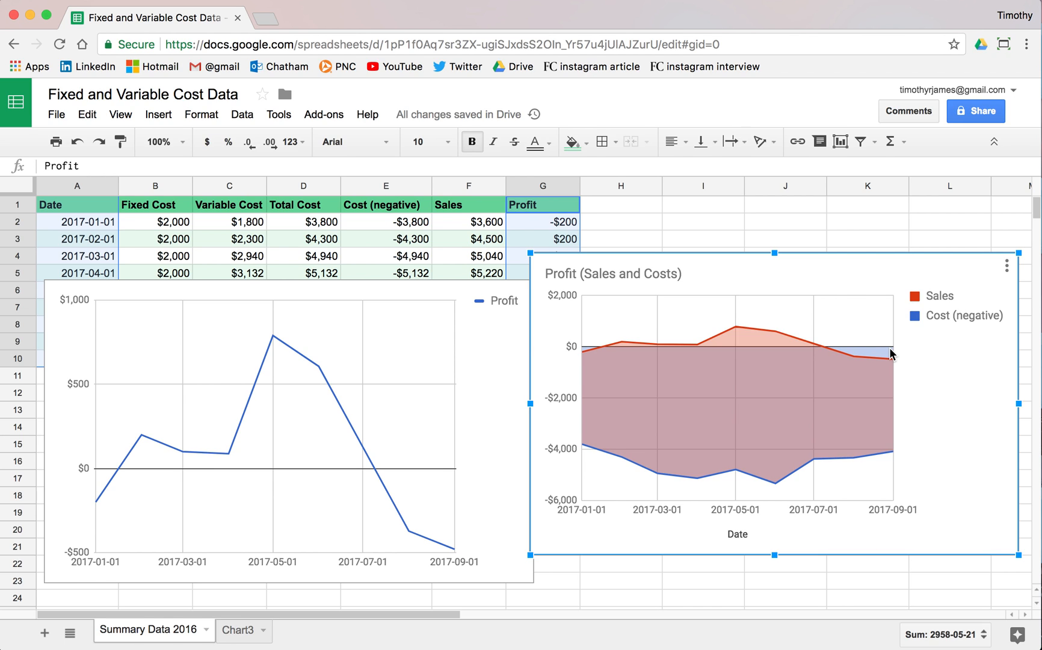
{"action": "mouse_move", "coordinate": [691, 273]}
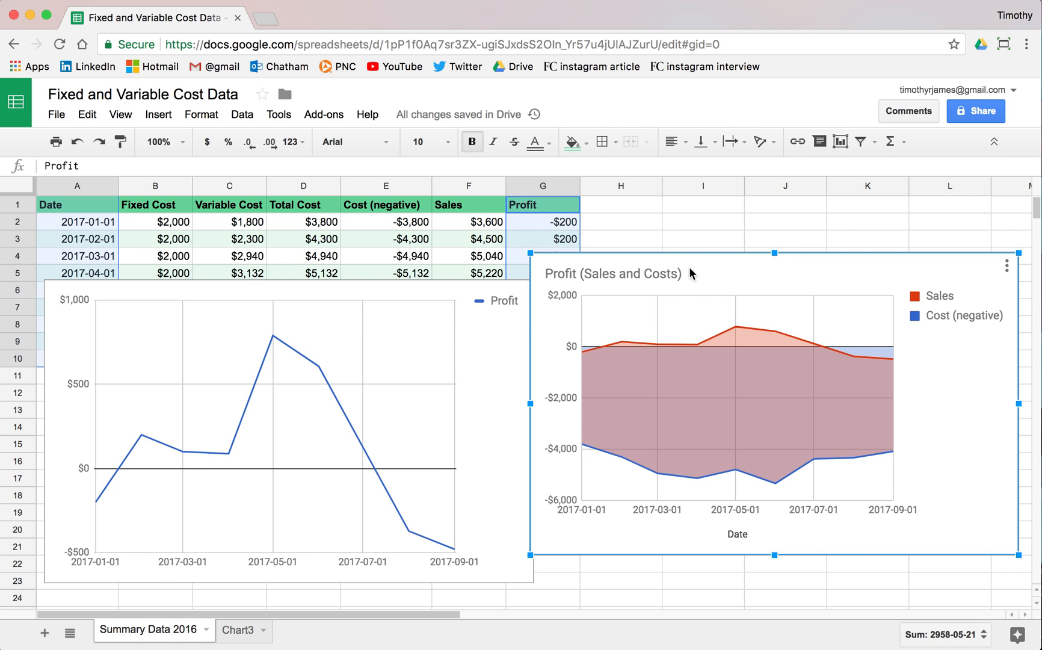
{"action": "mouse_move", "coordinate": [668, 273]}
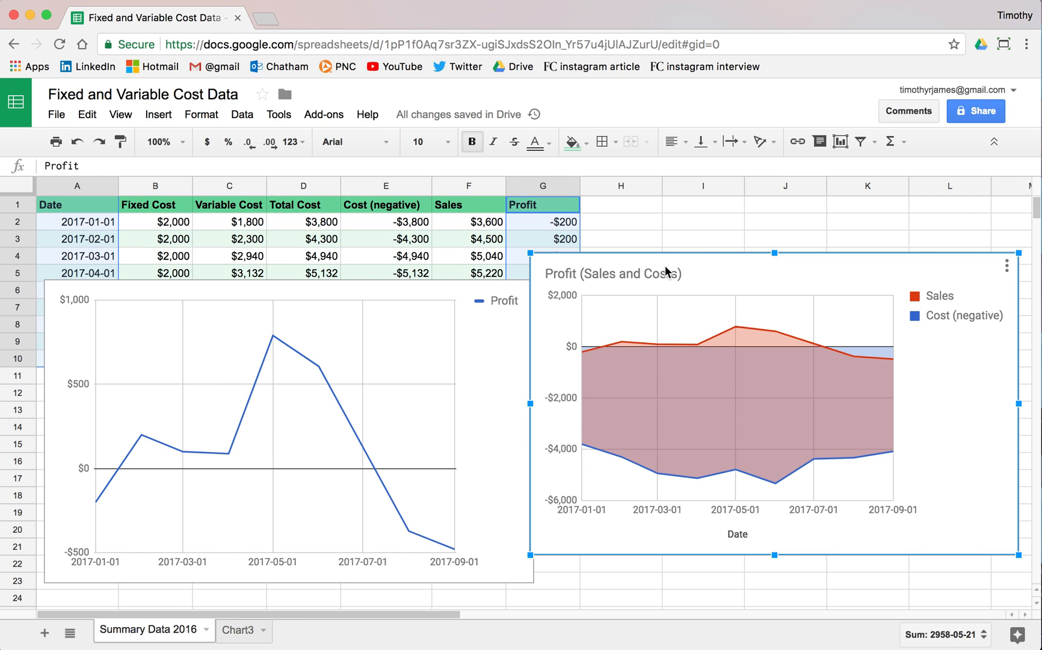